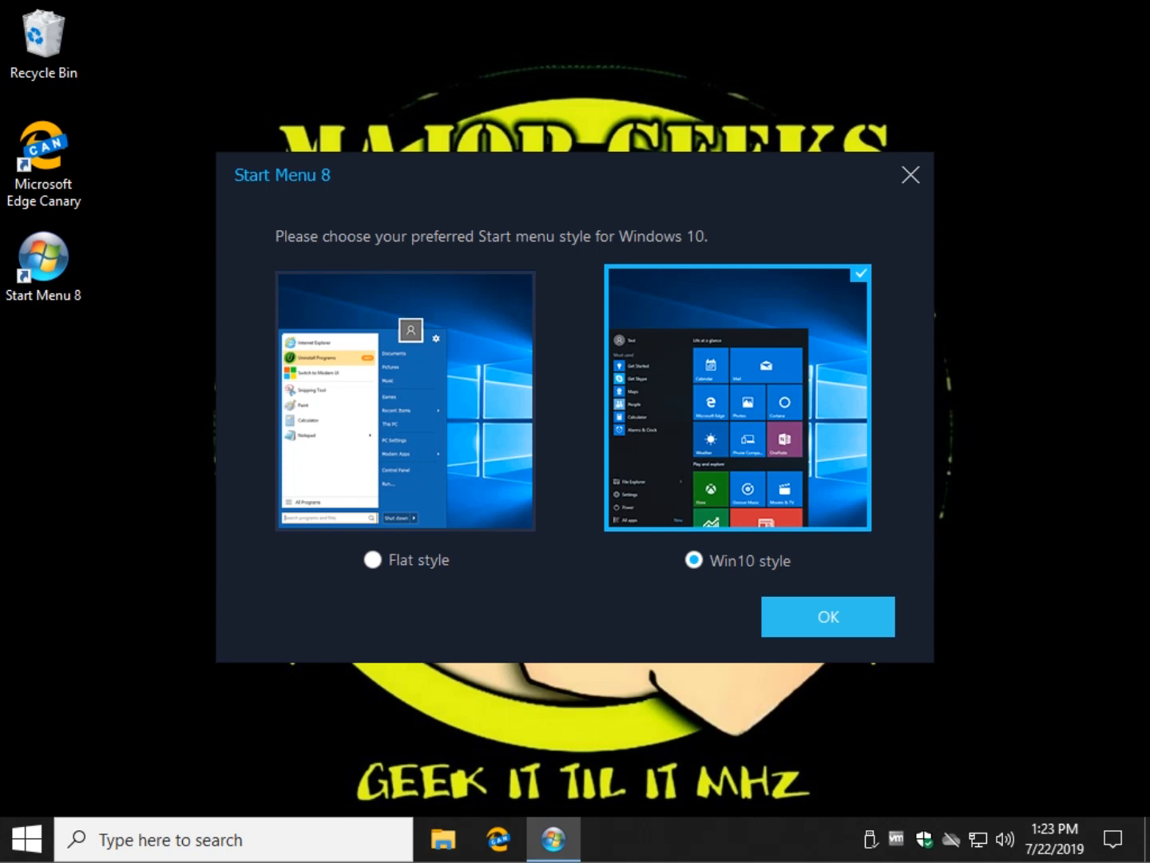
{"action": "mouse_move", "coordinate": [354, 254]}
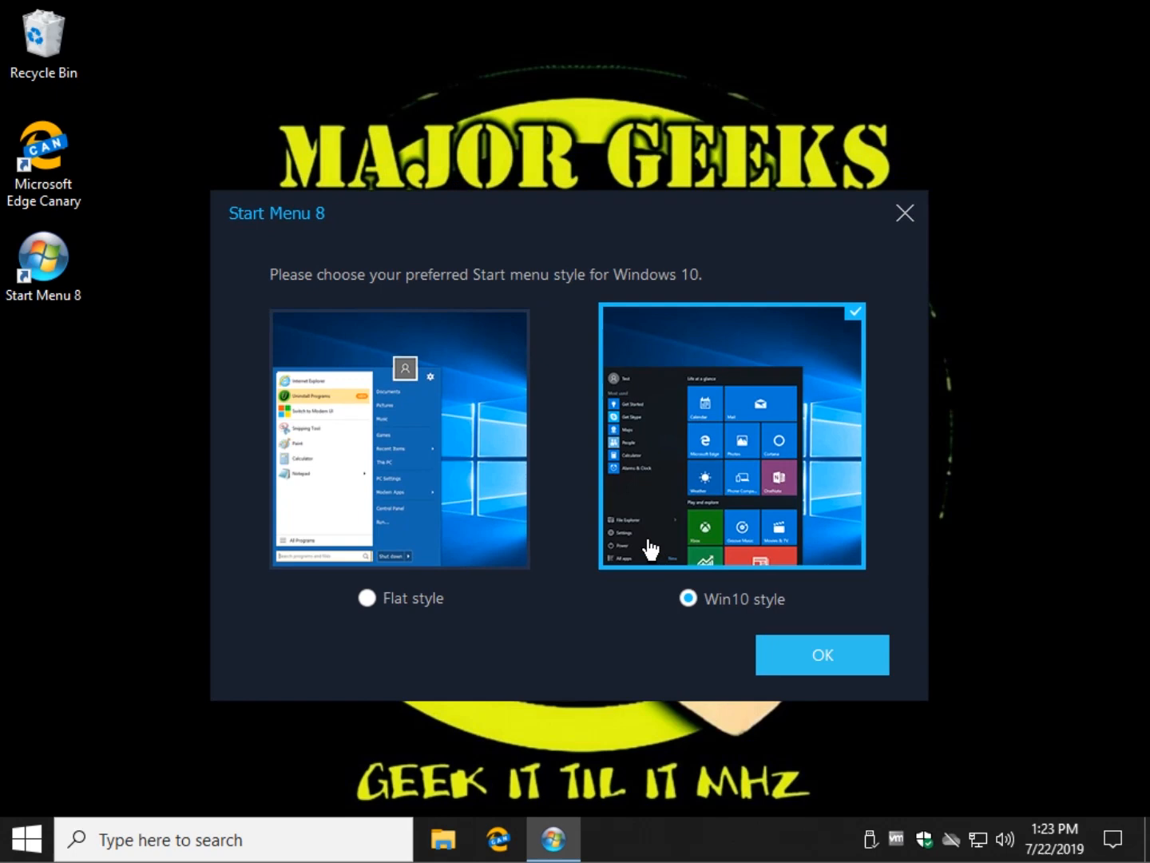
{"action": "mouse_move", "coordinate": [622, 511]}
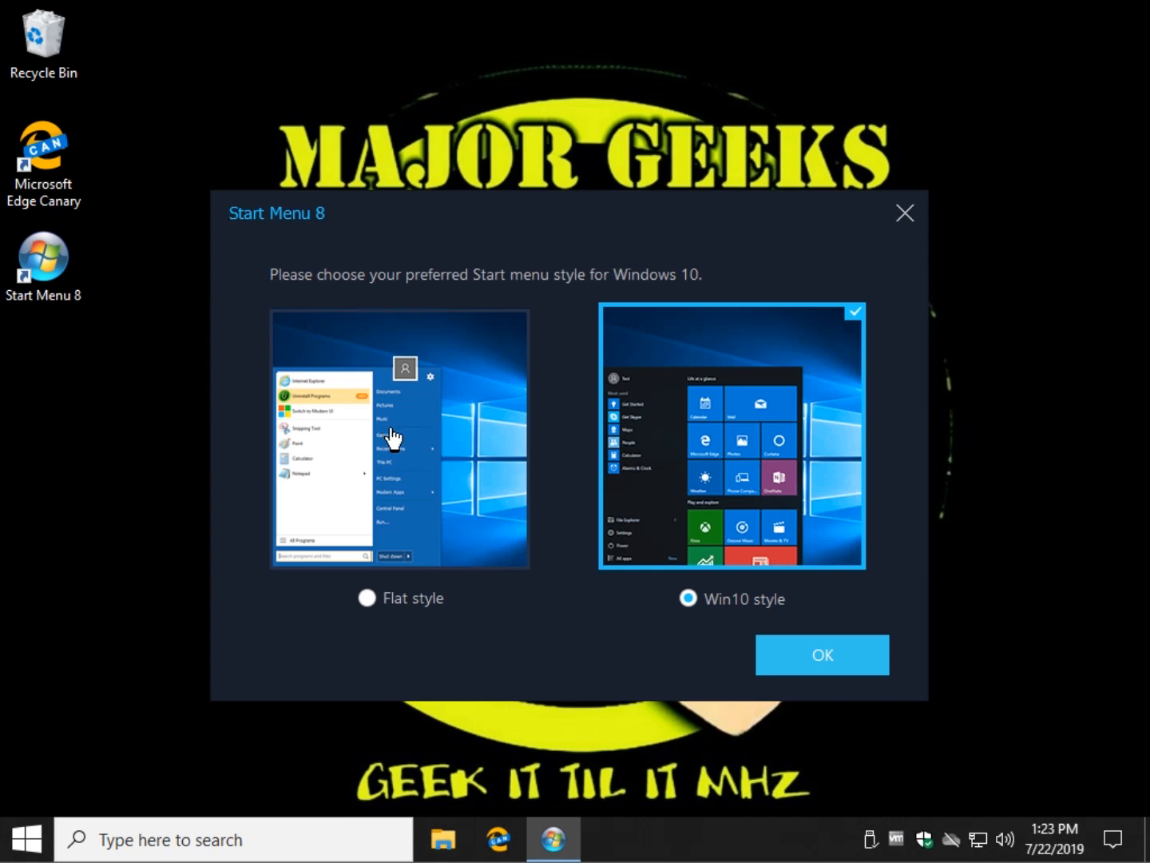
{"action": "mouse_move", "coordinate": [425, 609]}
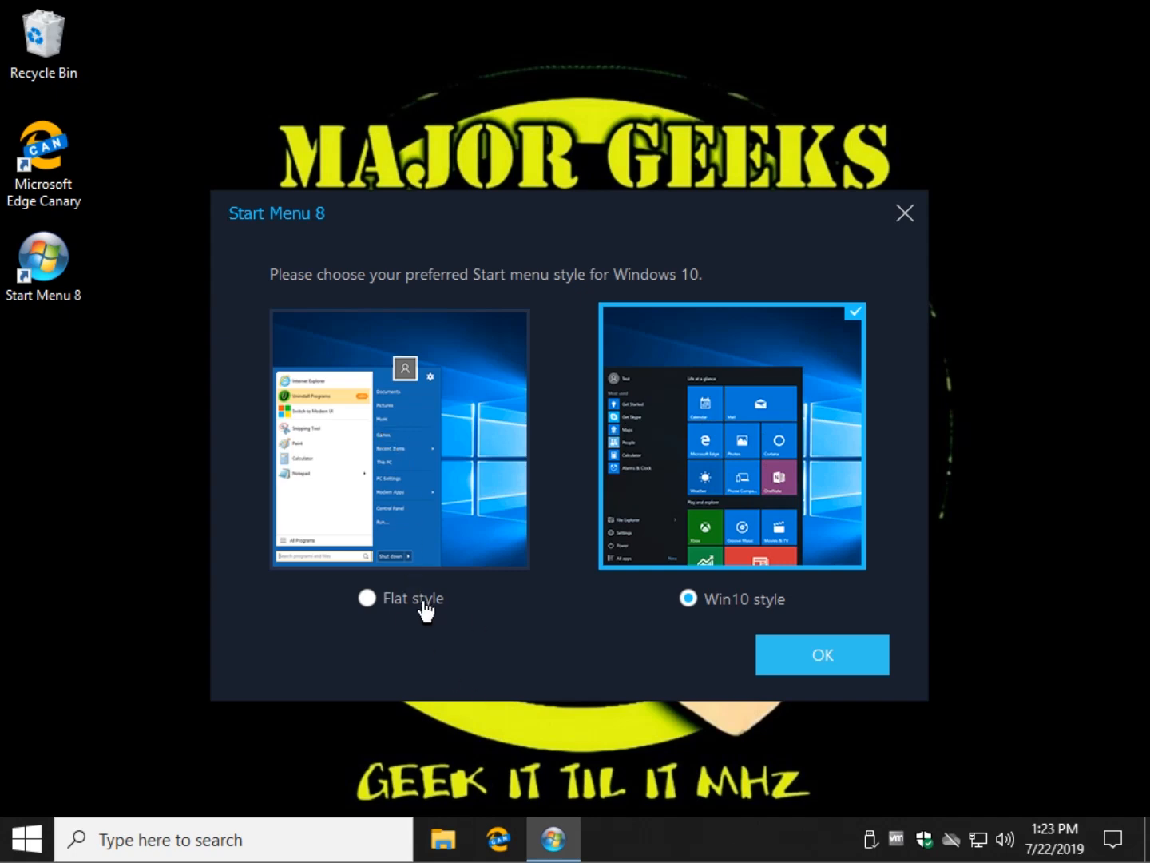
Step: Choose the Flat Start menu style in the first-run chooser and confirm it
{"action": "left_click", "coordinate": [367, 597]}
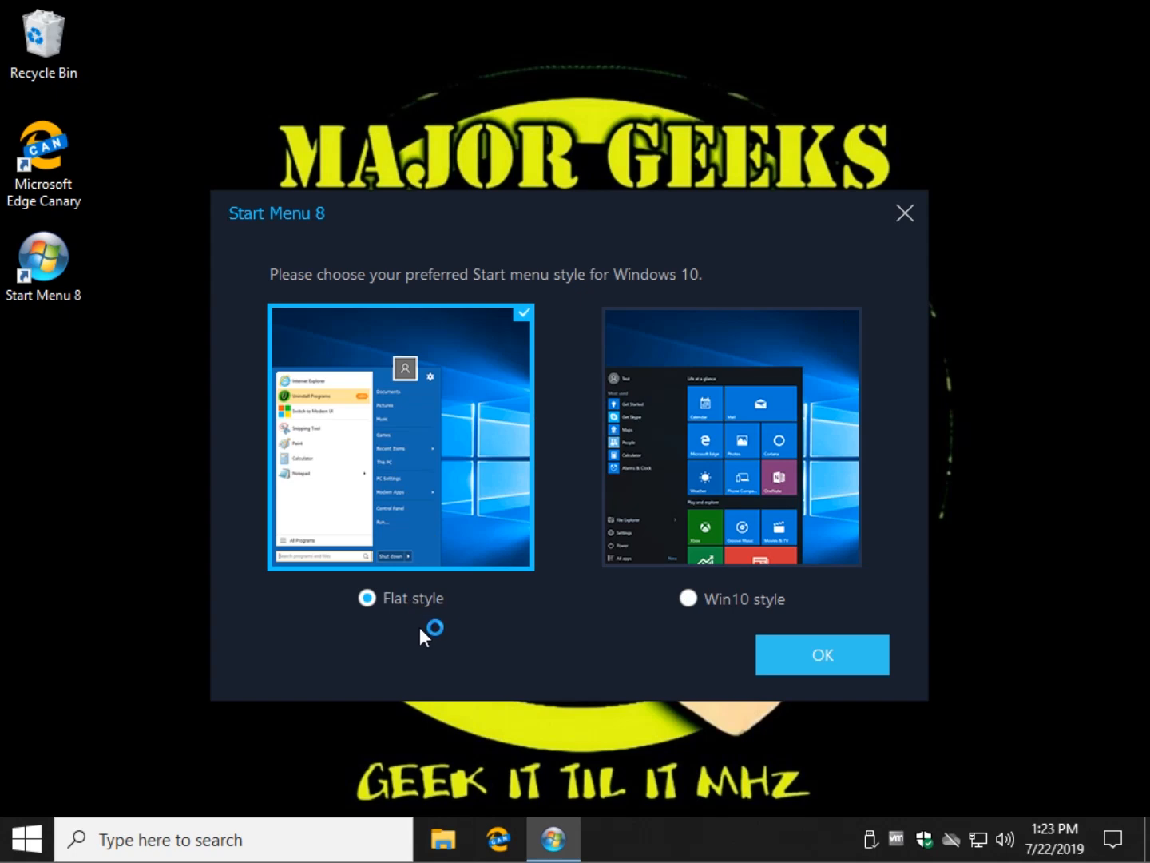
{"action": "left_click", "coordinate": [821, 655]}
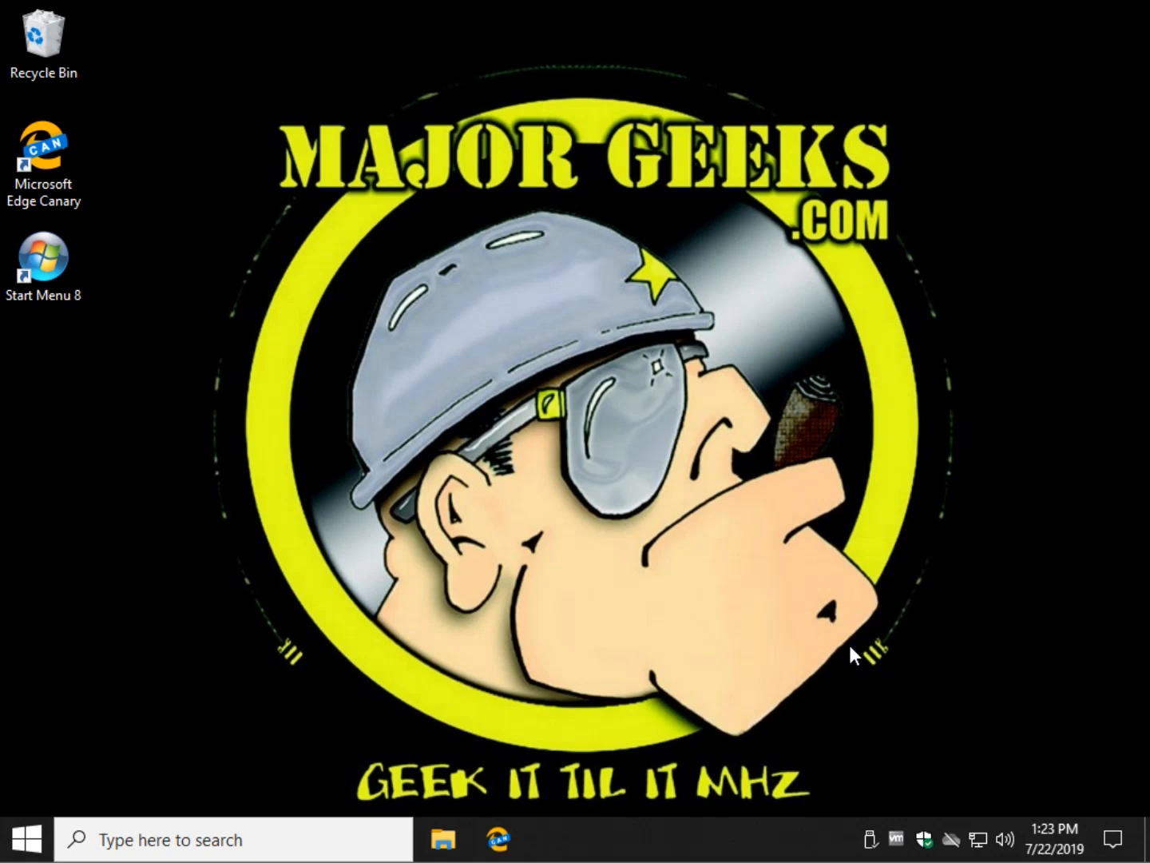
Step: Open the Start Button Icon settings and apply the Classic orb
{"action": "left_click", "coordinate": [27, 839]}
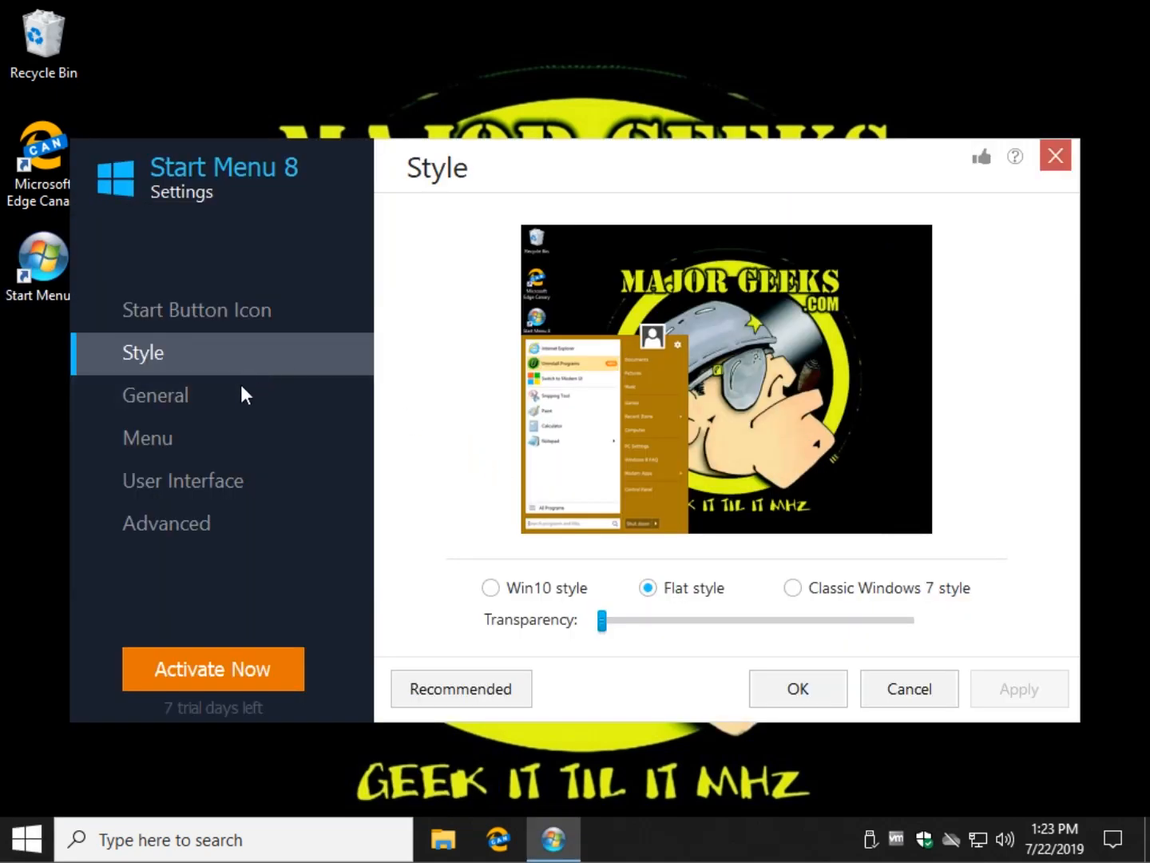
{"action": "mouse_move", "coordinate": [648, 525]}
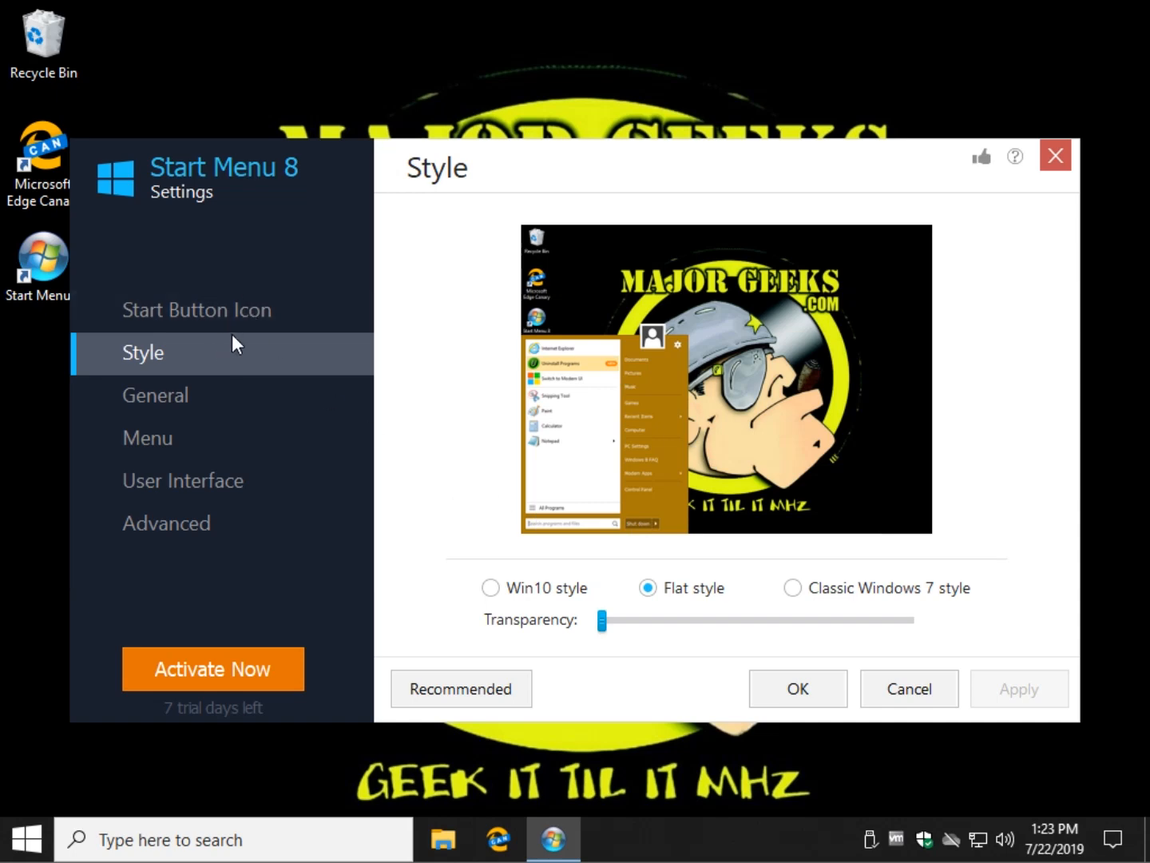
{"action": "left_click", "coordinate": [197, 310]}
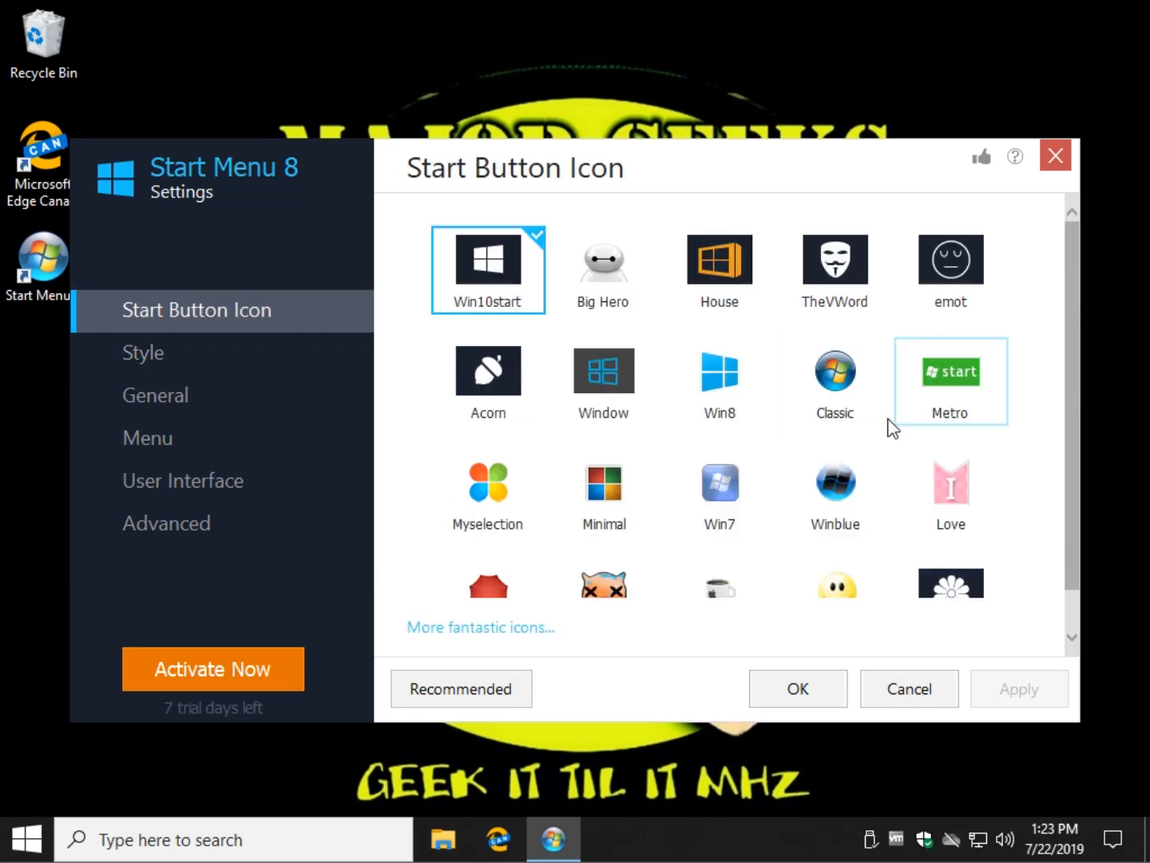
{"action": "left_click", "coordinate": [834, 370]}
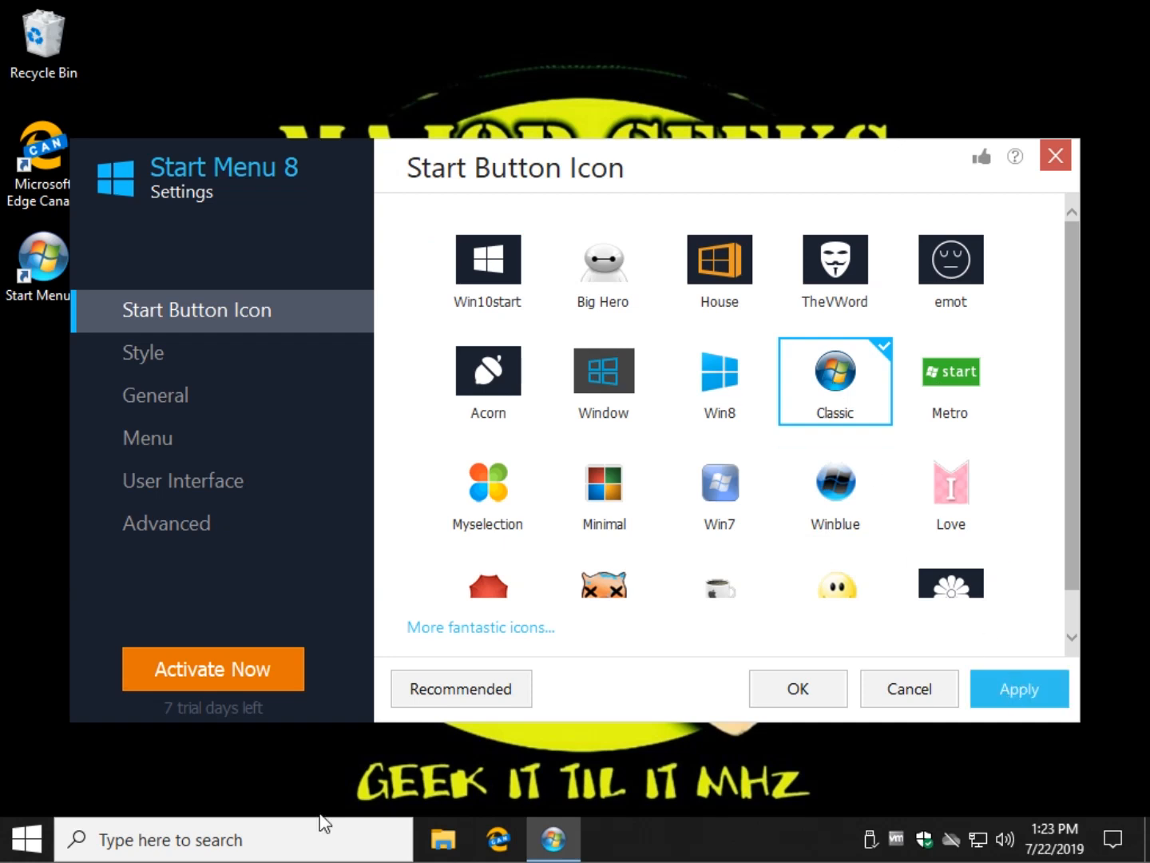
{"action": "left_click", "coordinate": [1018, 688]}
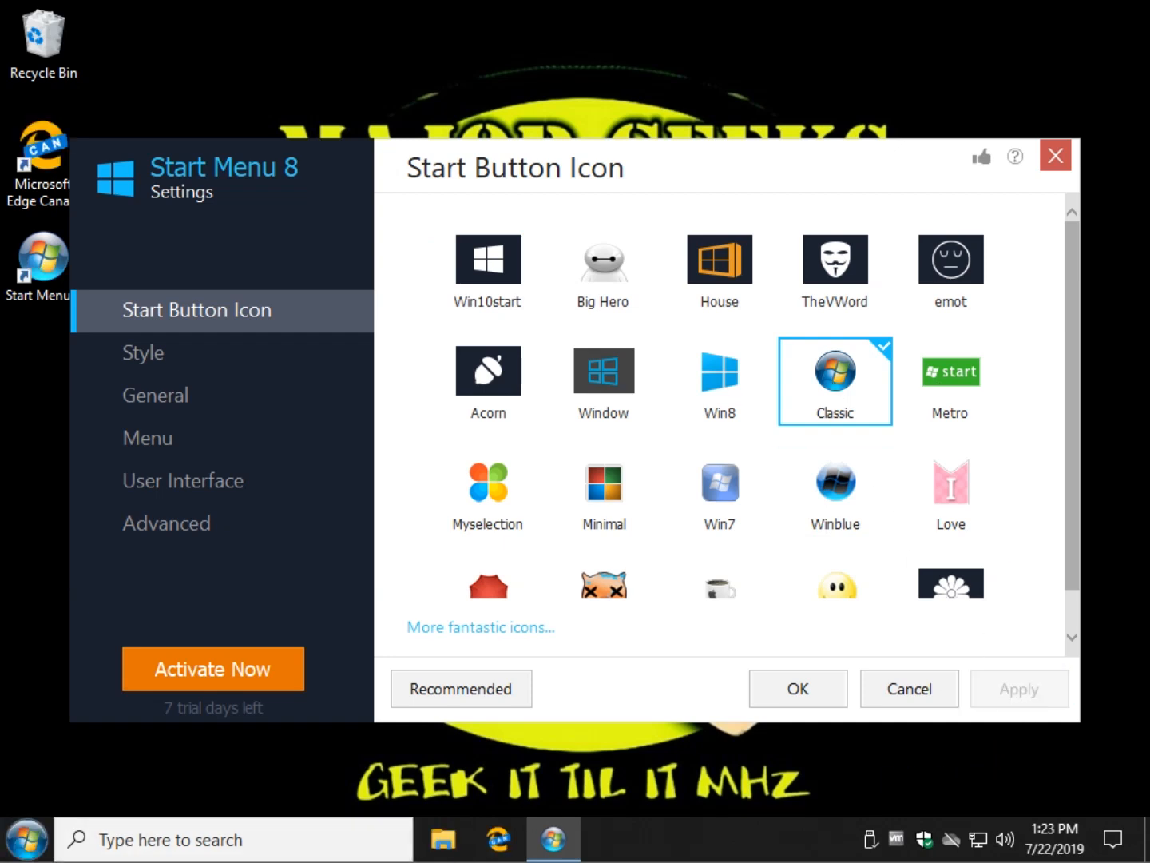
Step: Try the Win8, Smile, House and Winblue icons, then return to the Classic orb
{"action": "left_click", "coordinate": [718, 370]}
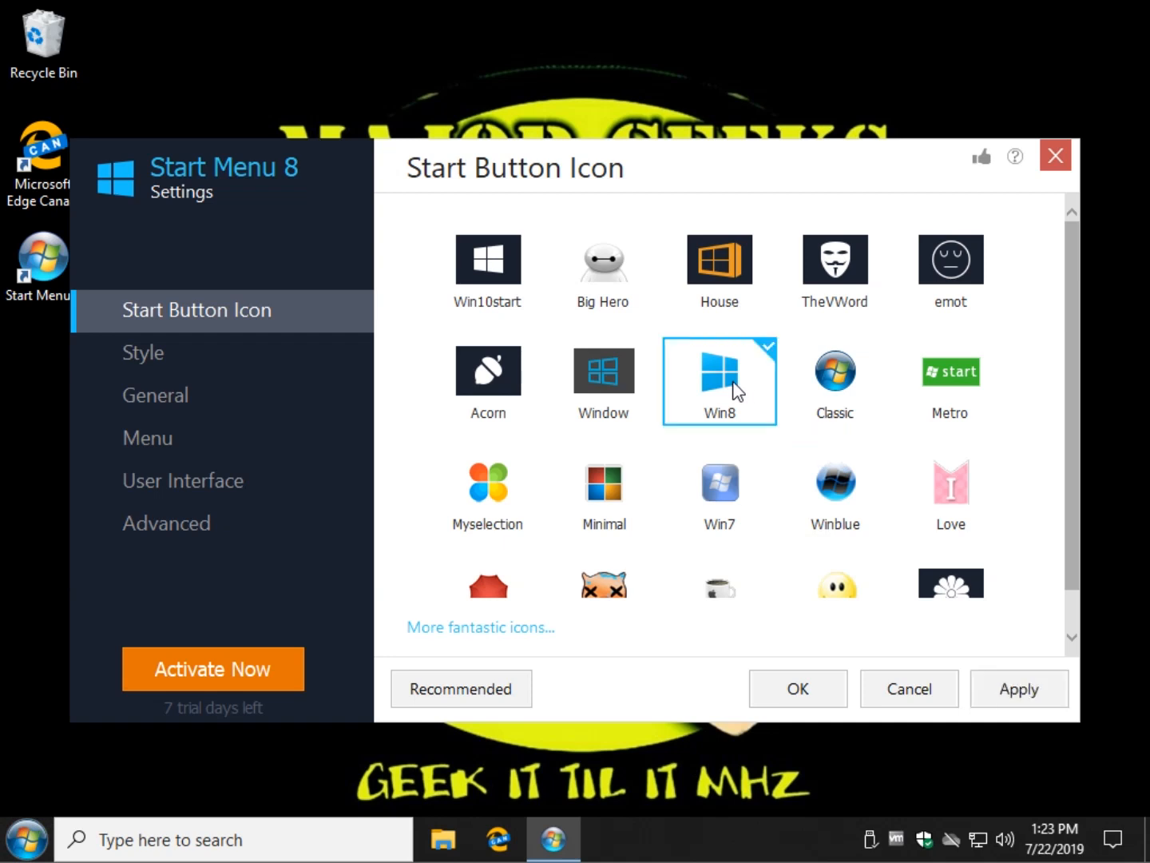
{"action": "left_click", "coordinate": [1018, 688]}
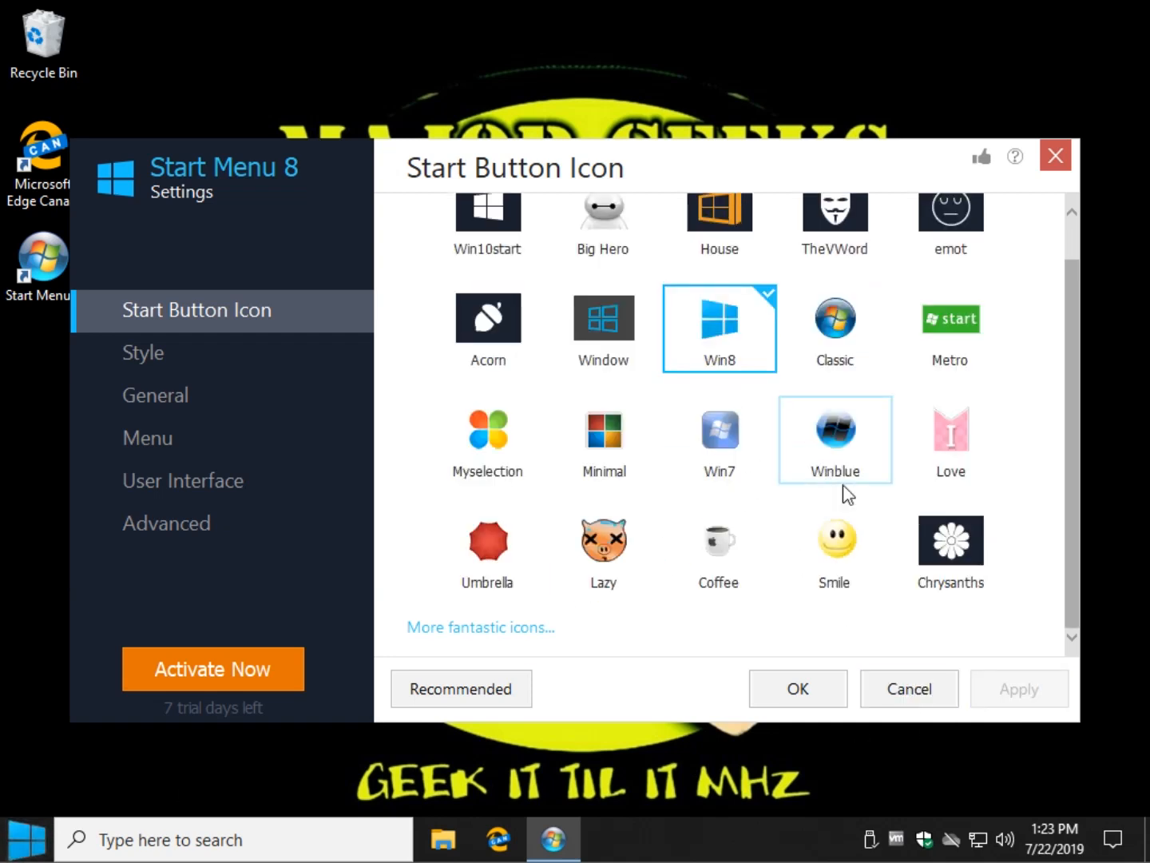
{"action": "left_click", "coordinate": [834, 542]}
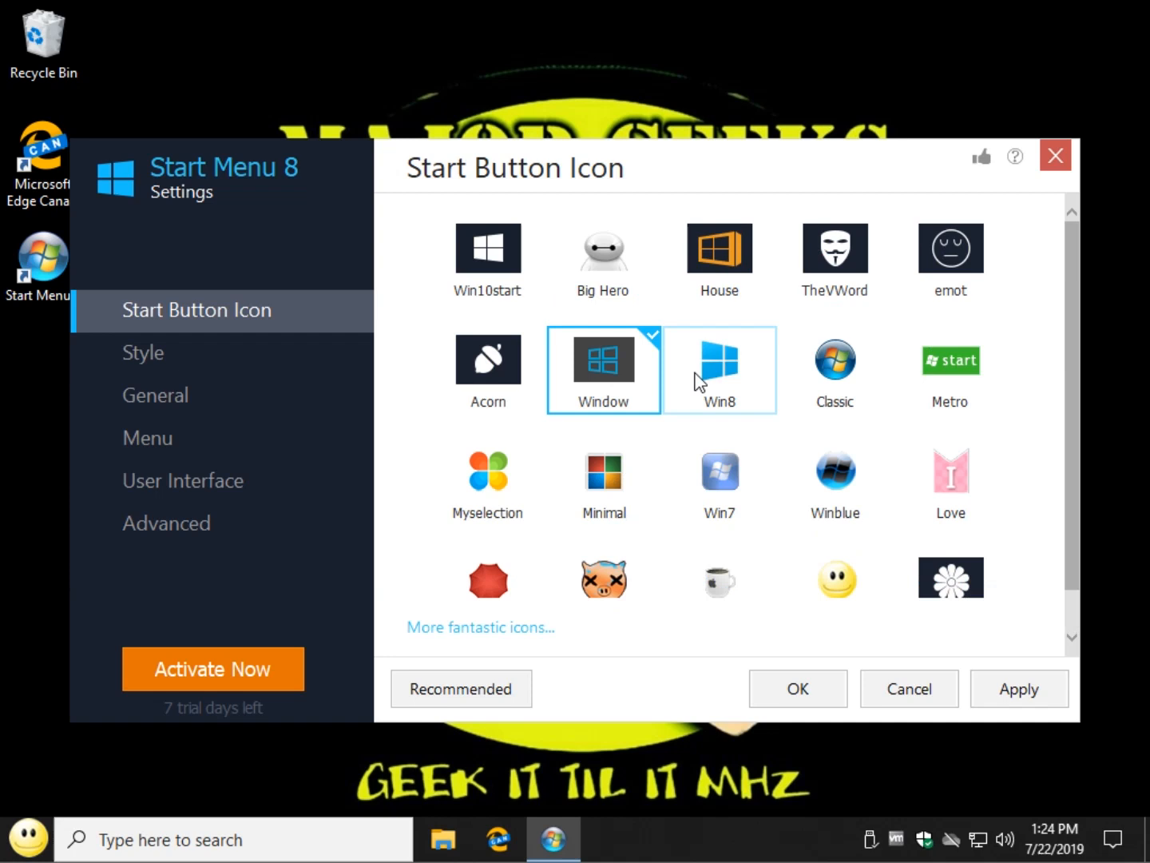
{"action": "left_click", "coordinate": [718, 249]}
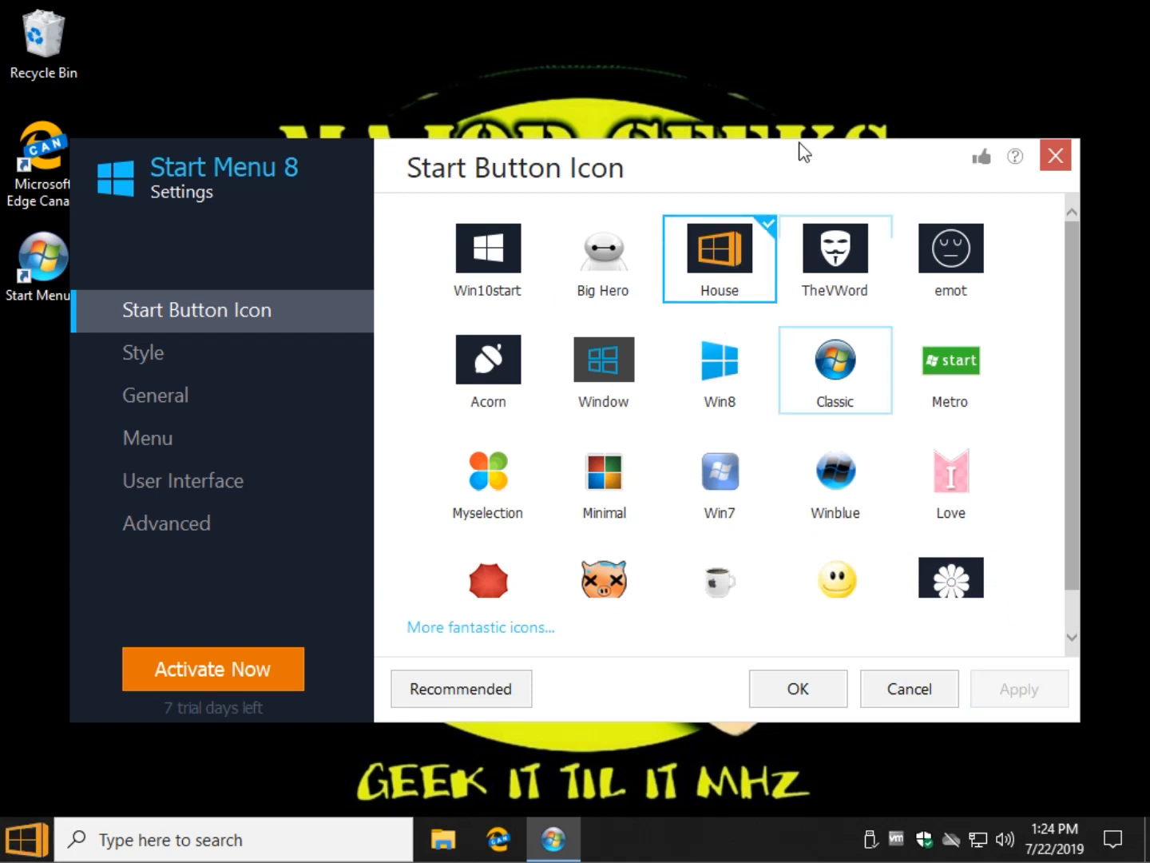
{"action": "left_click", "coordinate": [835, 479]}
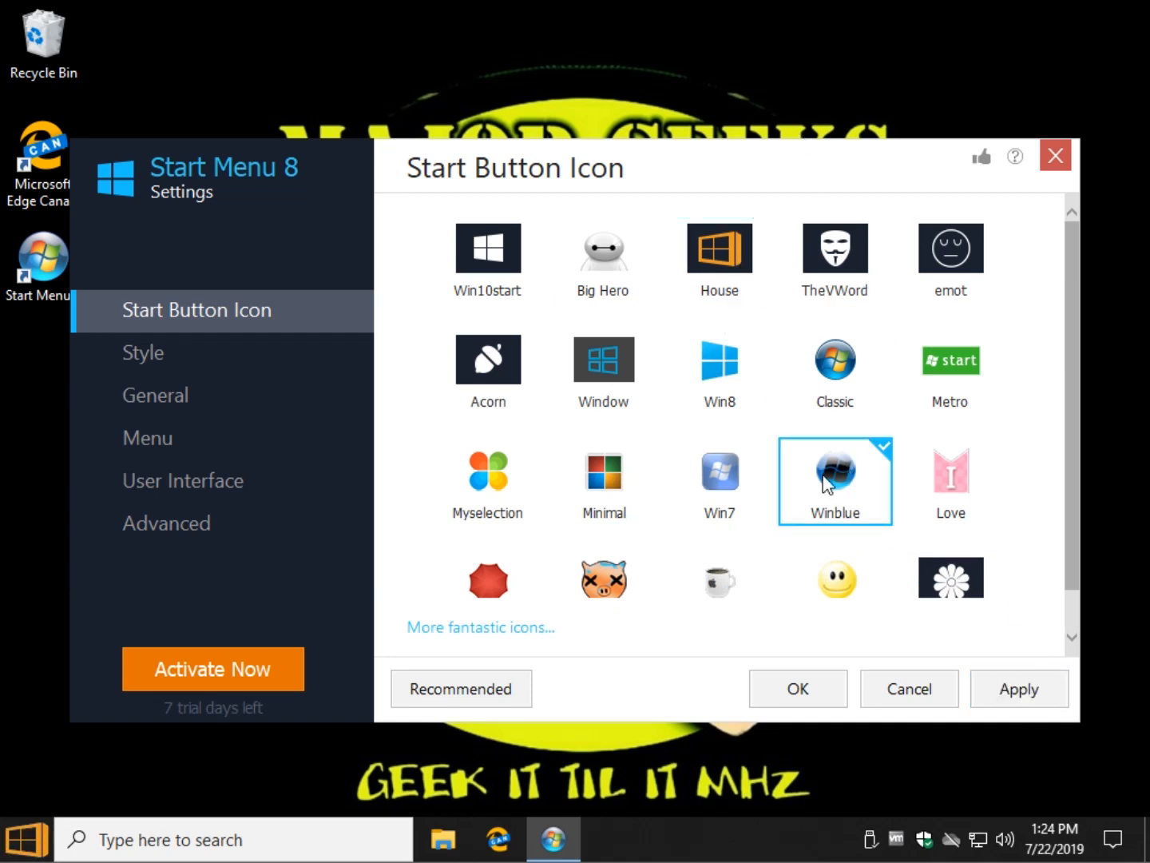
{"action": "left_click", "coordinate": [834, 369]}
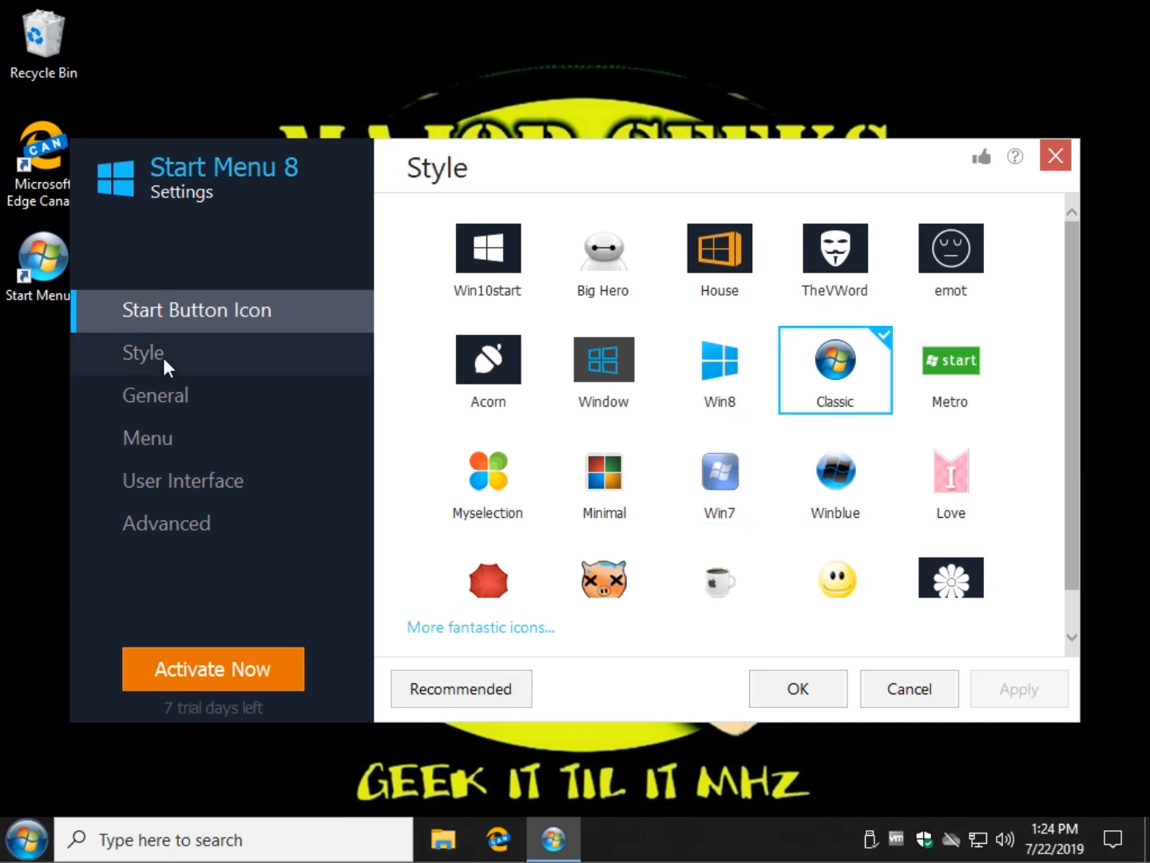
Step: Compare Win10, Flat and Classic styles, choose Classic Windows 7, and raise transparency
{"action": "left_click", "coordinate": [142, 352]}
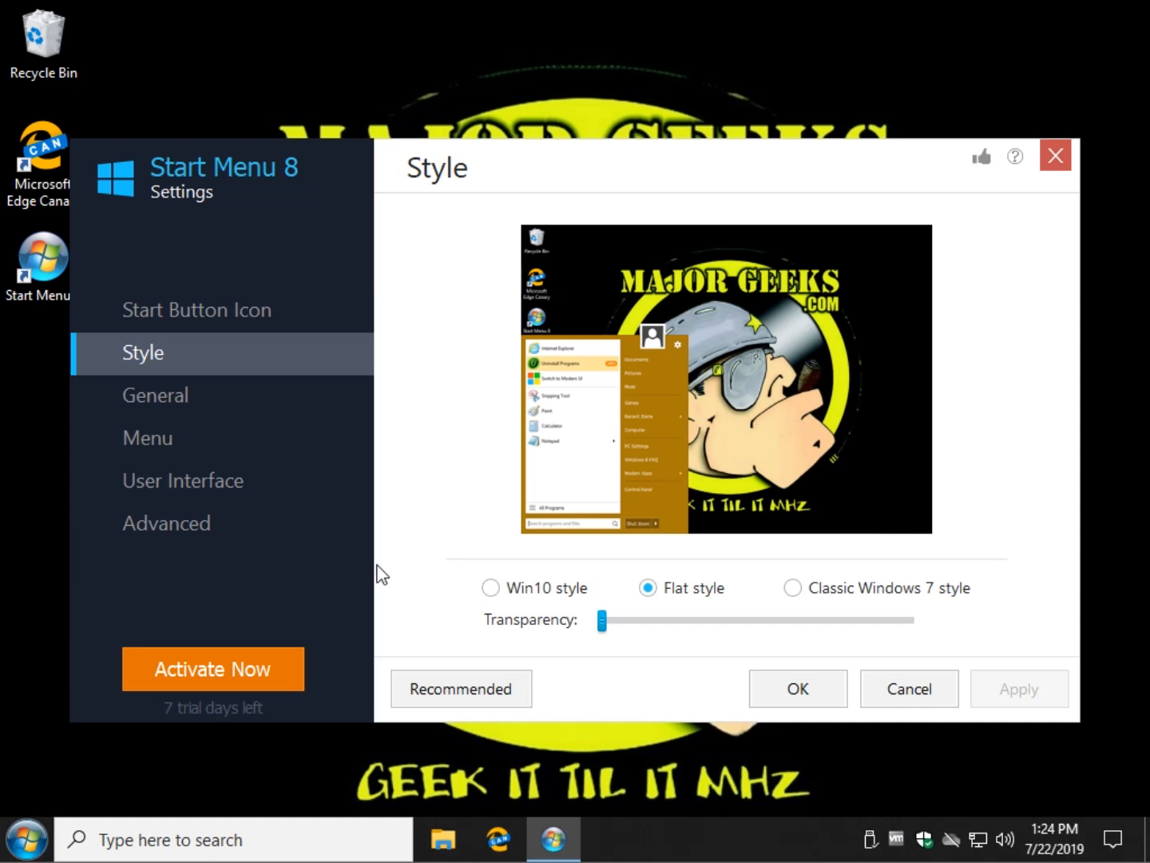
{"action": "mouse_move", "coordinate": [151, 364]}
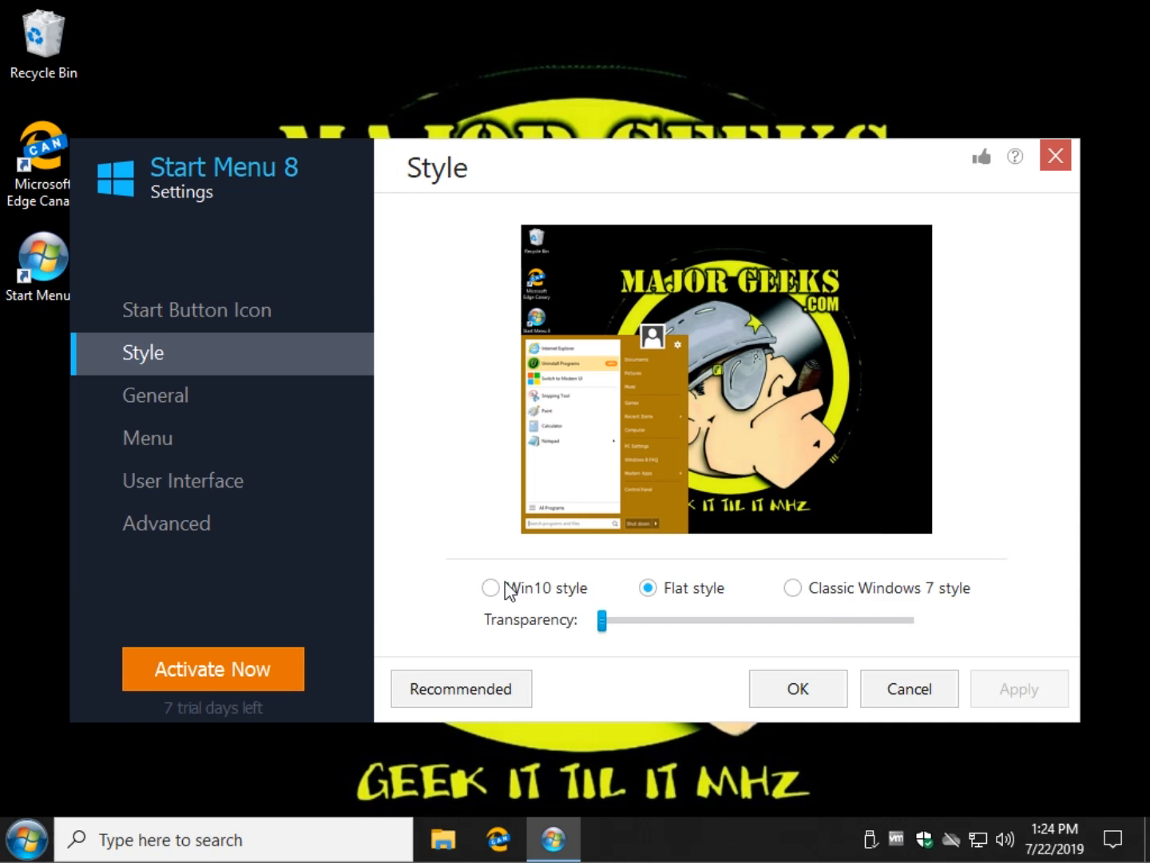
{"action": "mouse_move", "coordinate": [519, 606]}
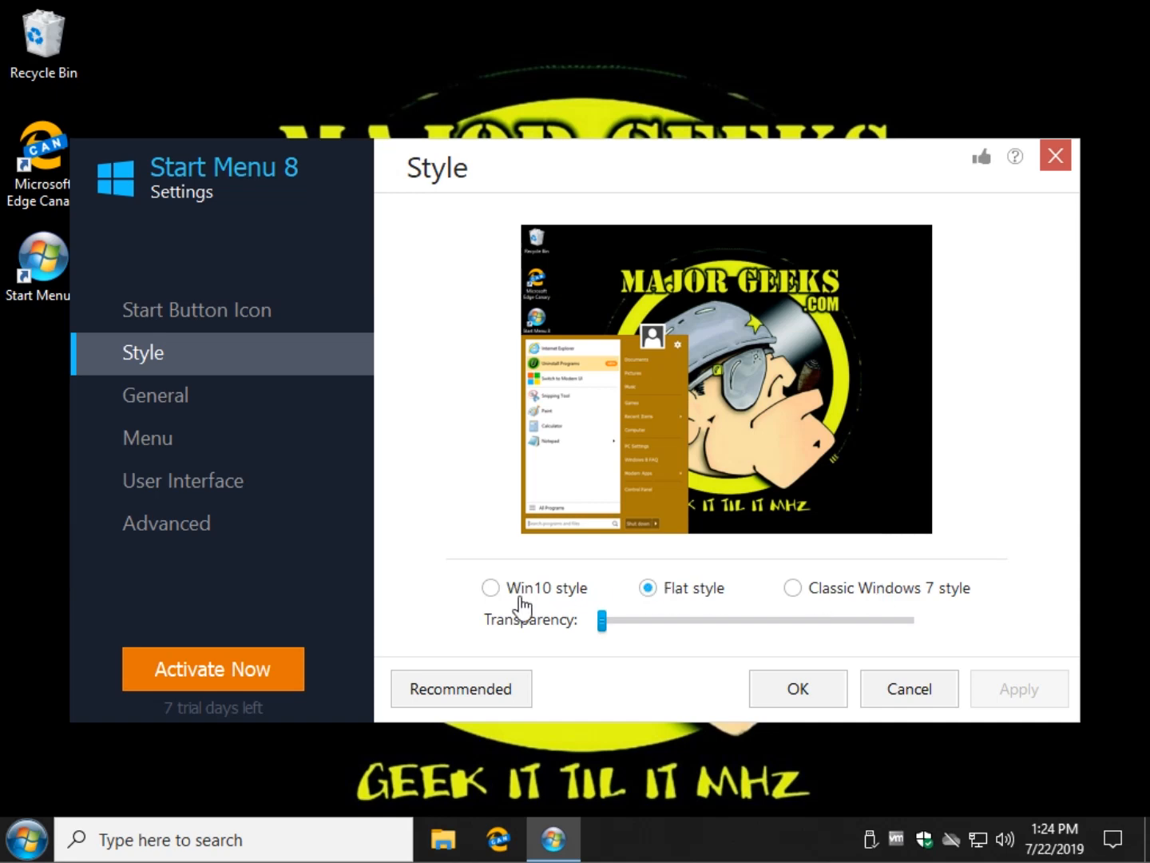
{"action": "left_click", "coordinate": [491, 587]}
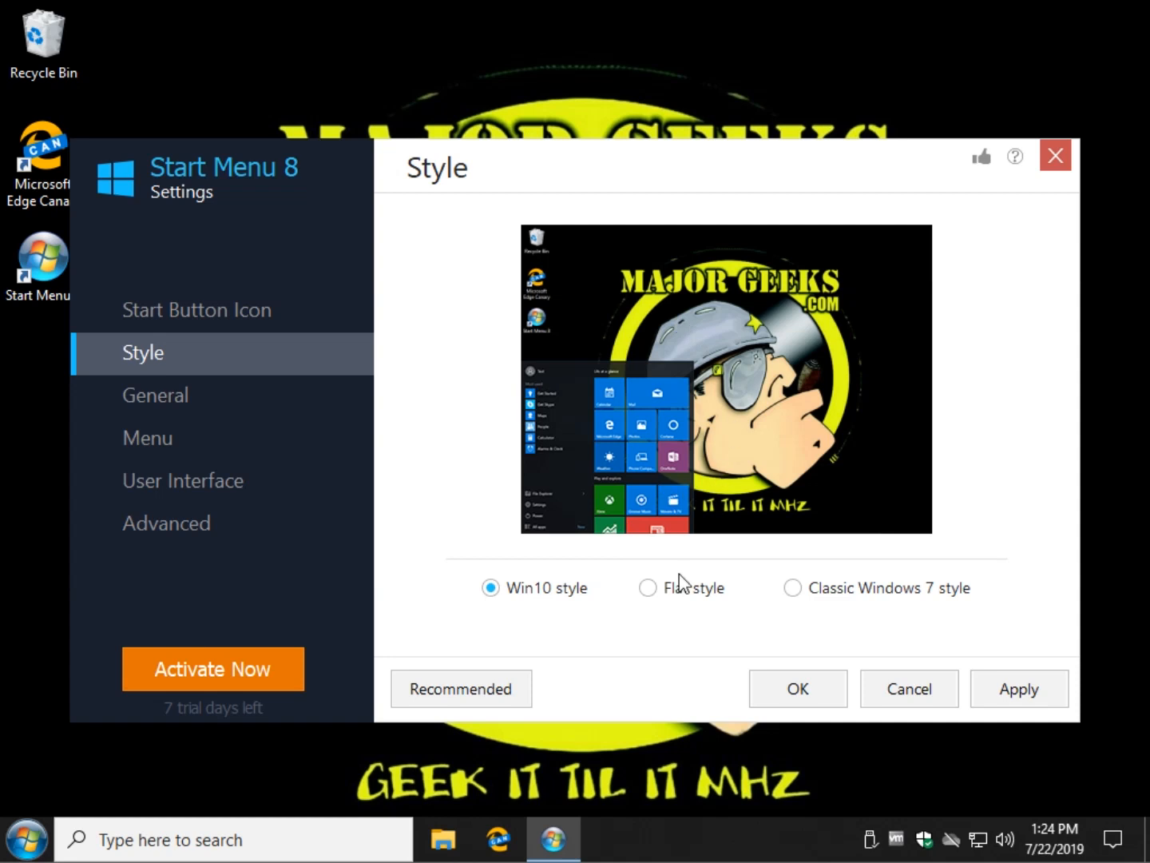
{"action": "left_click", "coordinate": [648, 587]}
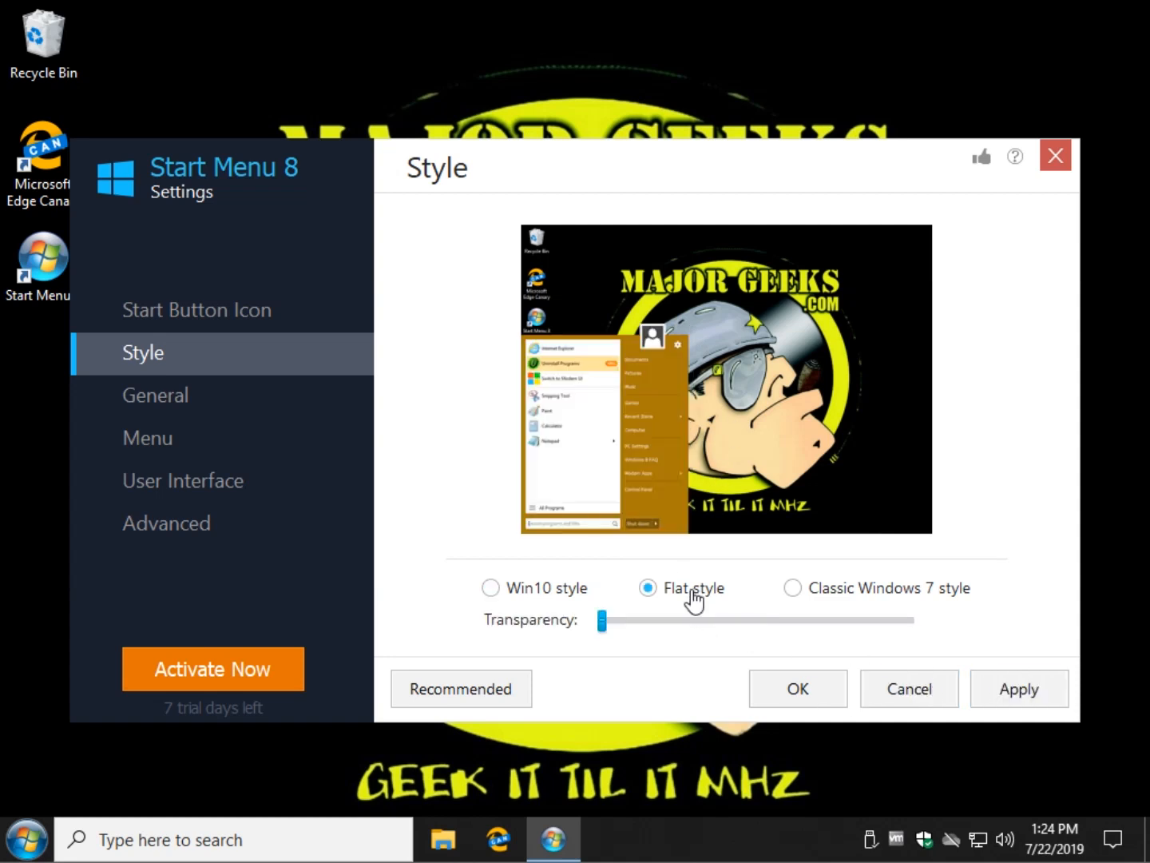
{"action": "left_click", "coordinate": [791, 587]}
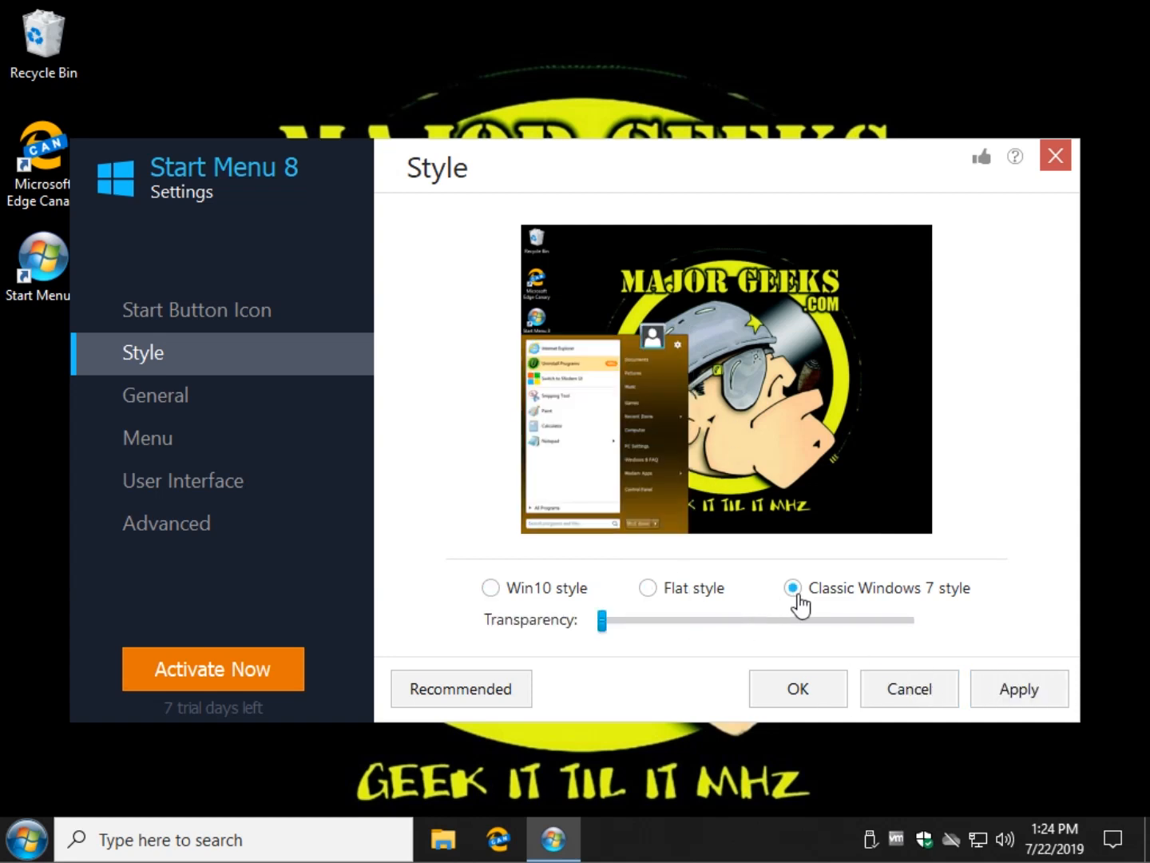
{"action": "left_click", "coordinate": [647, 587]}
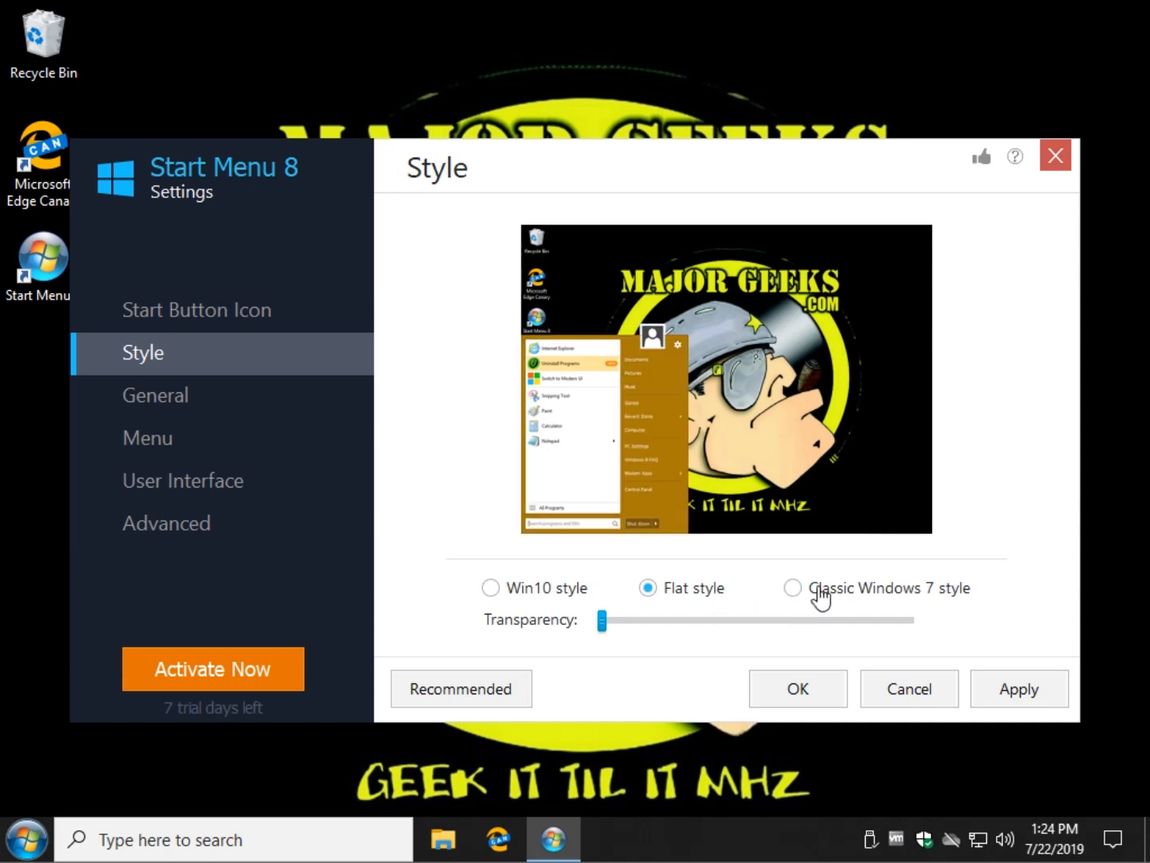
{"action": "left_click", "coordinate": [792, 587]}
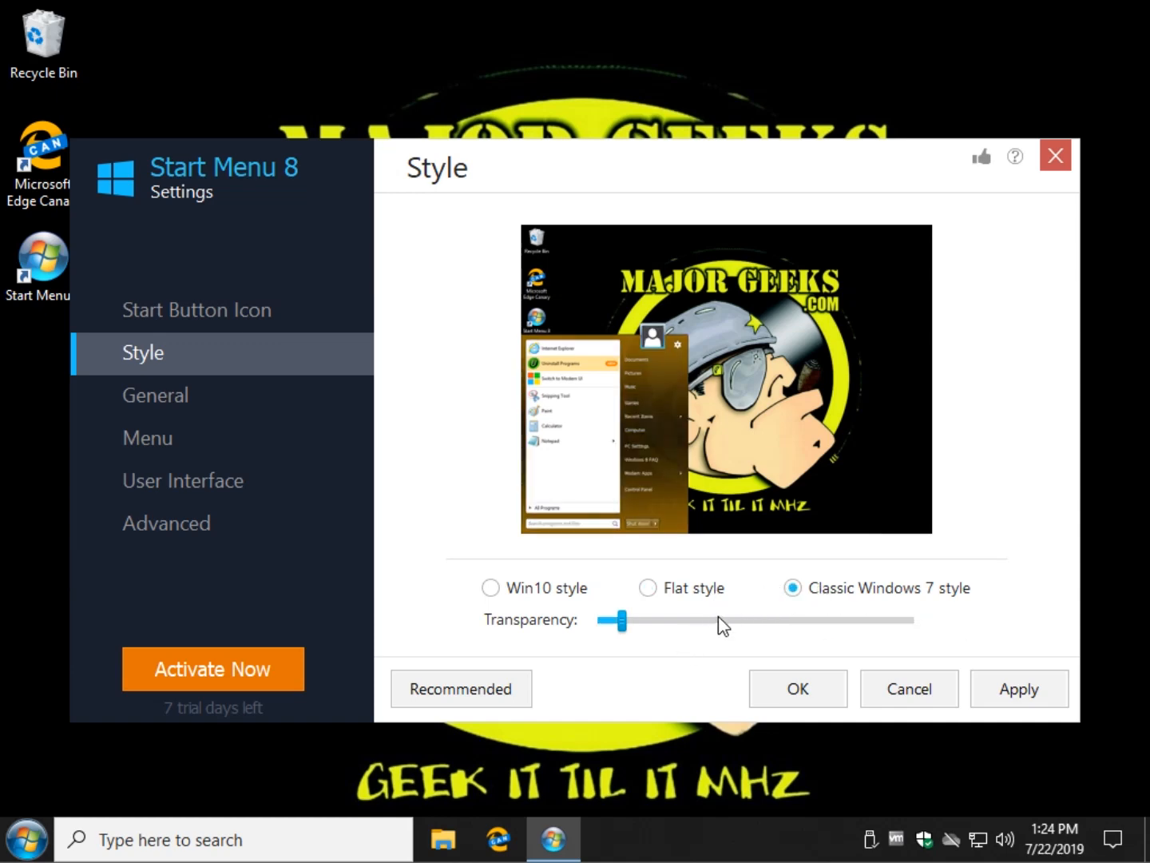
{"action": "left_click_drag", "start_coordinate": [611, 620], "coordinate": [790, 620]}
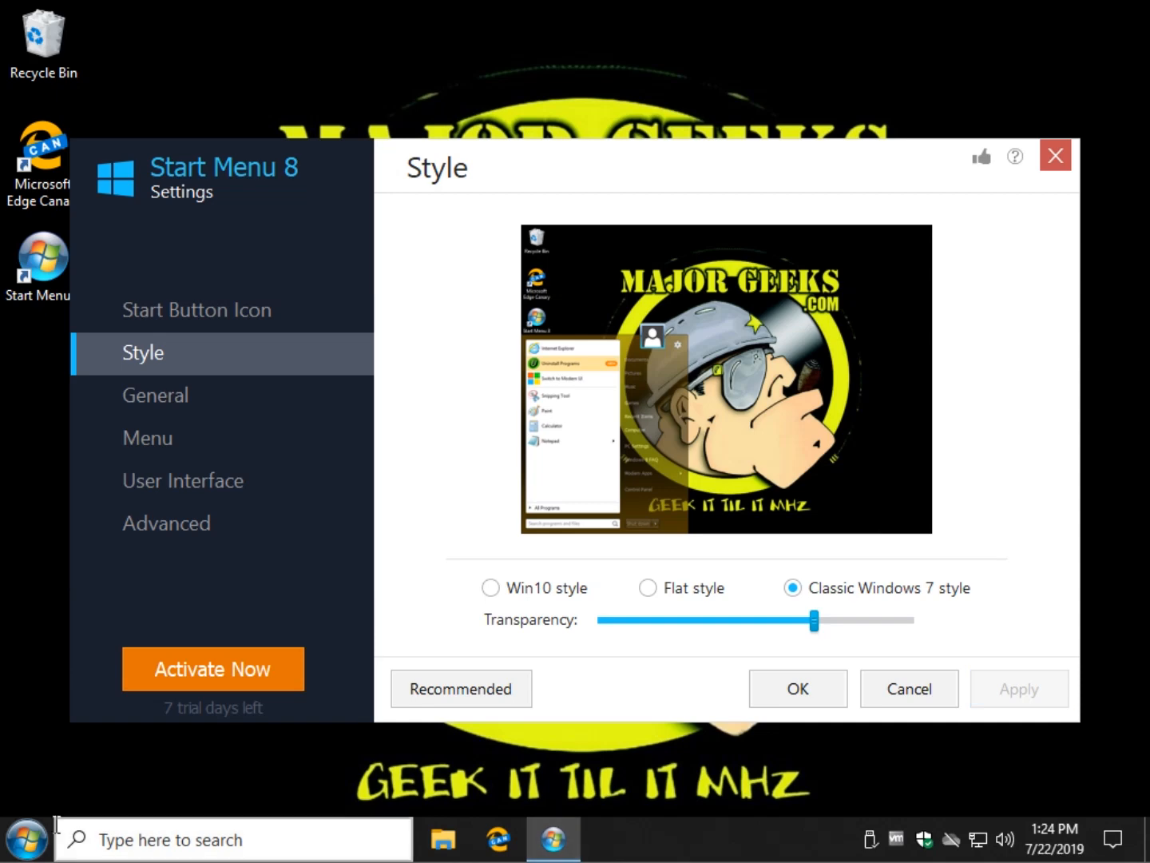
{"action": "left_click", "coordinate": [28, 839]}
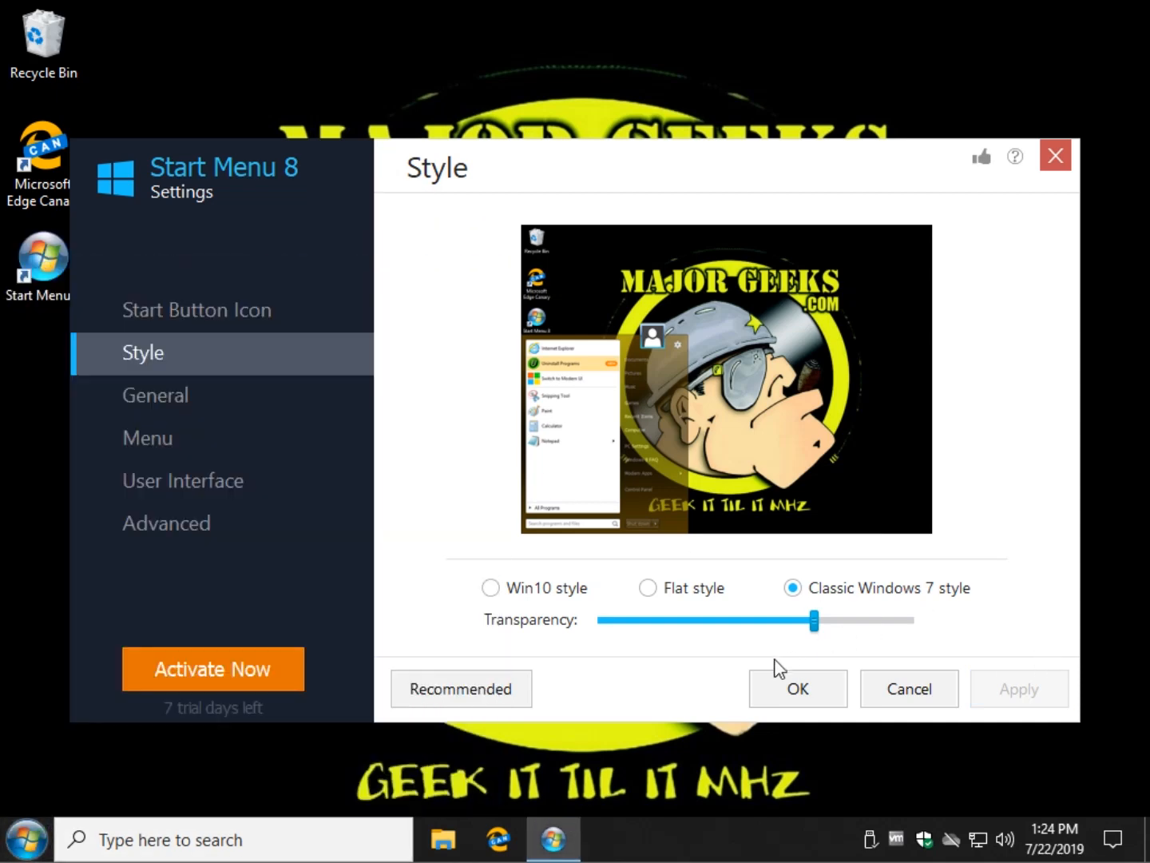
Step: Review the General settings, previewing the Start menu, and scroll down to the hotkey fields
{"action": "left_click", "coordinate": [155, 395]}
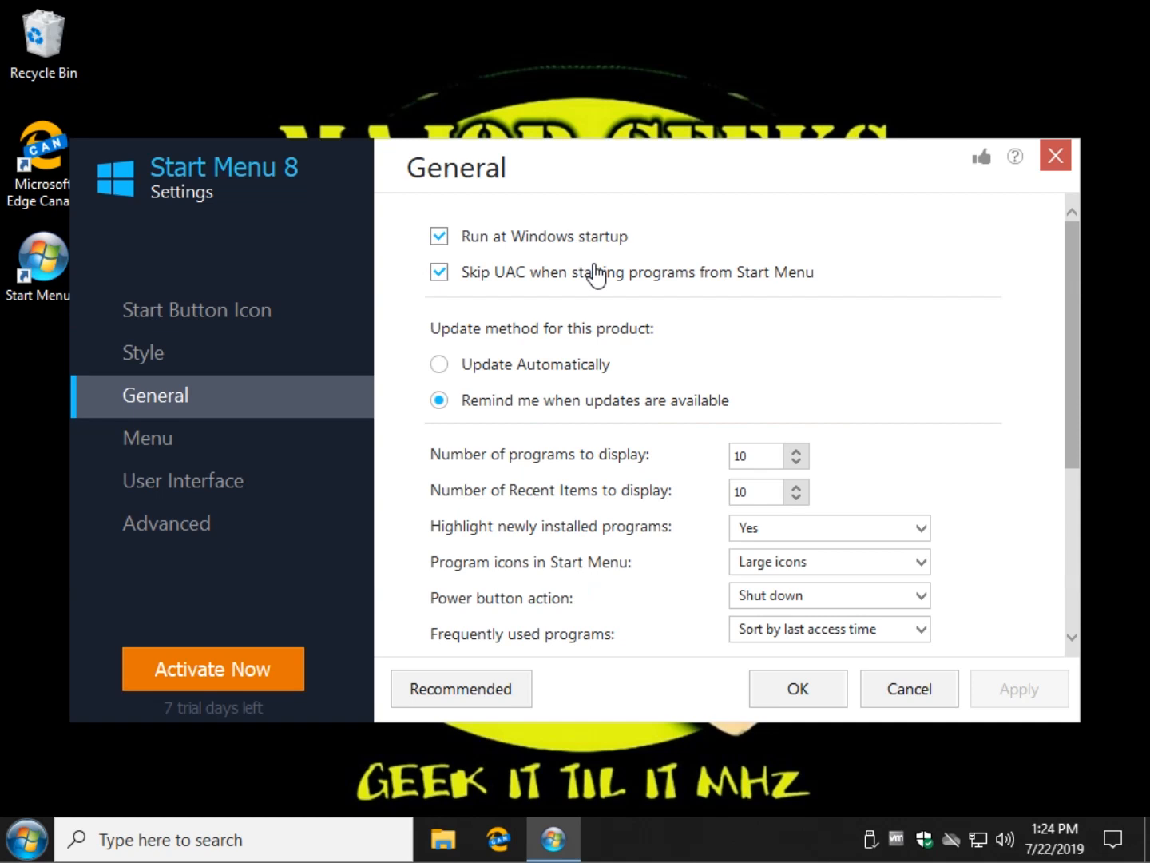
{"action": "mouse_move", "coordinate": [500, 329]}
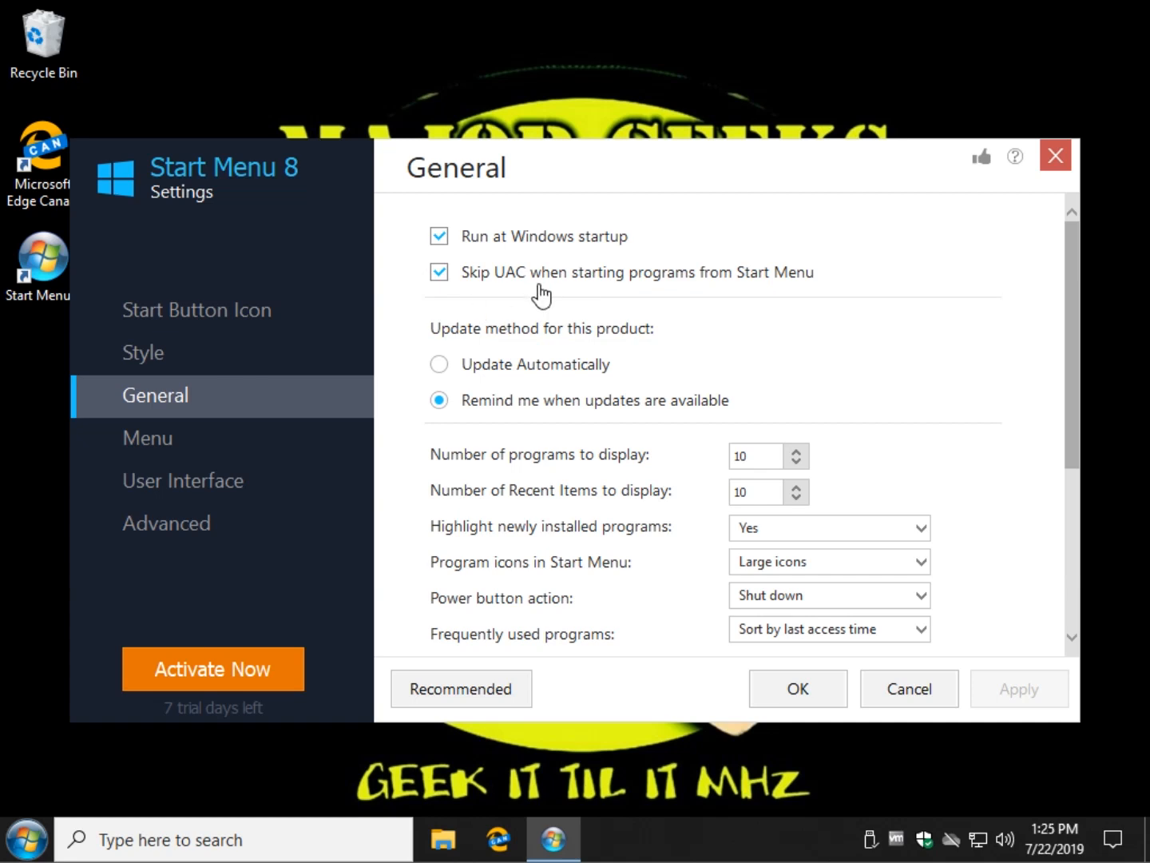
{"action": "mouse_move", "coordinate": [627, 285]}
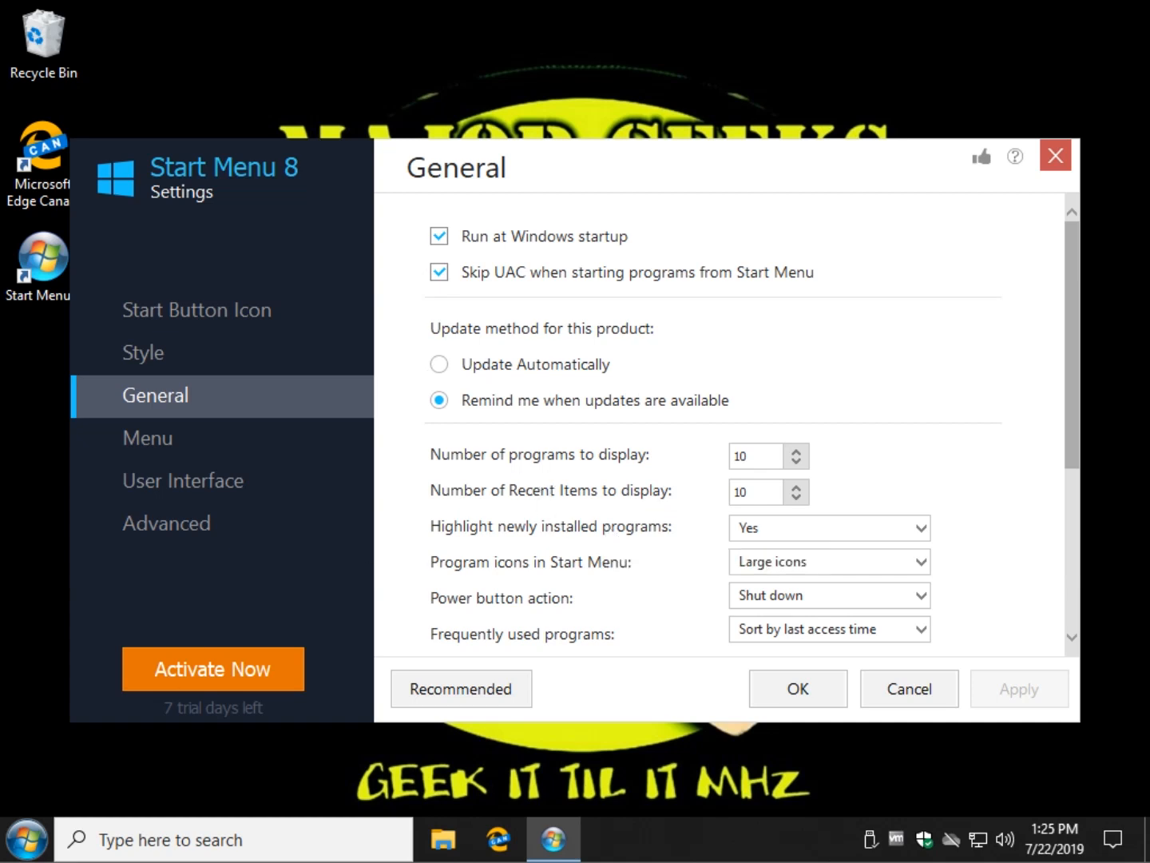
{"action": "left_click", "coordinate": [29, 839]}
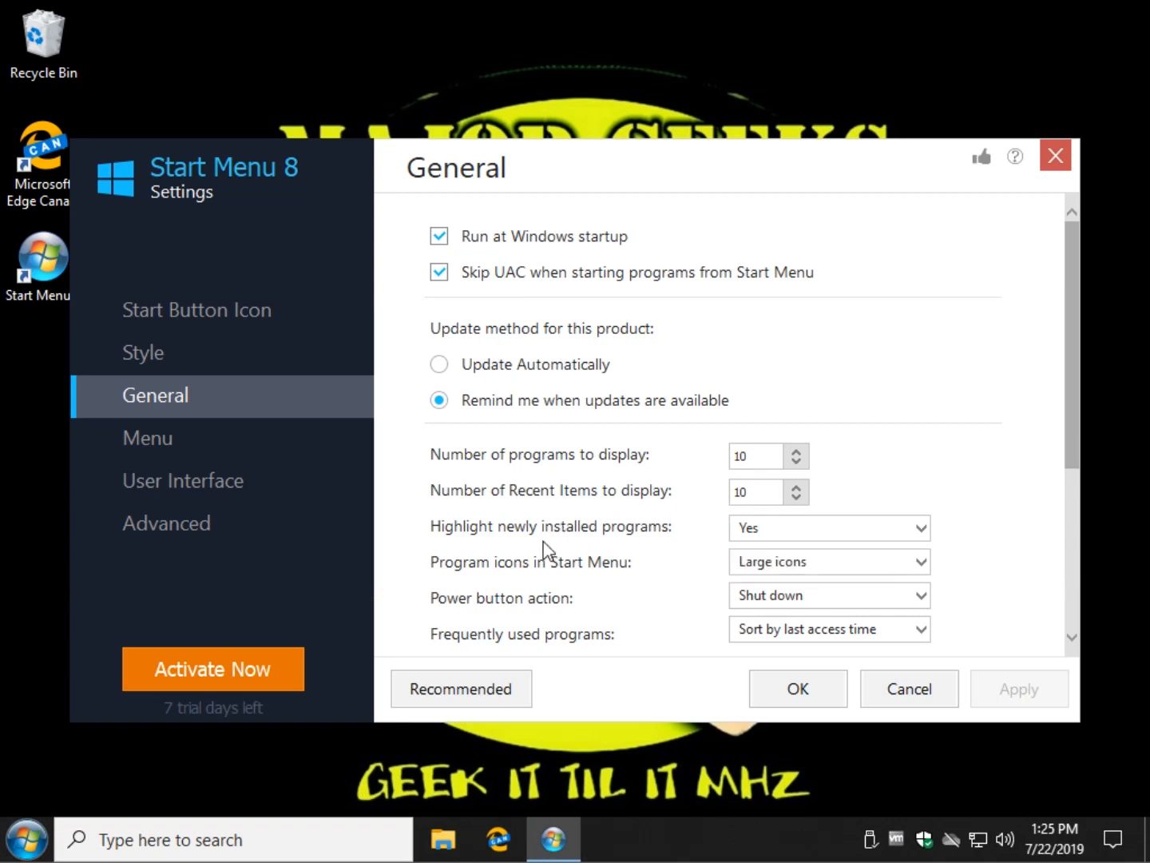
{"action": "mouse_move", "coordinate": [595, 575]}
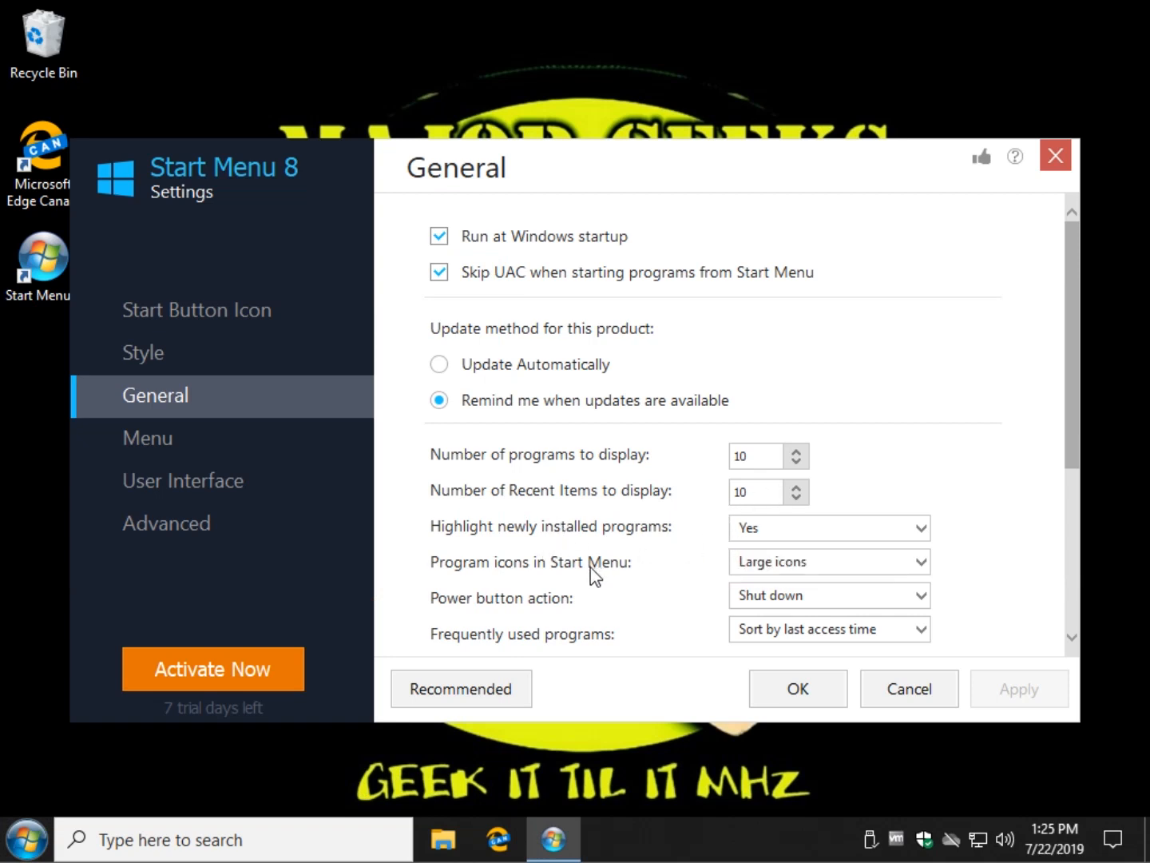
{"action": "mouse_move", "coordinate": [66, 797]}
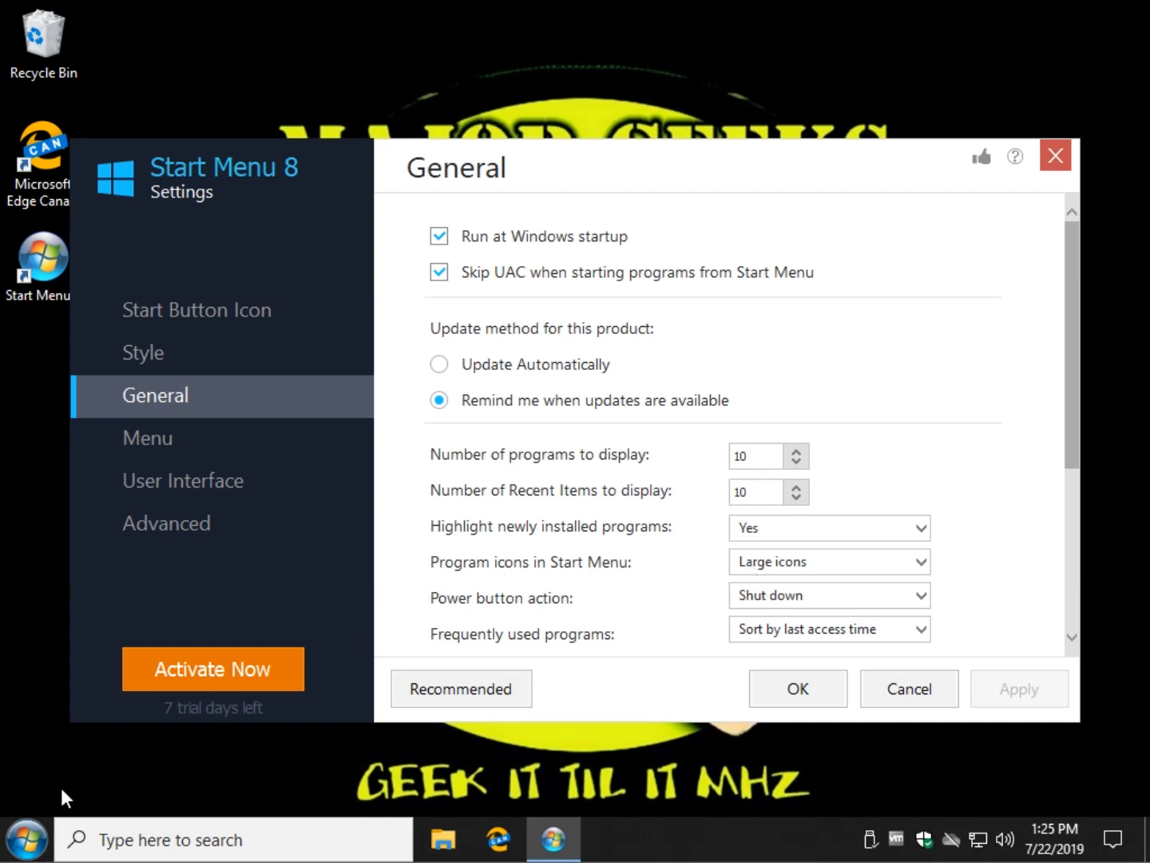
{"action": "left_click", "coordinate": [829, 561]}
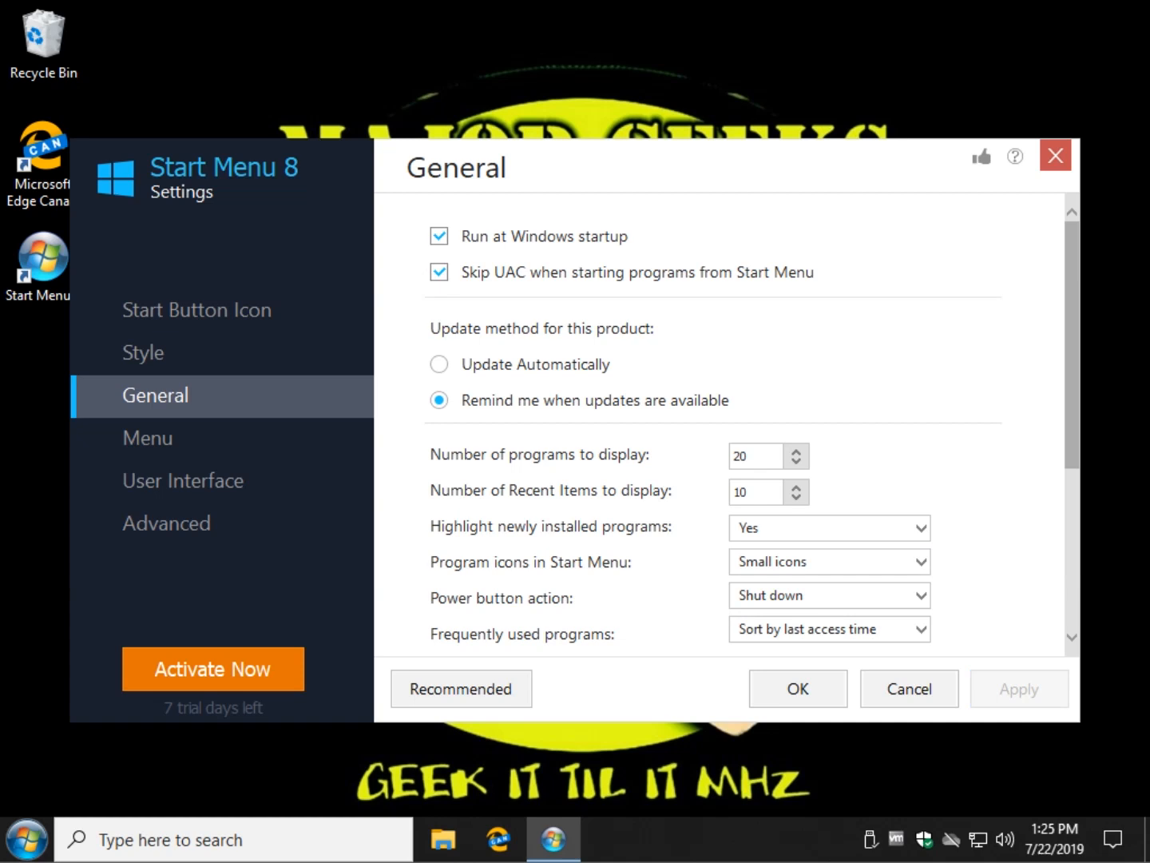
{"action": "left_click", "coordinate": [27, 839]}
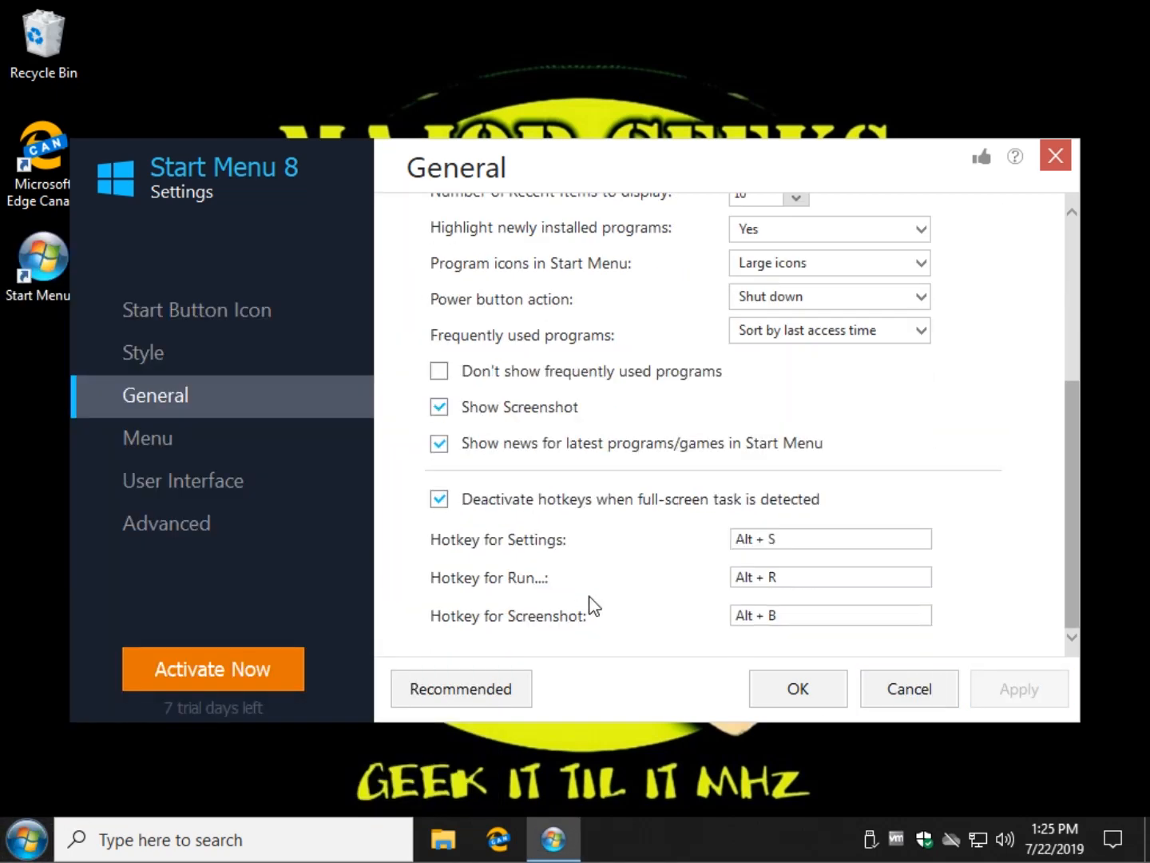
{"action": "mouse_move", "coordinate": [575, 428]}
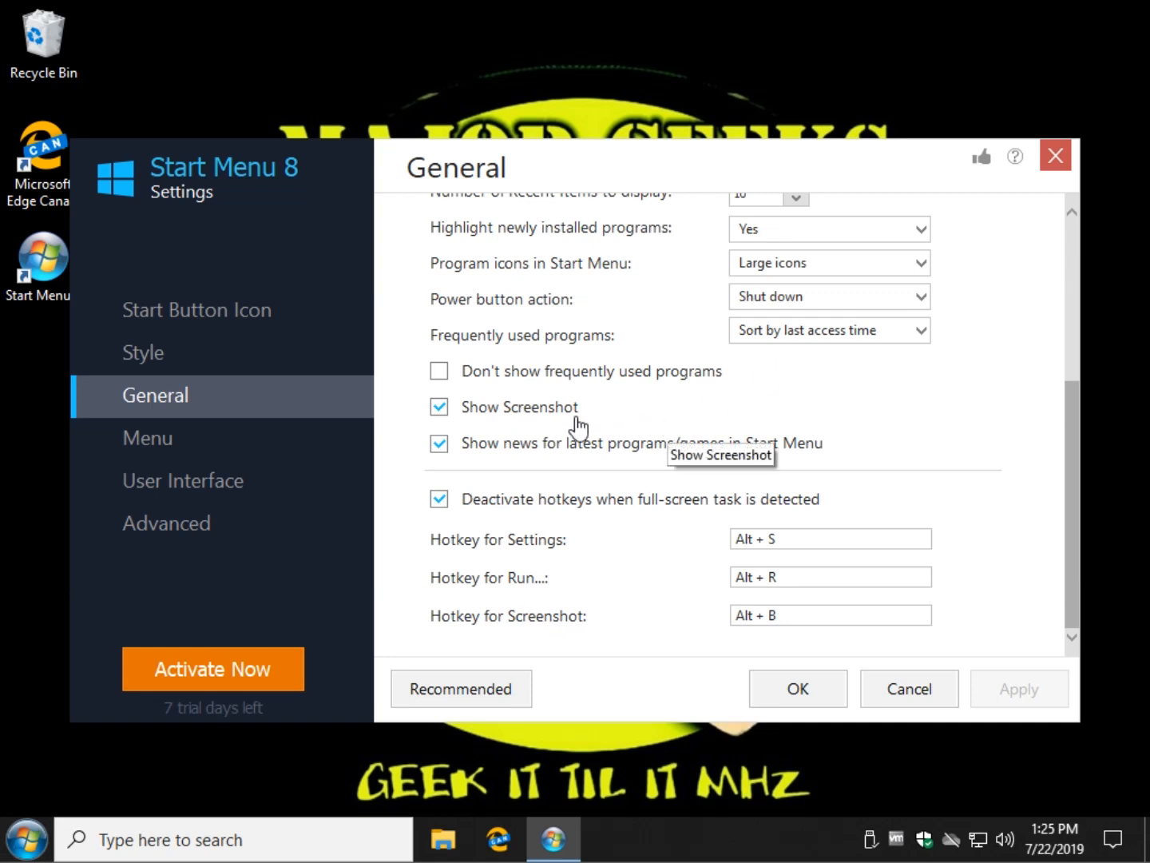
{"action": "mouse_move", "coordinate": [577, 405]}
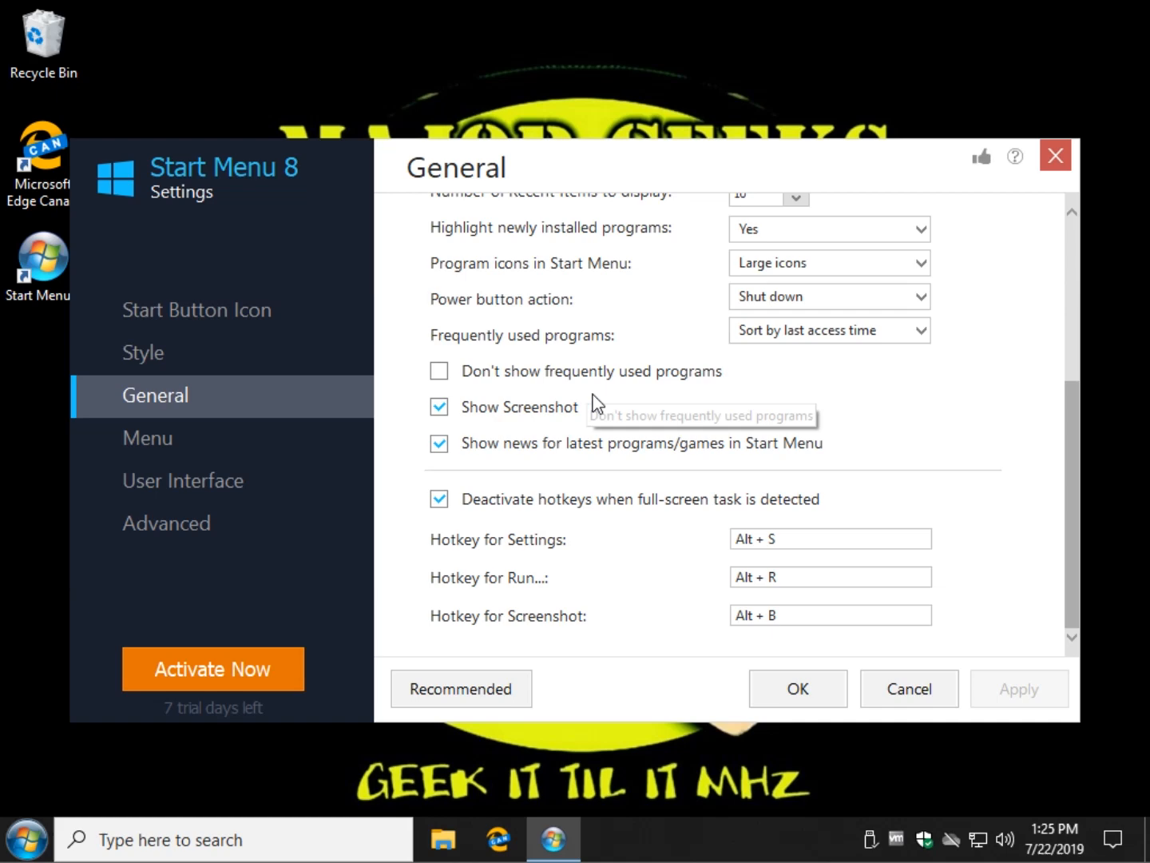
{"action": "mouse_move", "coordinate": [489, 549]}
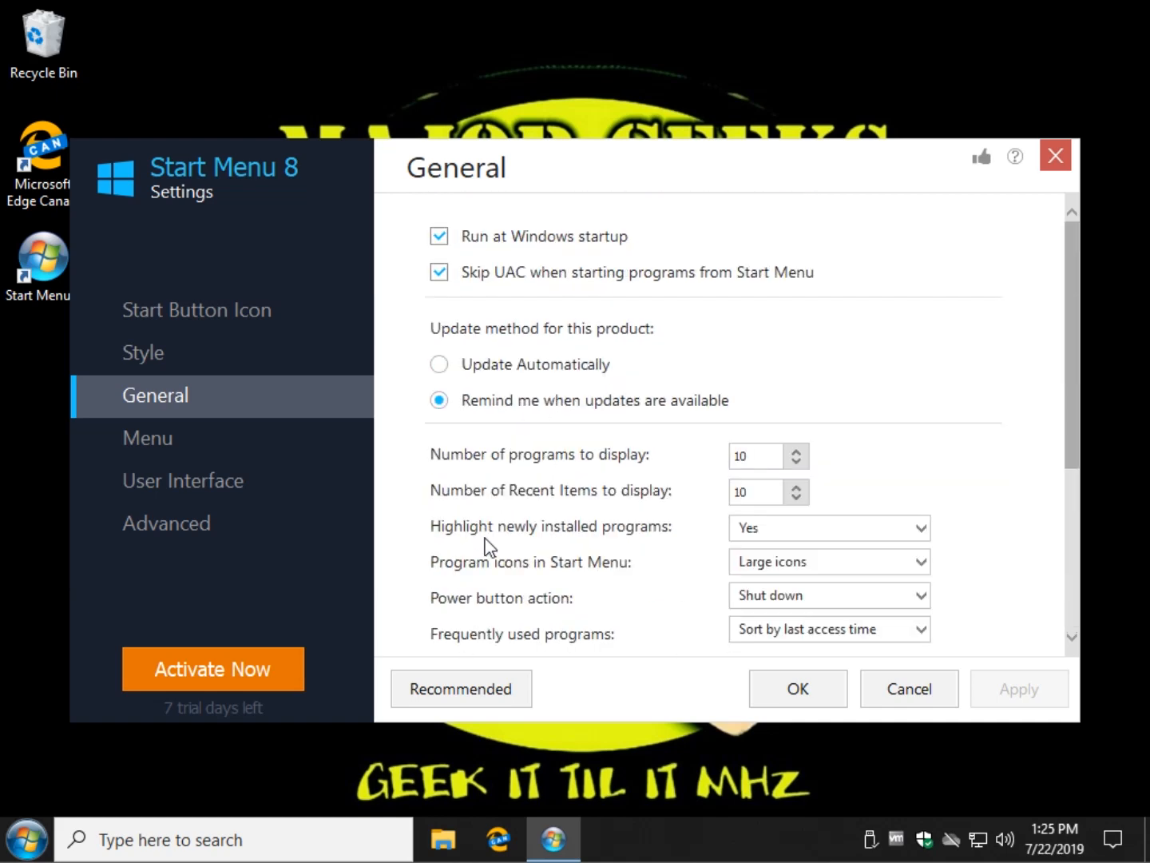
{"action": "scroll", "scroll_direction": "down", "scroll_amount": 3}
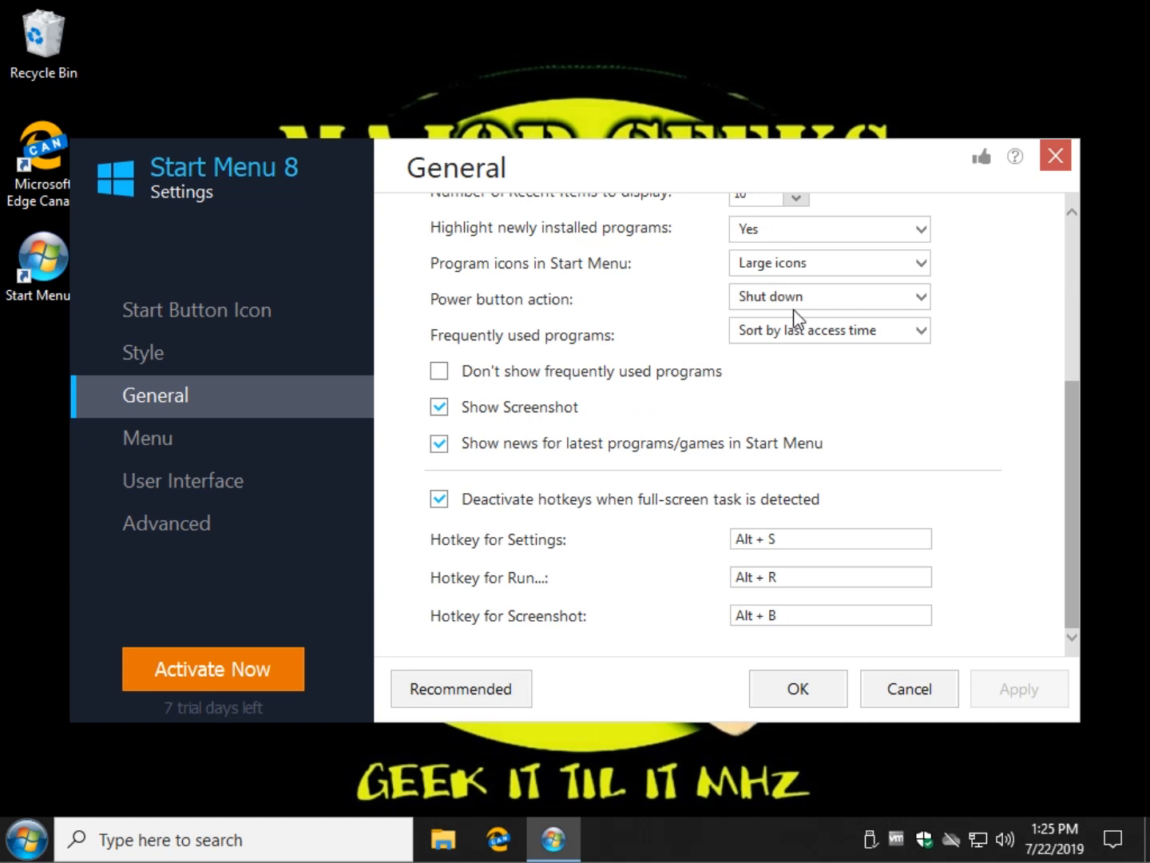
{"action": "mouse_move", "coordinate": [1070, 731]}
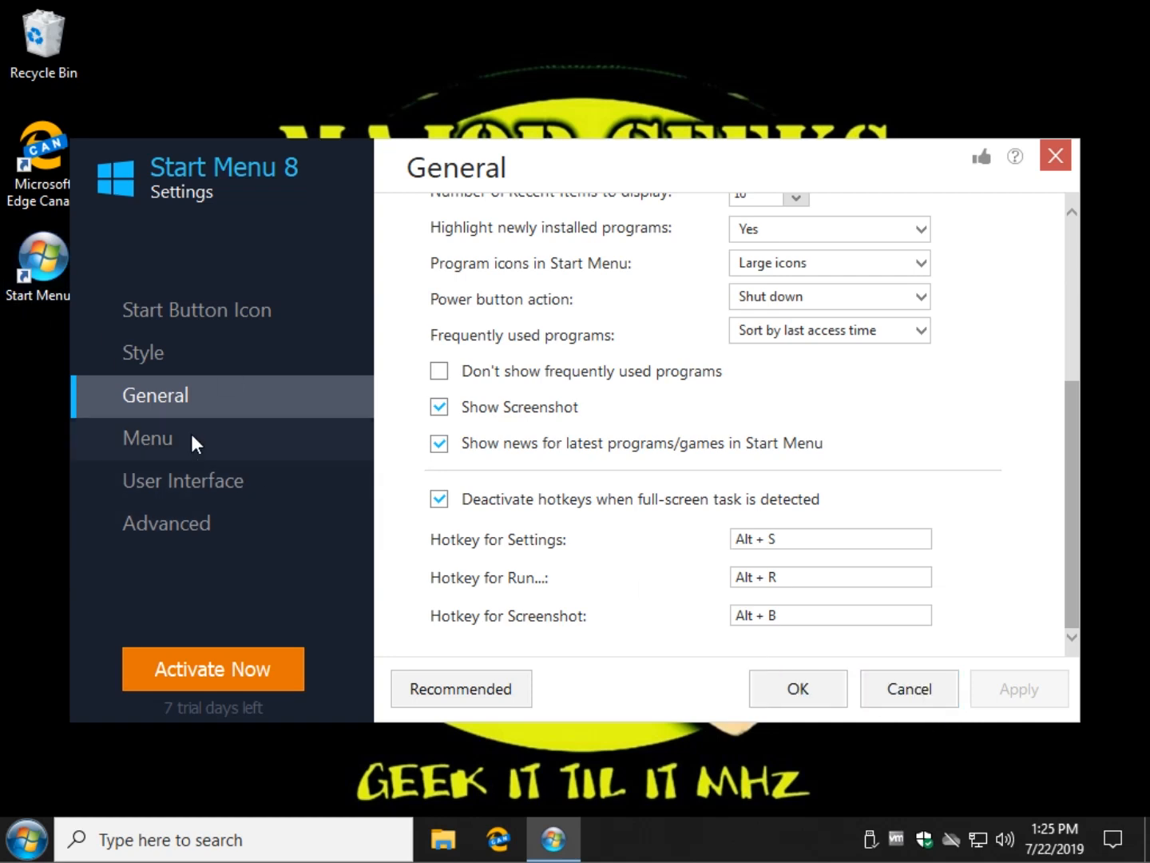
Step: On the Menu page, set Administrative Tools to 'Show as a menu' and apply it
{"action": "left_click", "coordinate": [147, 438]}
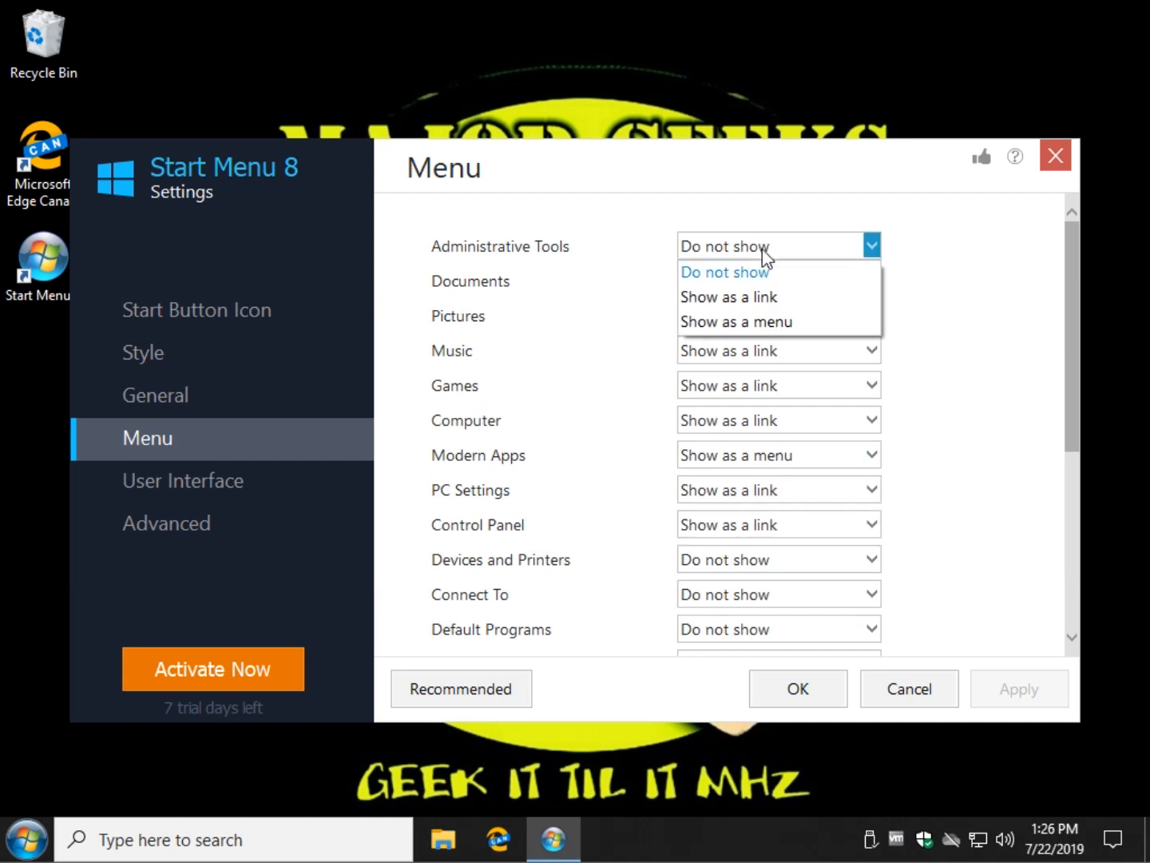
{"action": "mouse_move", "coordinate": [744, 296]}
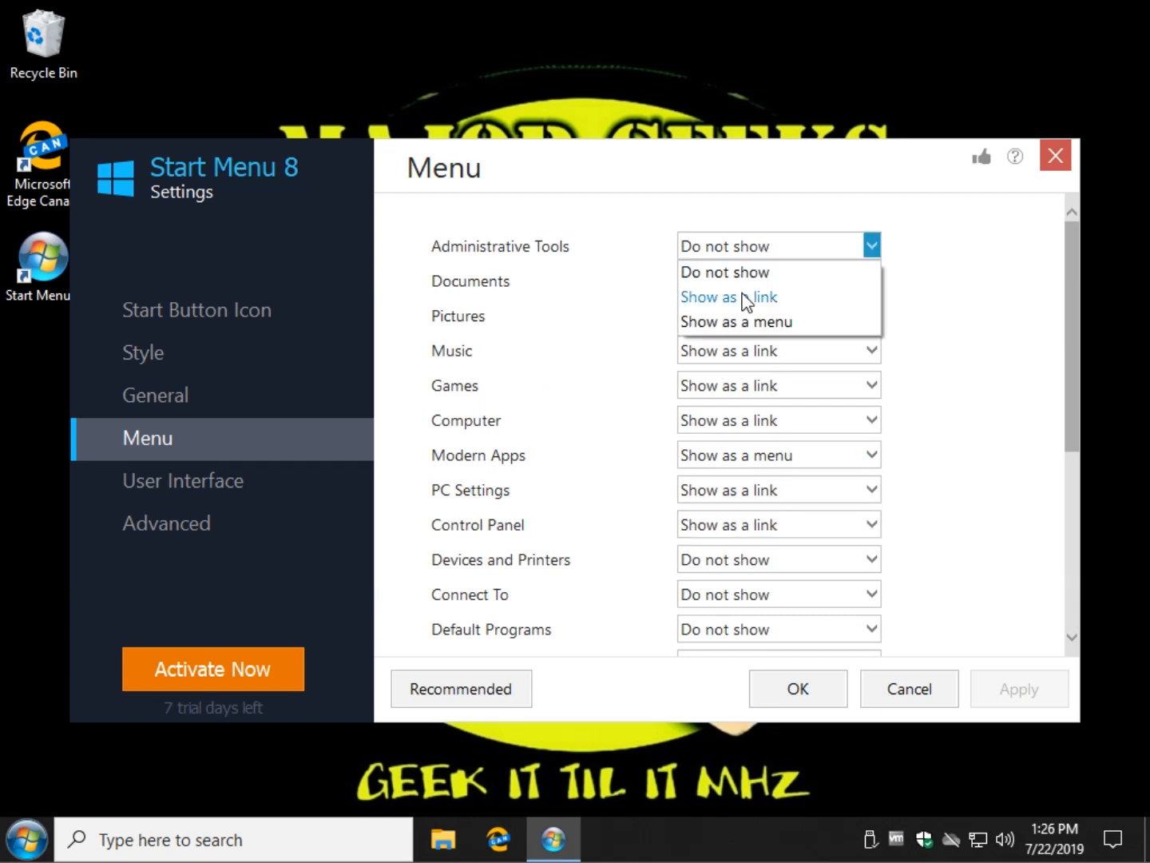
{"action": "left_click", "coordinate": [728, 296]}
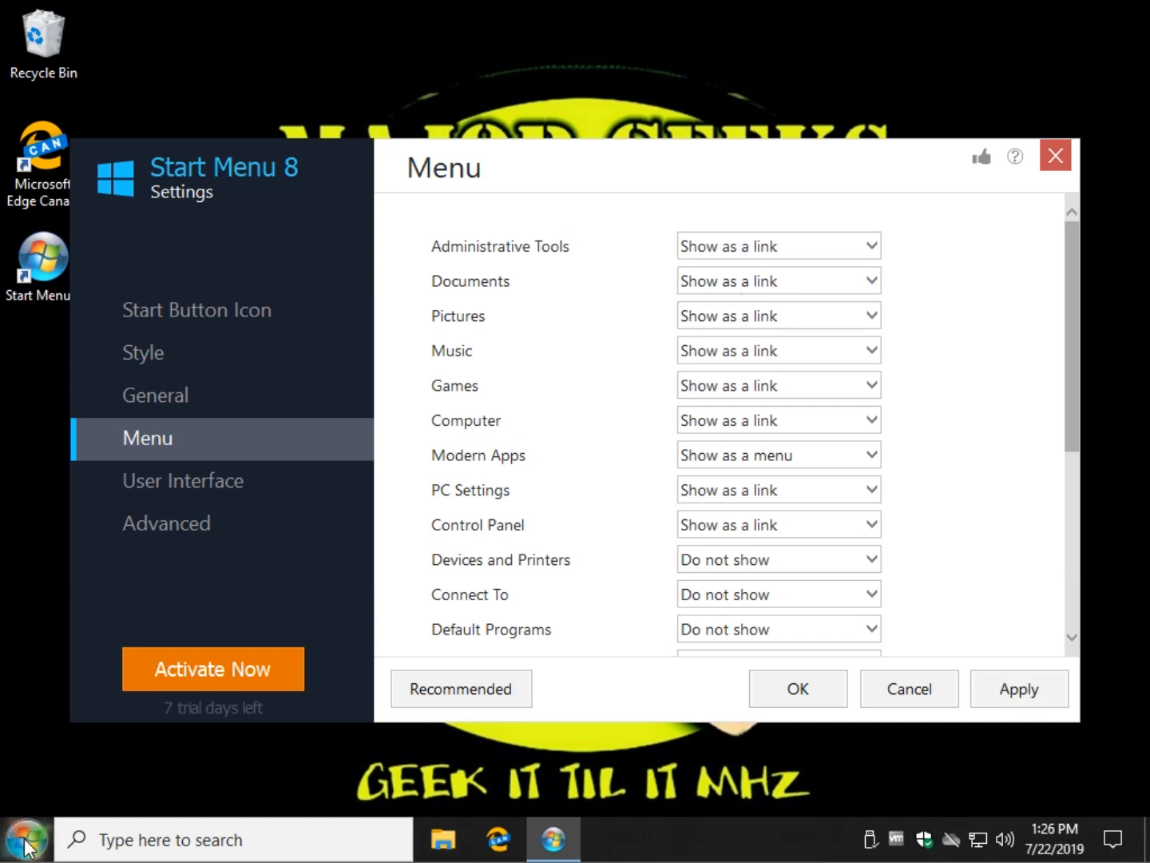
{"action": "left_click", "coordinate": [1019, 688]}
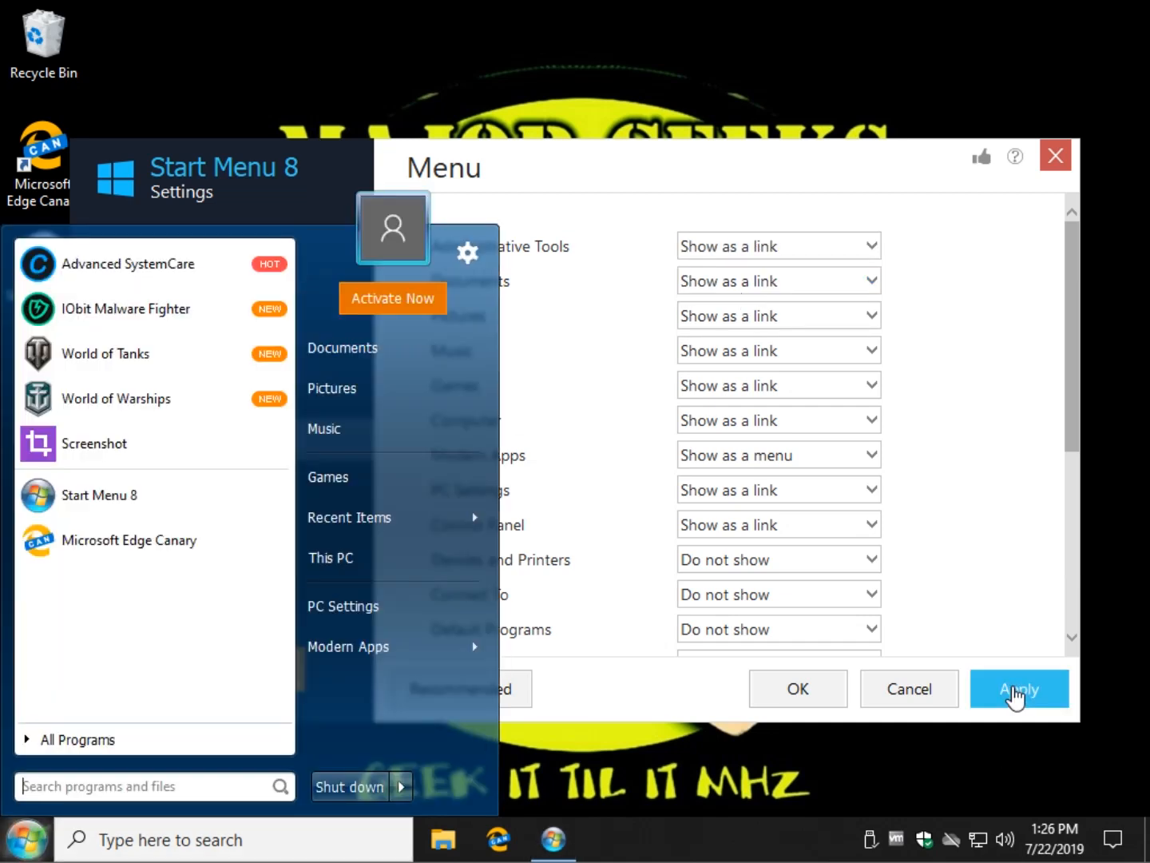
{"action": "left_click", "coordinate": [1019, 689]}
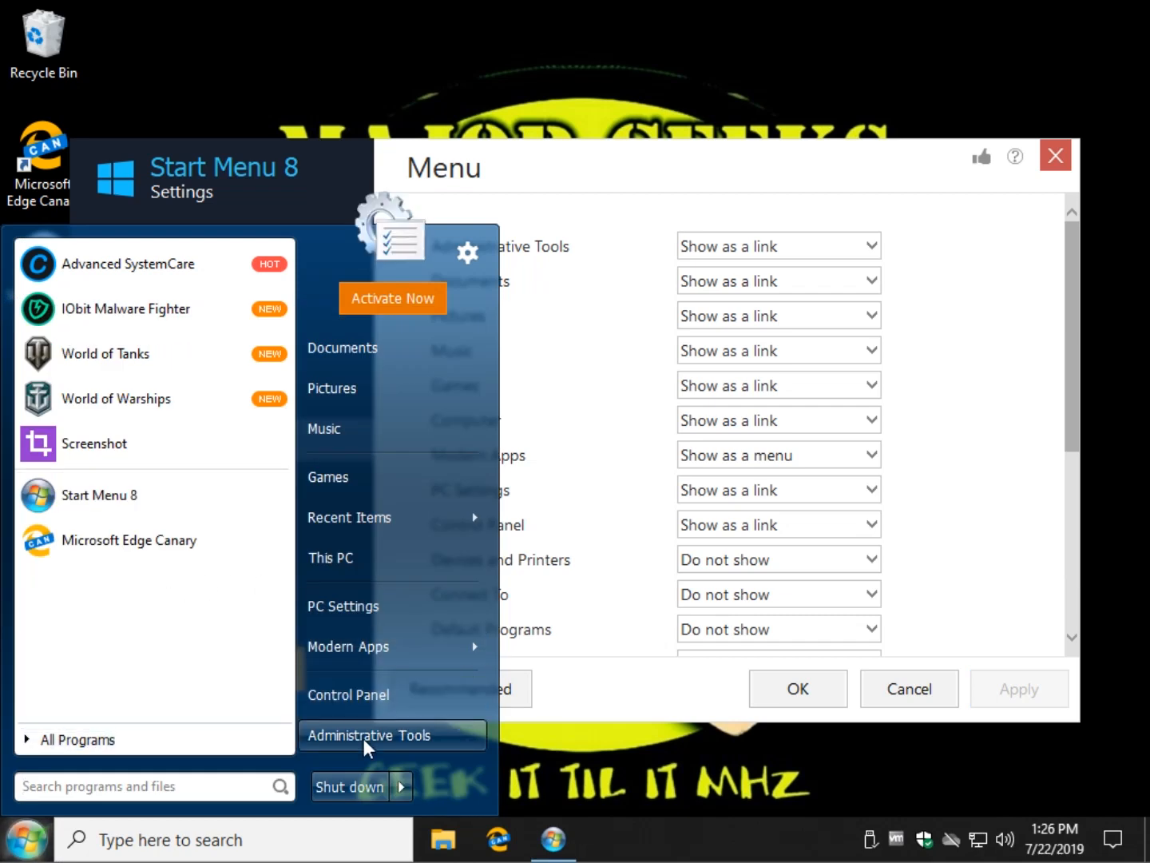
{"action": "left_click", "coordinate": [870, 246]}
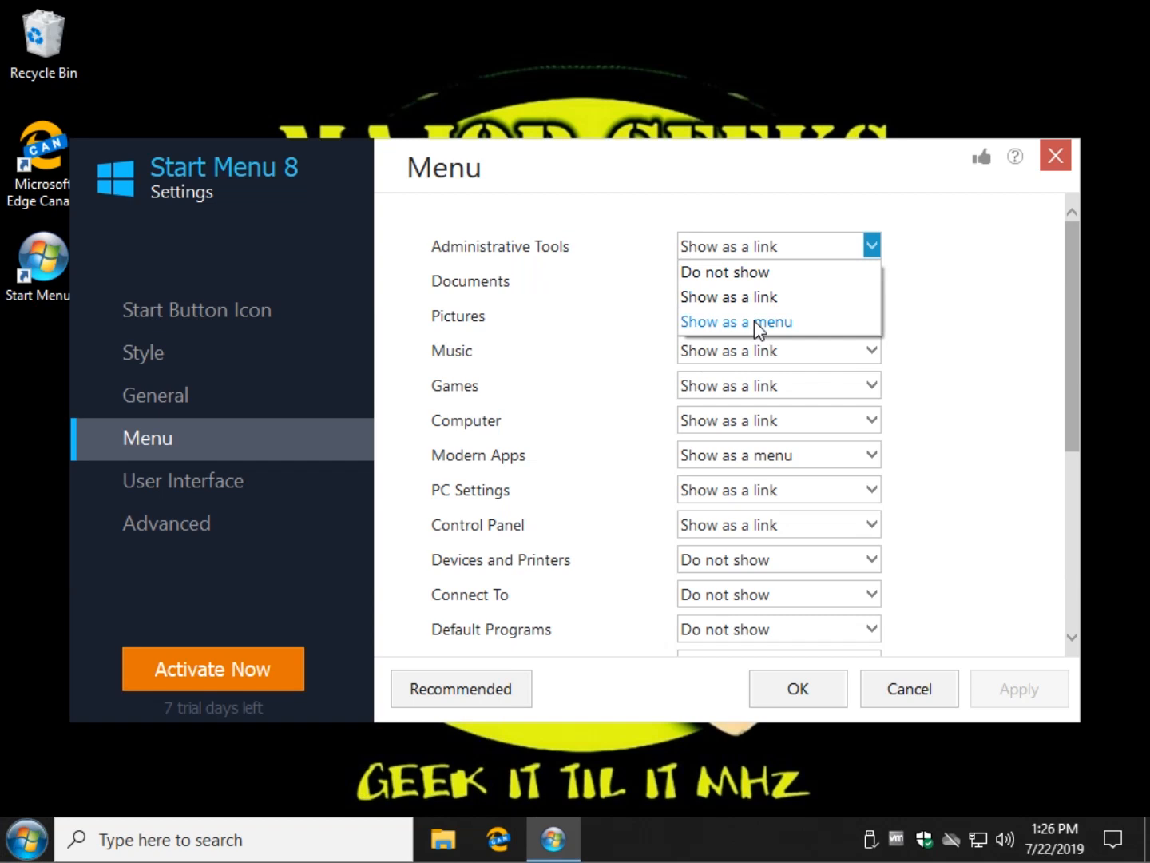
{"action": "left_click", "coordinate": [736, 321]}
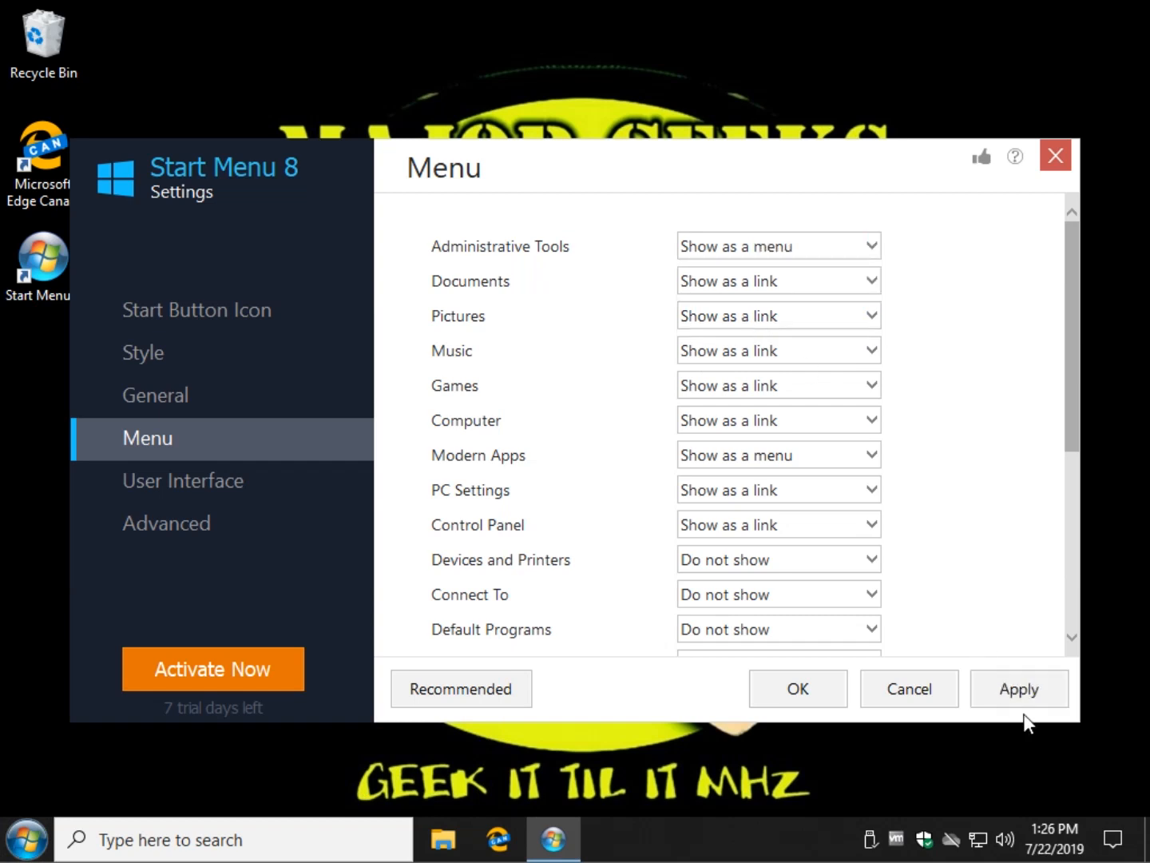
{"action": "left_click", "coordinate": [27, 838]}
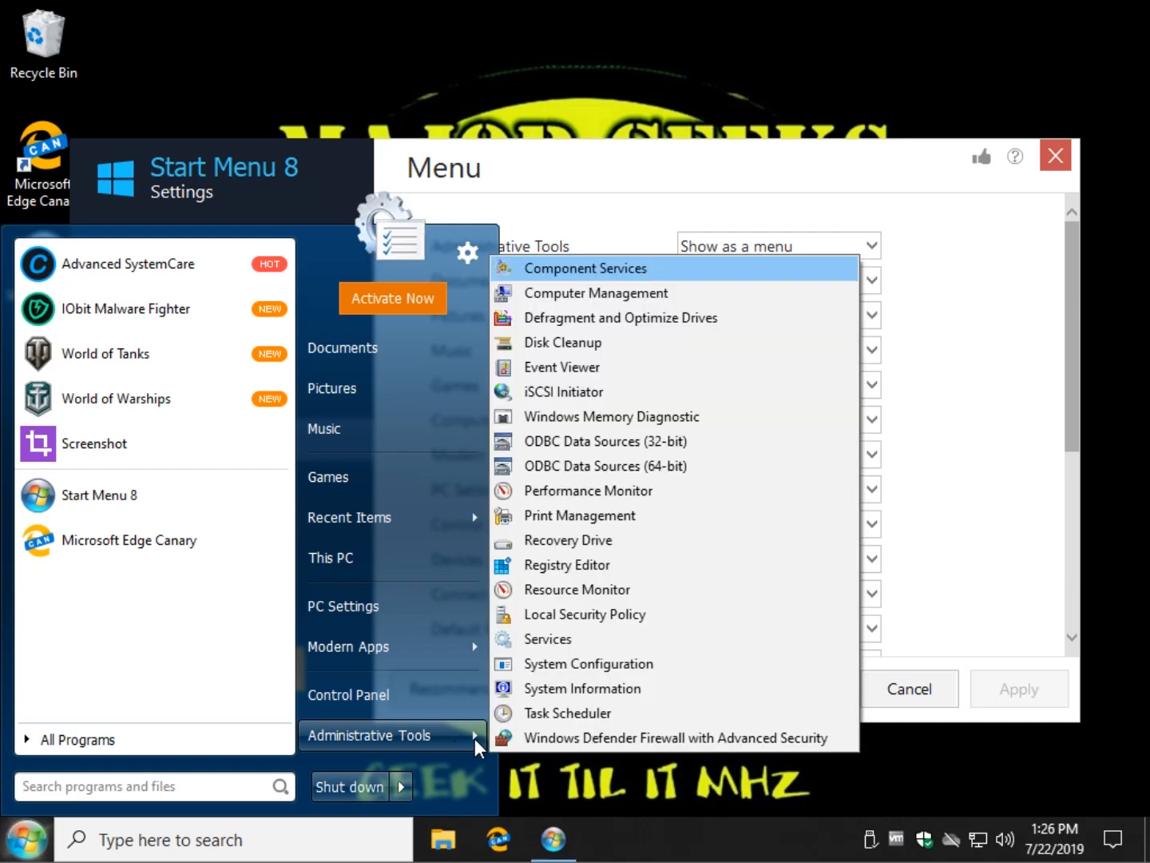
{"action": "mouse_move", "coordinate": [589, 663]}
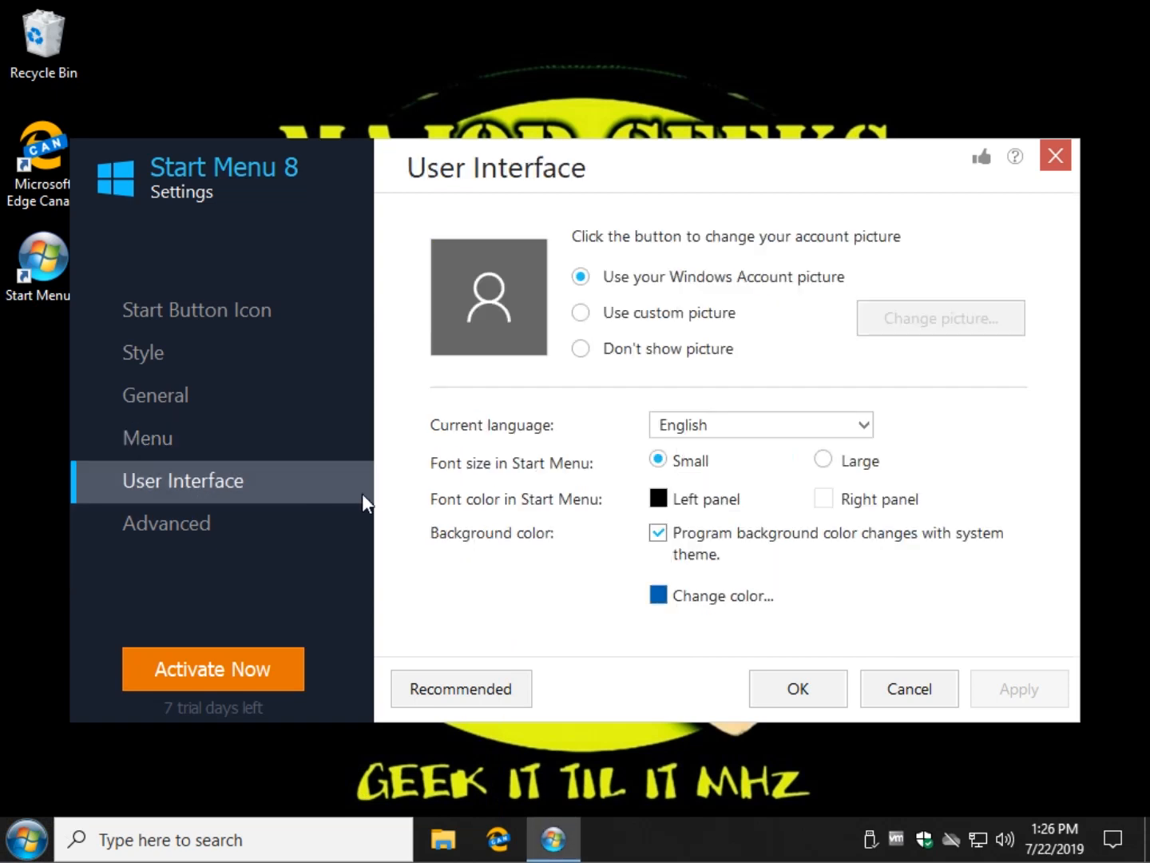
{"action": "mouse_move", "coordinate": [704, 350]}
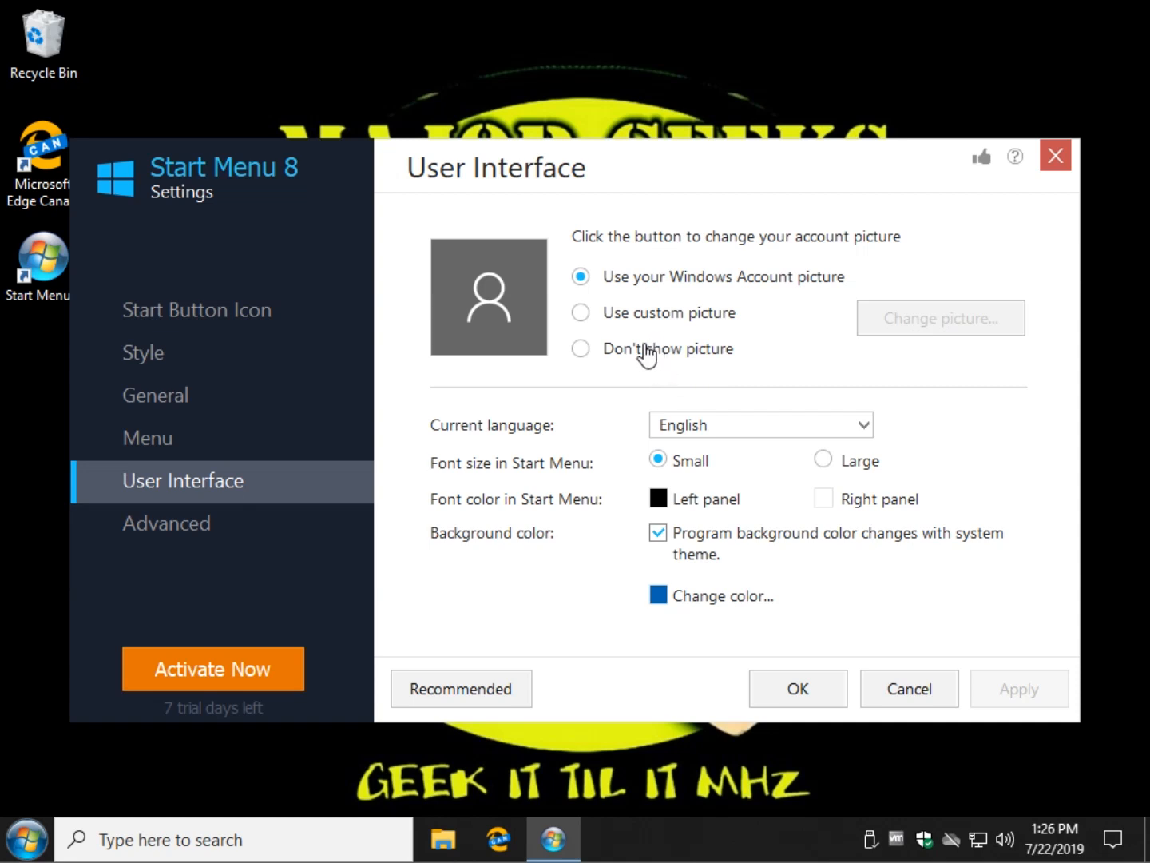
{"action": "mouse_move", "coordinate": [495, 482]}
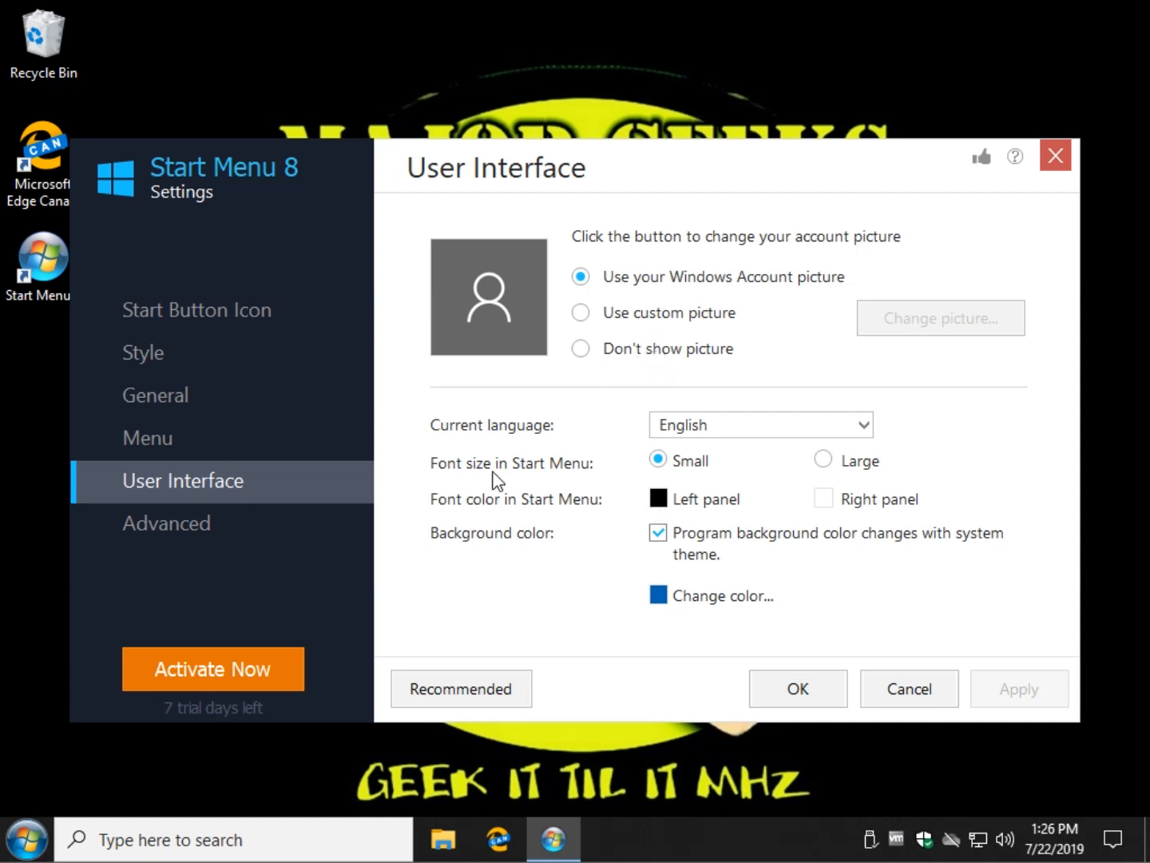
{"action": "mouse_move", "coordinate": [806, 479]}
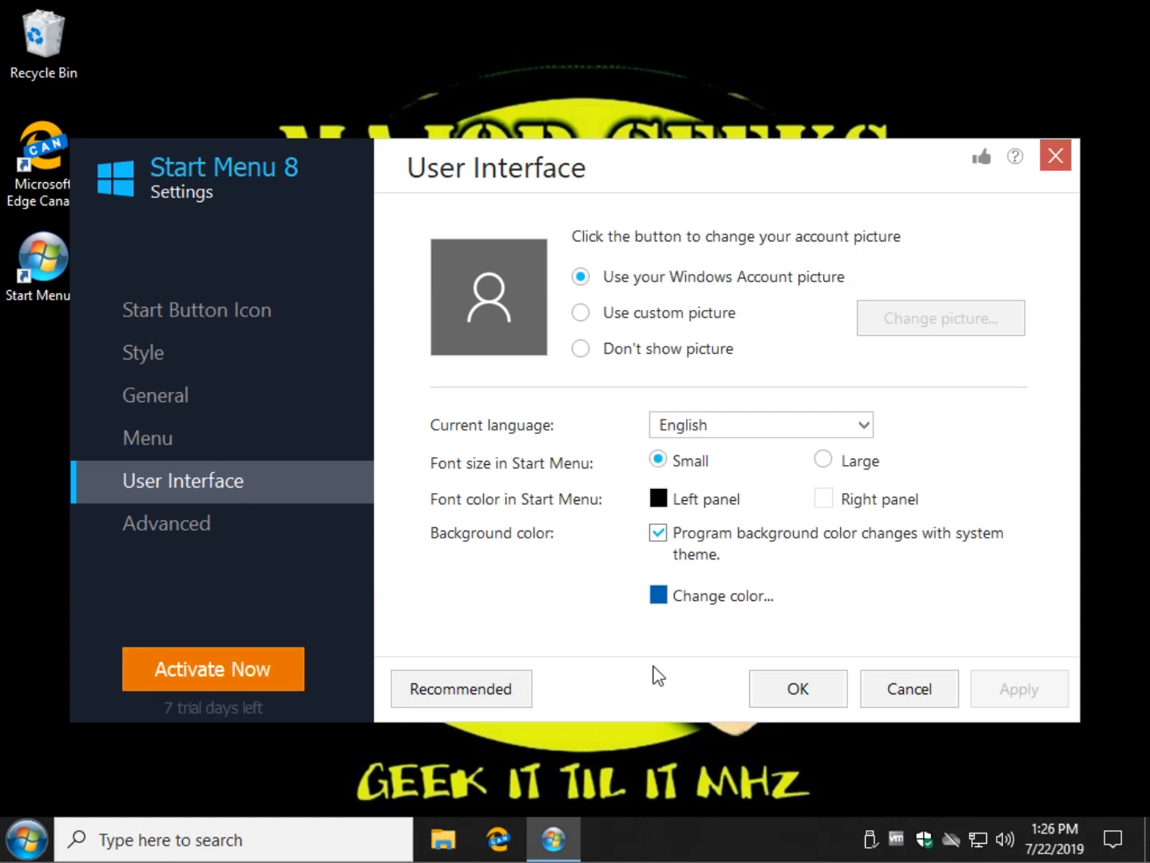
{"action": "left_click", "coordinate": [27, 839]}
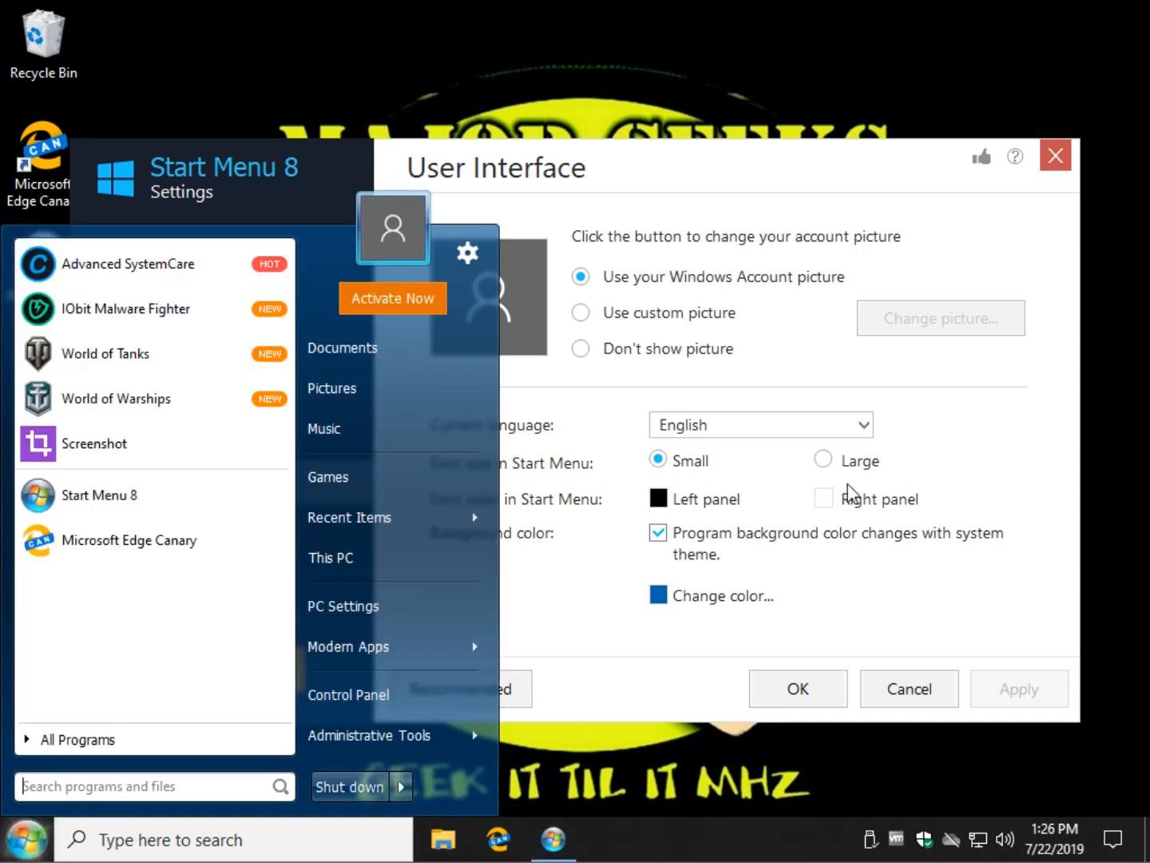
{"action": "left_click", "coordinate": [823, 459]}
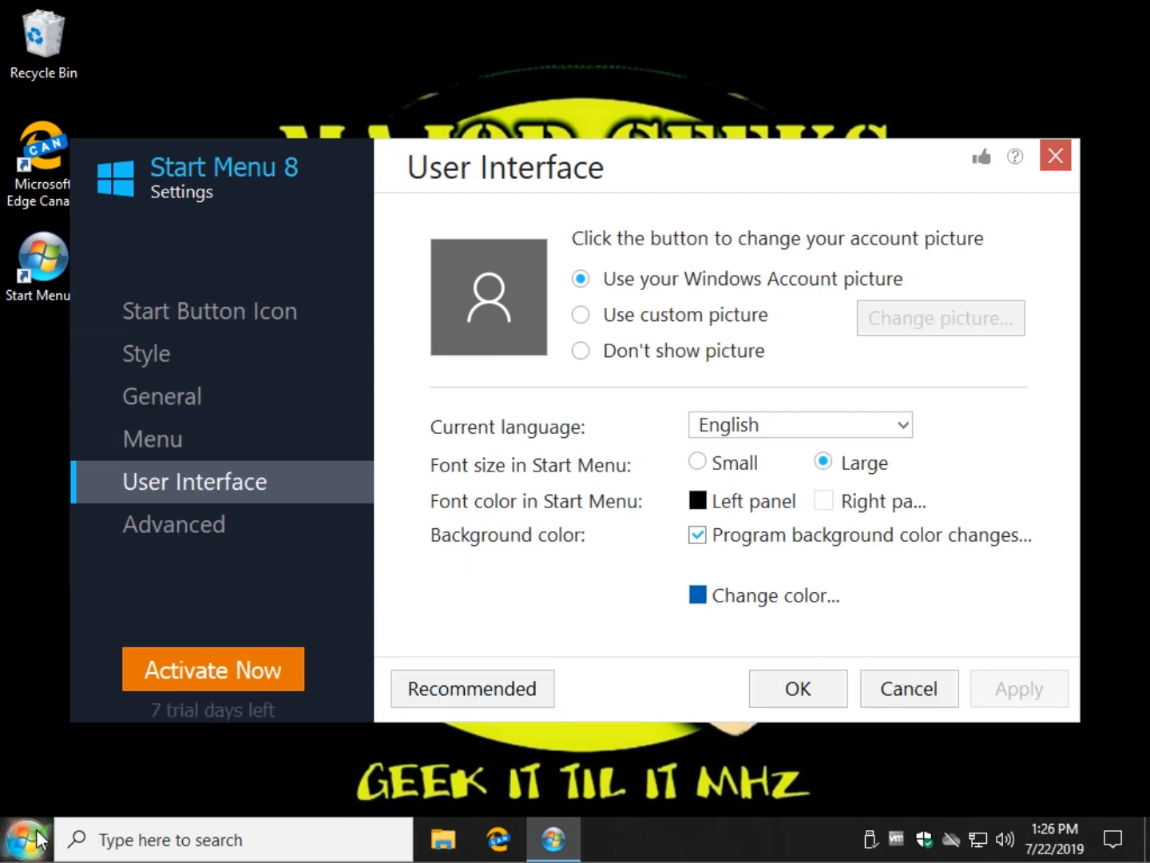
{"action": "left_click", "coordinate": [27, 839]}
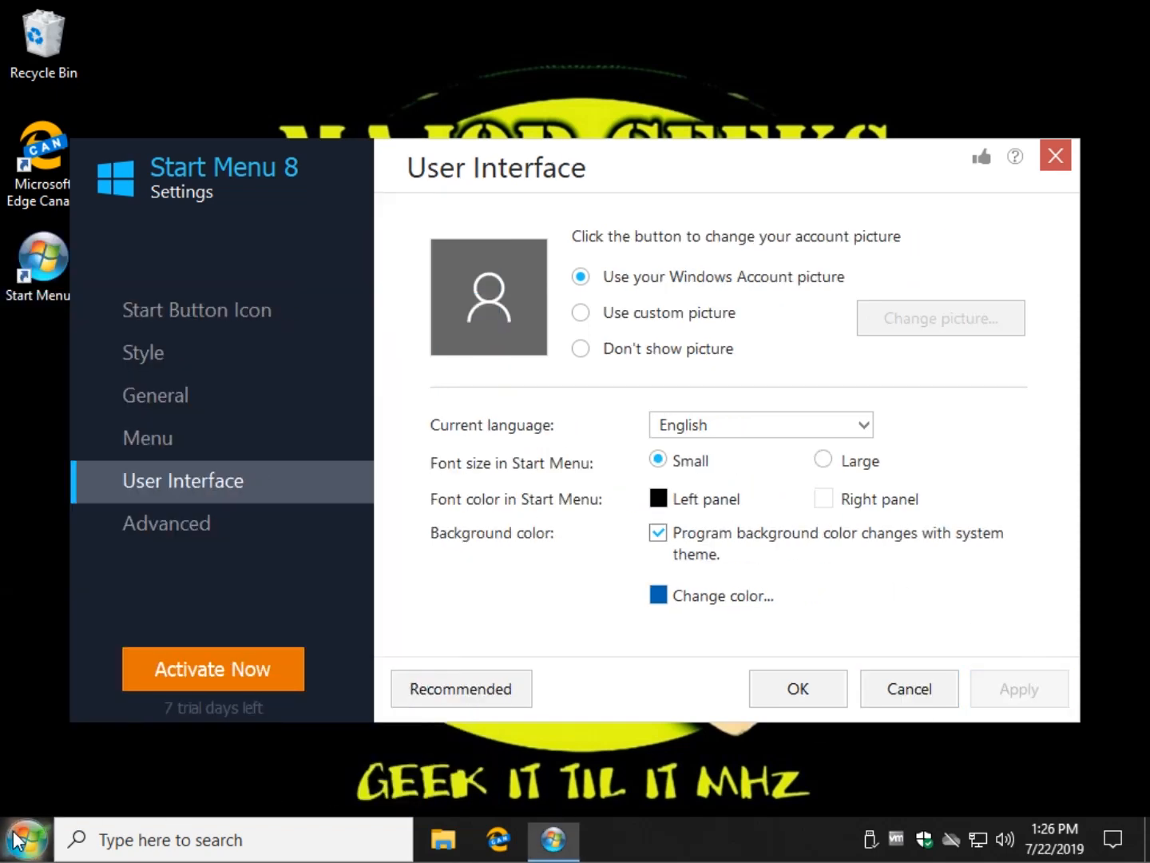
{"action": "mouse_move", "coordinate": [1012, 643]}
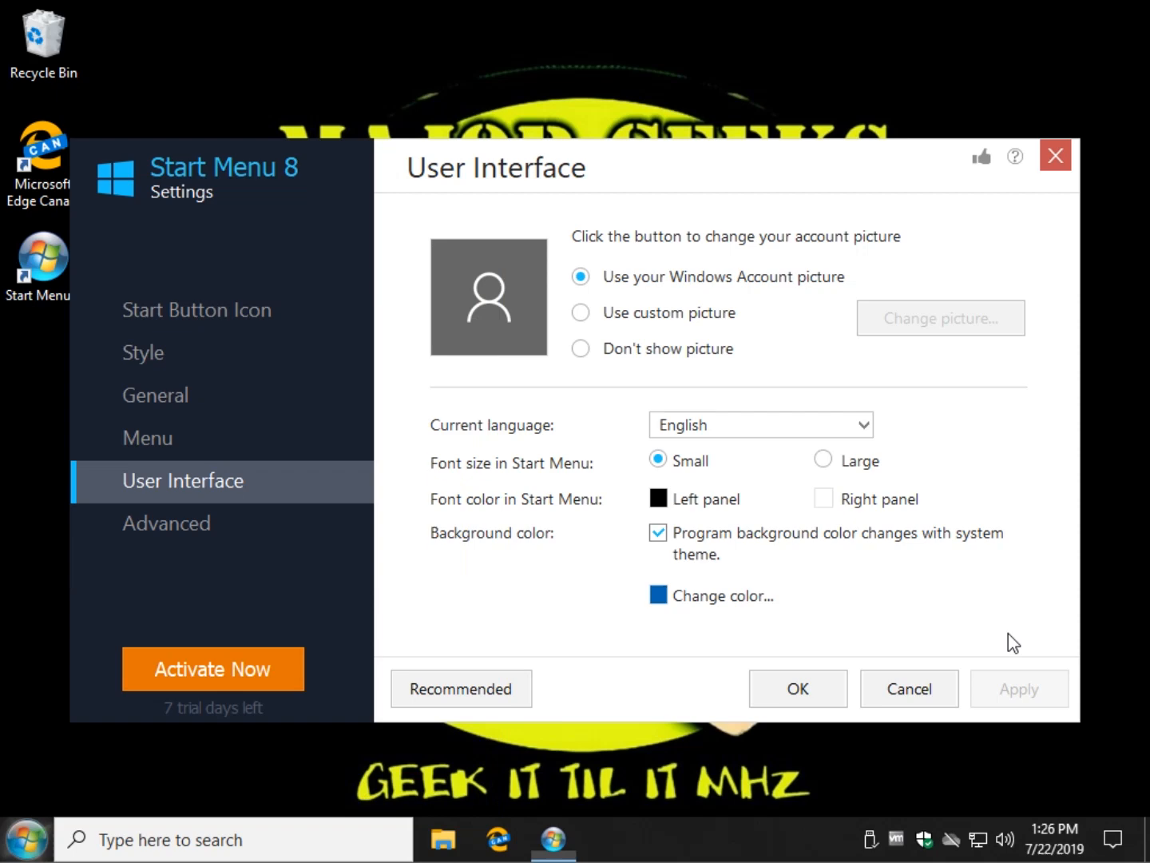
{"action": "mouse_move", "coordinate": [783, 560]}
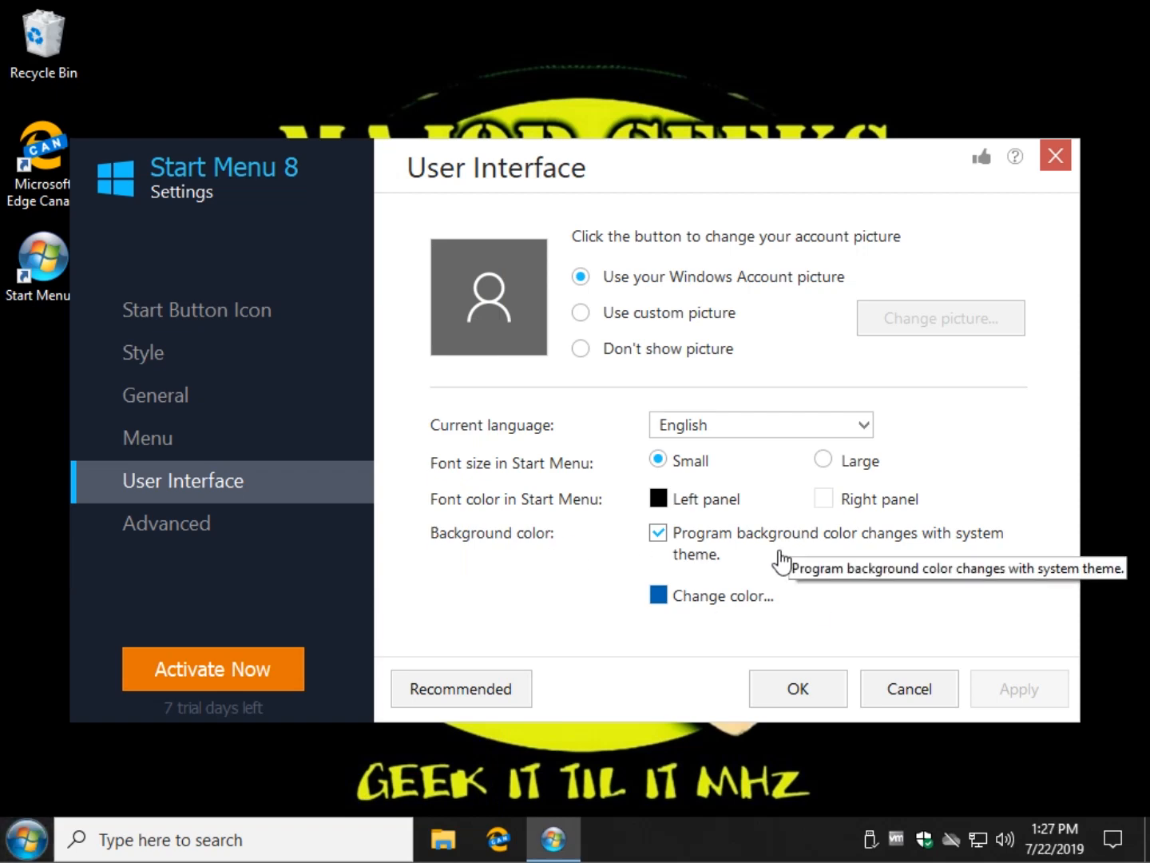
{"action": "mouse_move", "coordinate": [734, 611]}
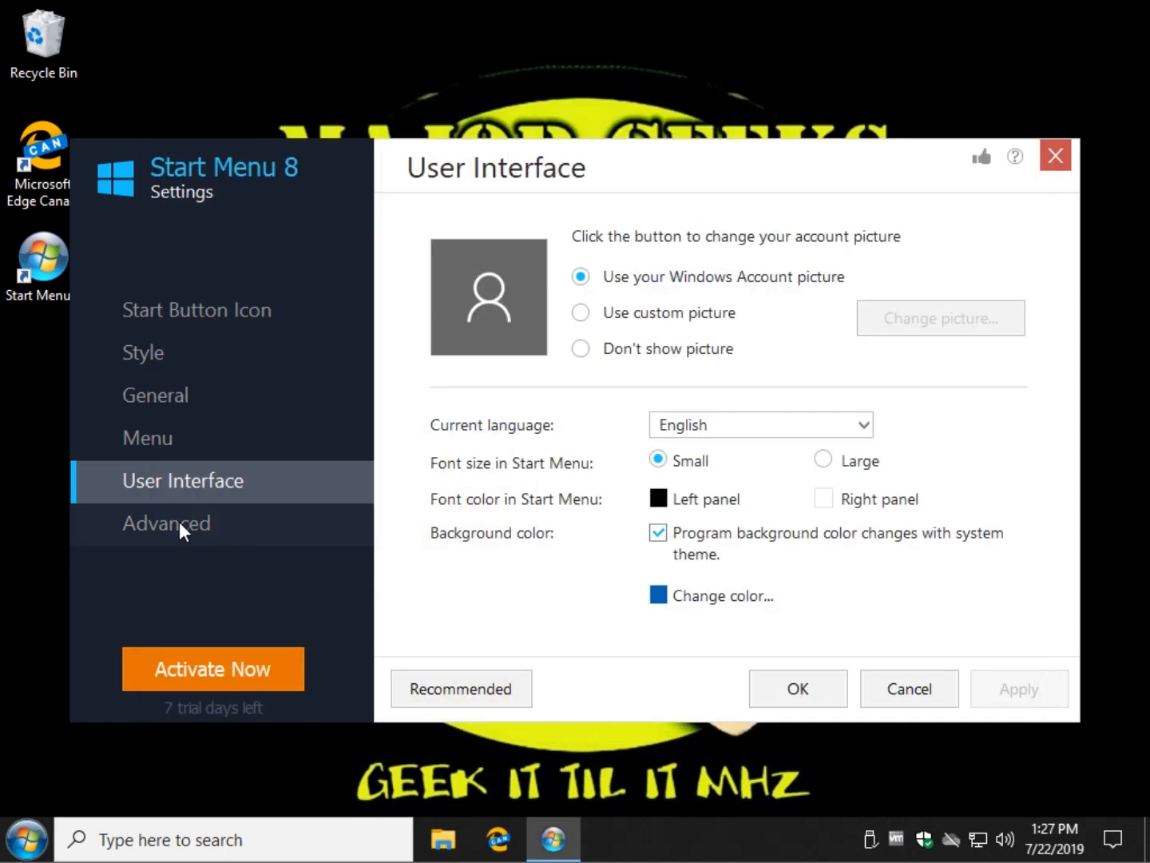
Step: View the Advanced settings page, then return to the Style page
{"action": "left_click", "coordinate": [166, 522]}
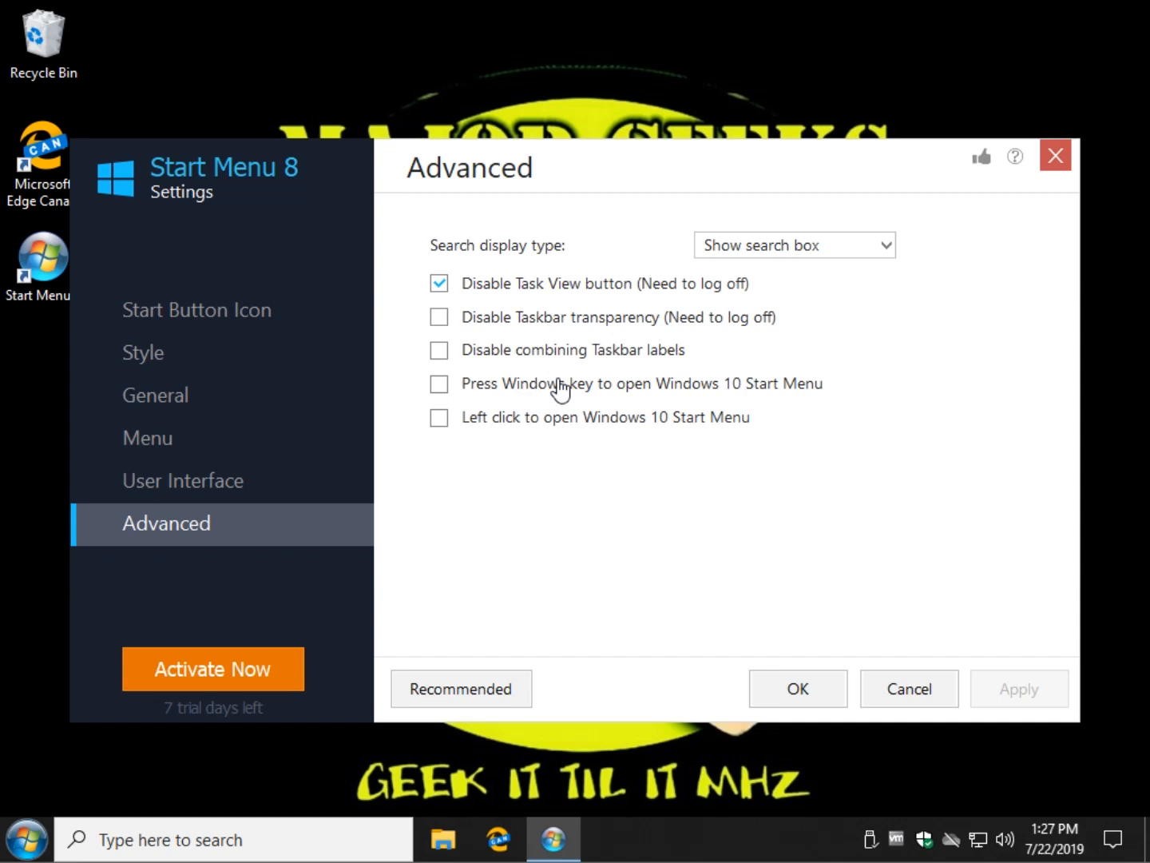
{"action": "mouse_move", "coordinate": [174, 310]}
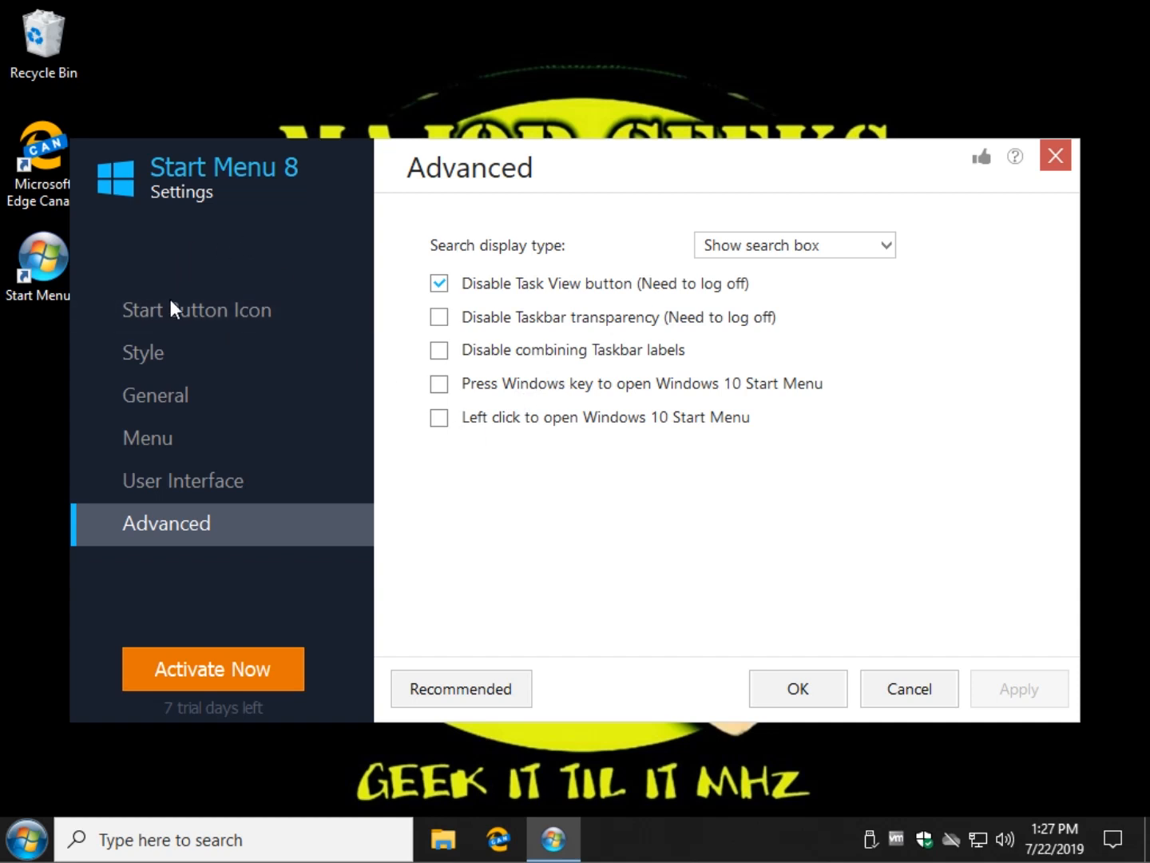
{"action": "left_click", "coordinate": [143, 352]}
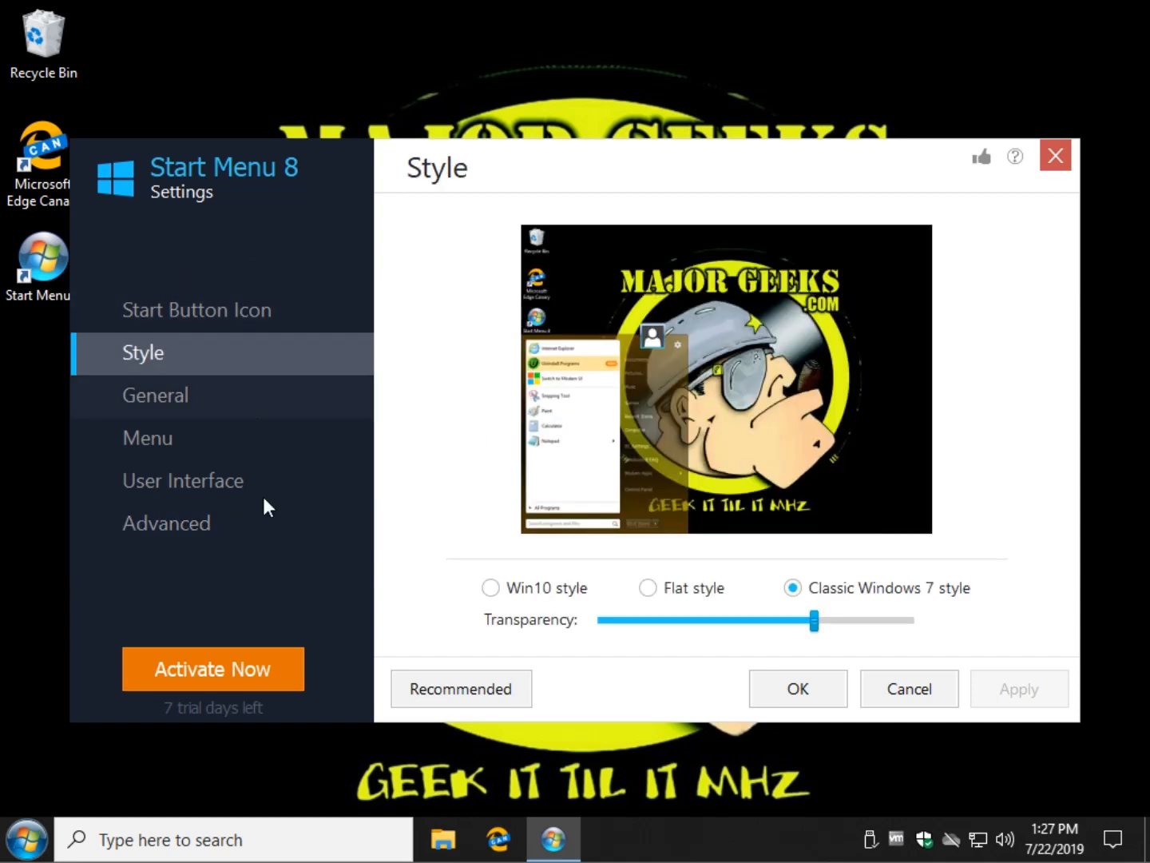
Step: Apply the Win10 menu style and the green Metro start button icon
{"action": "left_click", "coordinate": [490, 587]}
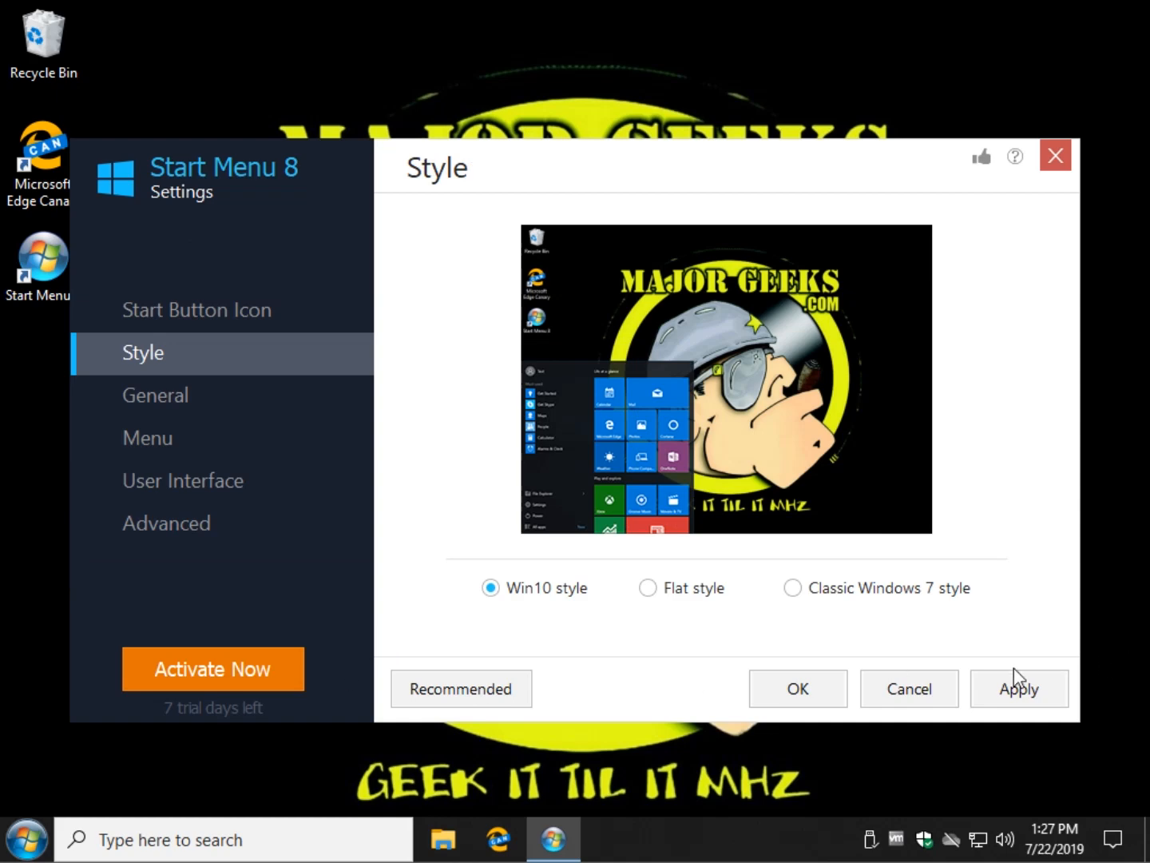
{"action": "left_click", "coordinate": [1019, 688]}
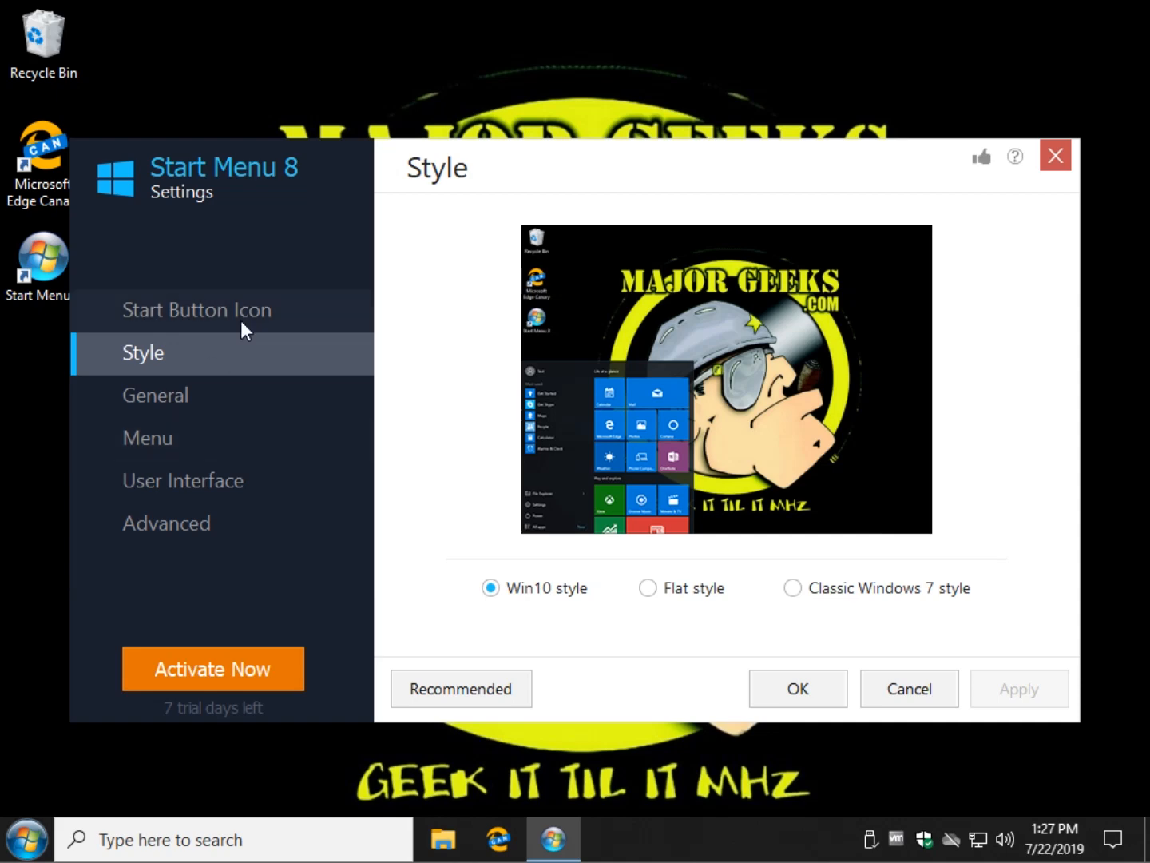
{"action": "left_click", "coordinate": [196, 310]}
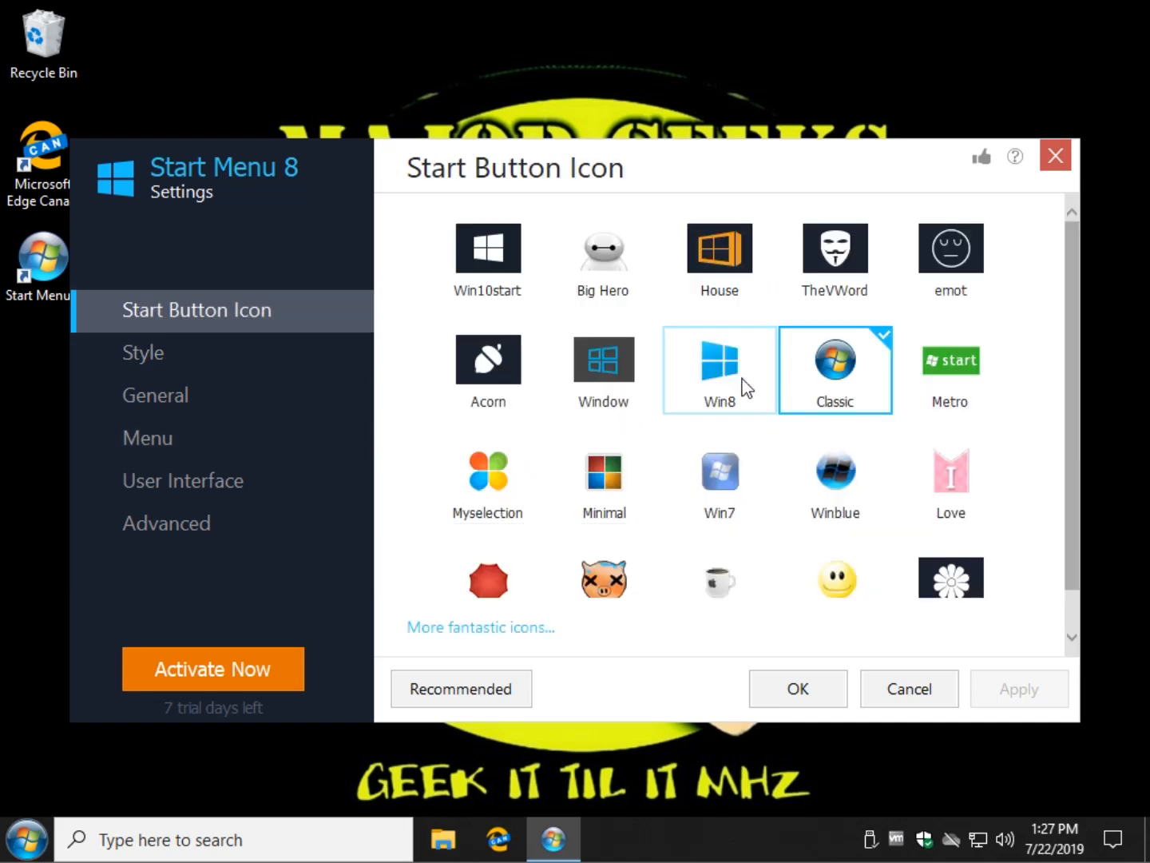
{"action": "left_click", "coordinate": [949, 370]}
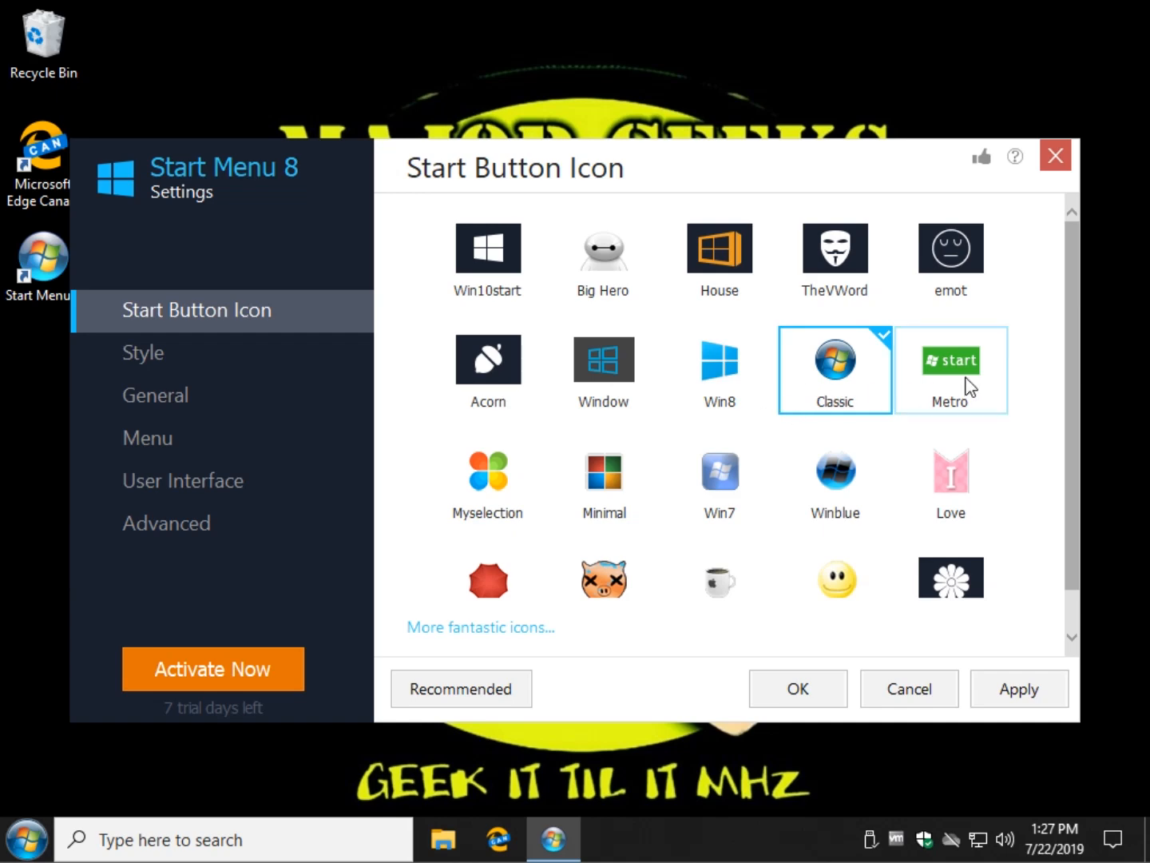
{"action": "left_click", "coordinate": [951, 370]}
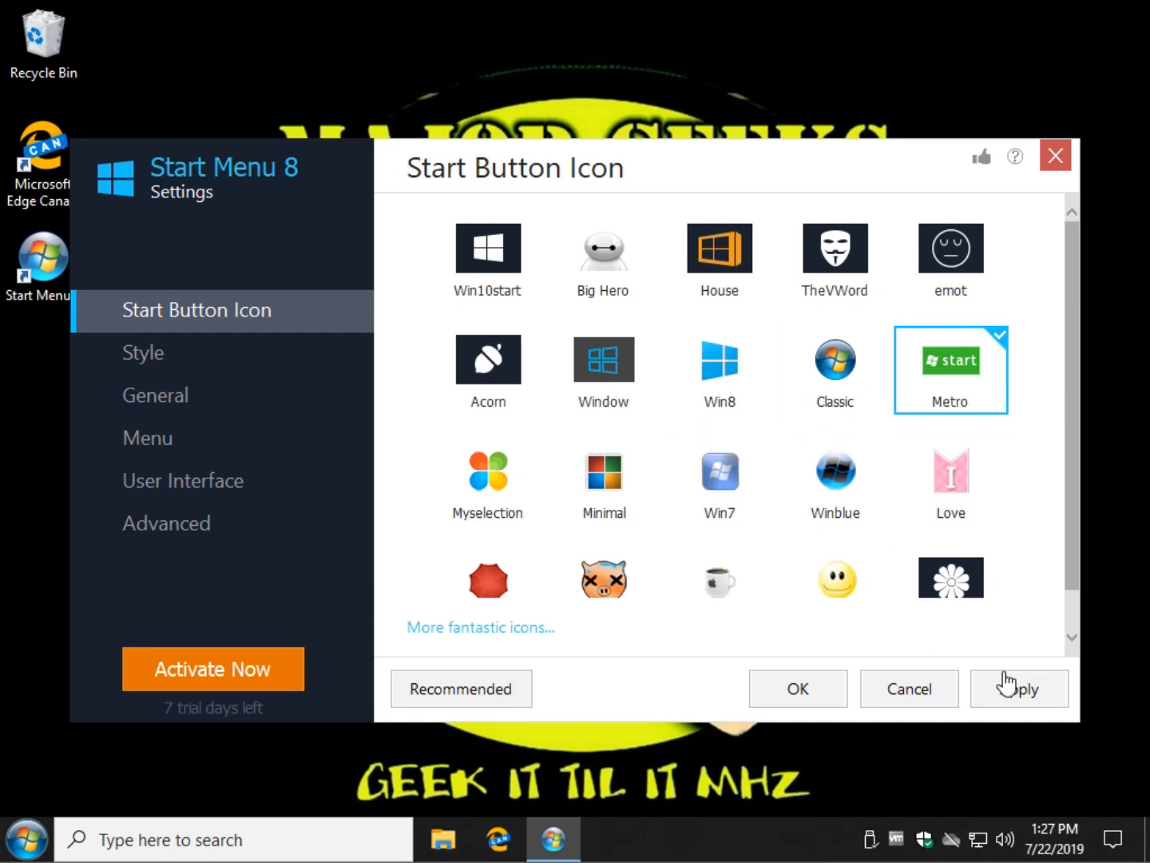
{"action": "left_click", "coordinate": [143, 353]}
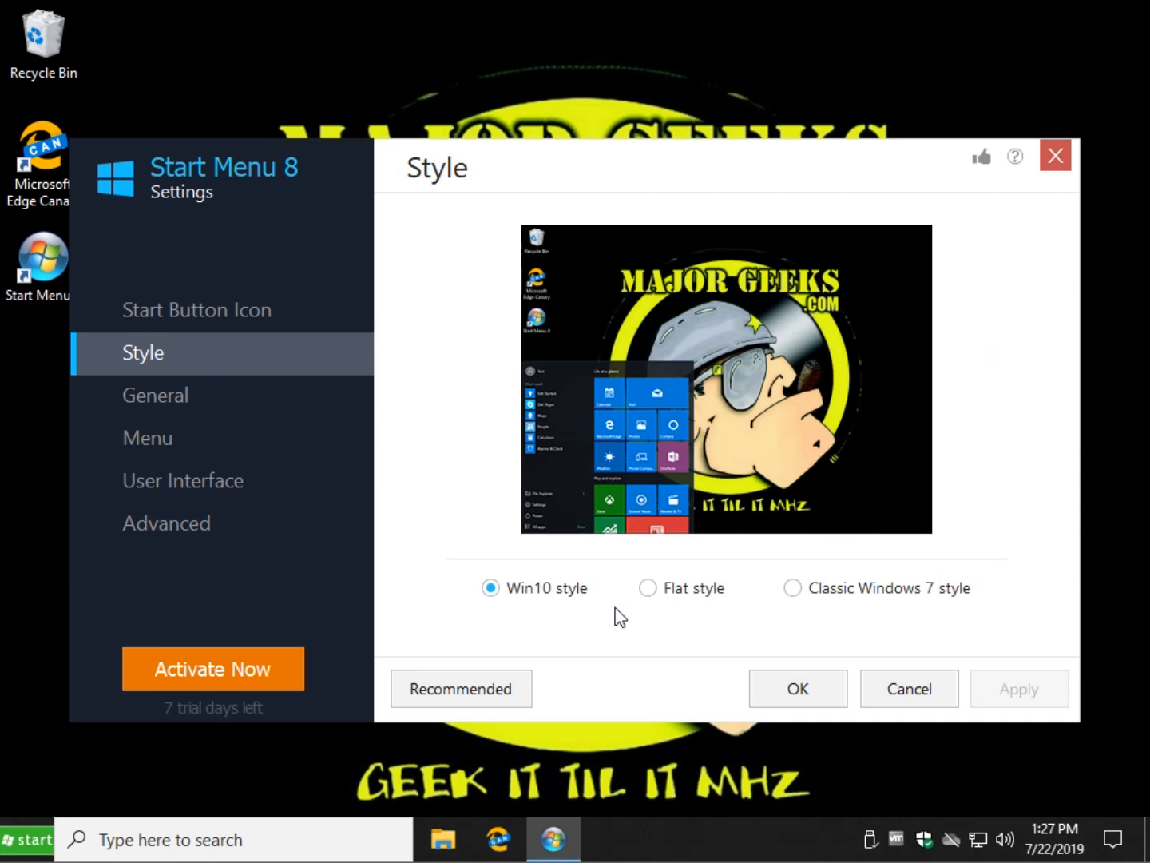
Step: Scroll through General settings, then check Administrative Tools on the Menu page
{"action": "left_click", "coordinate": [155, 394]}
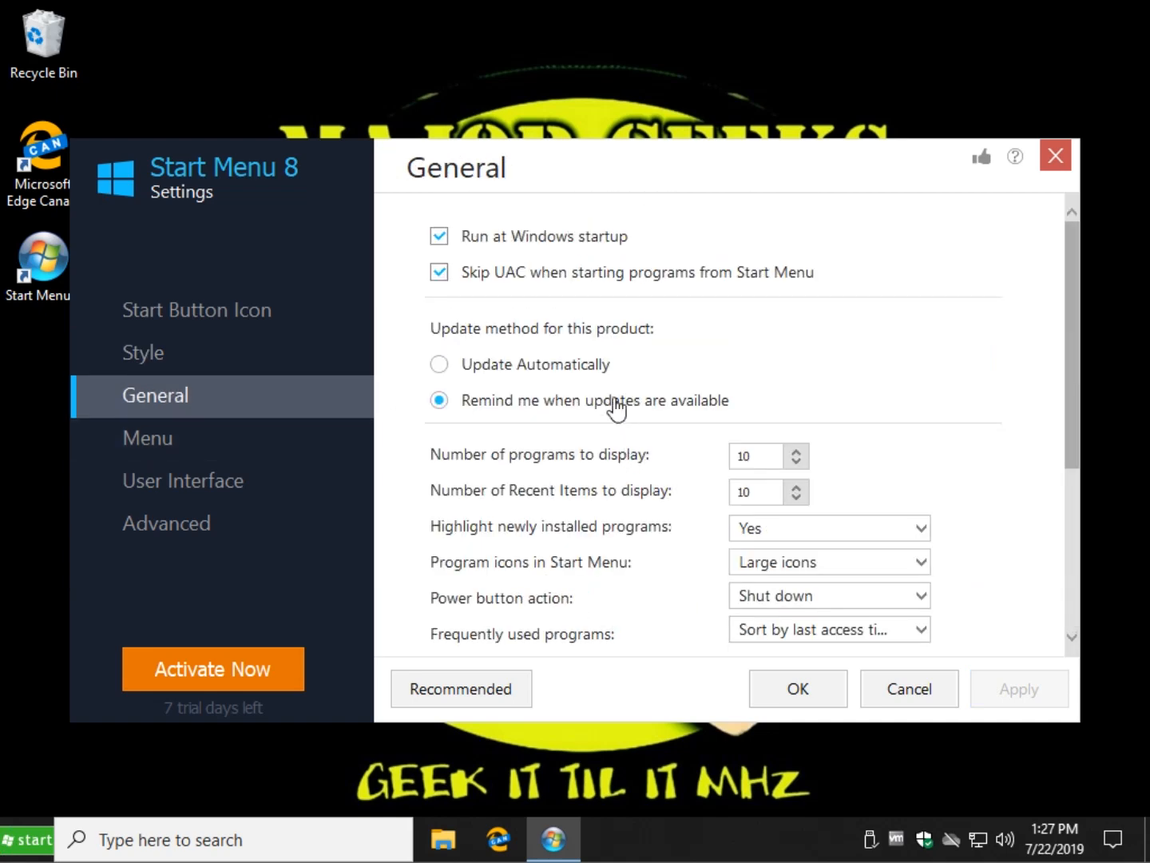
{"action": "mouse_move", "coordinate": [571, 244]}
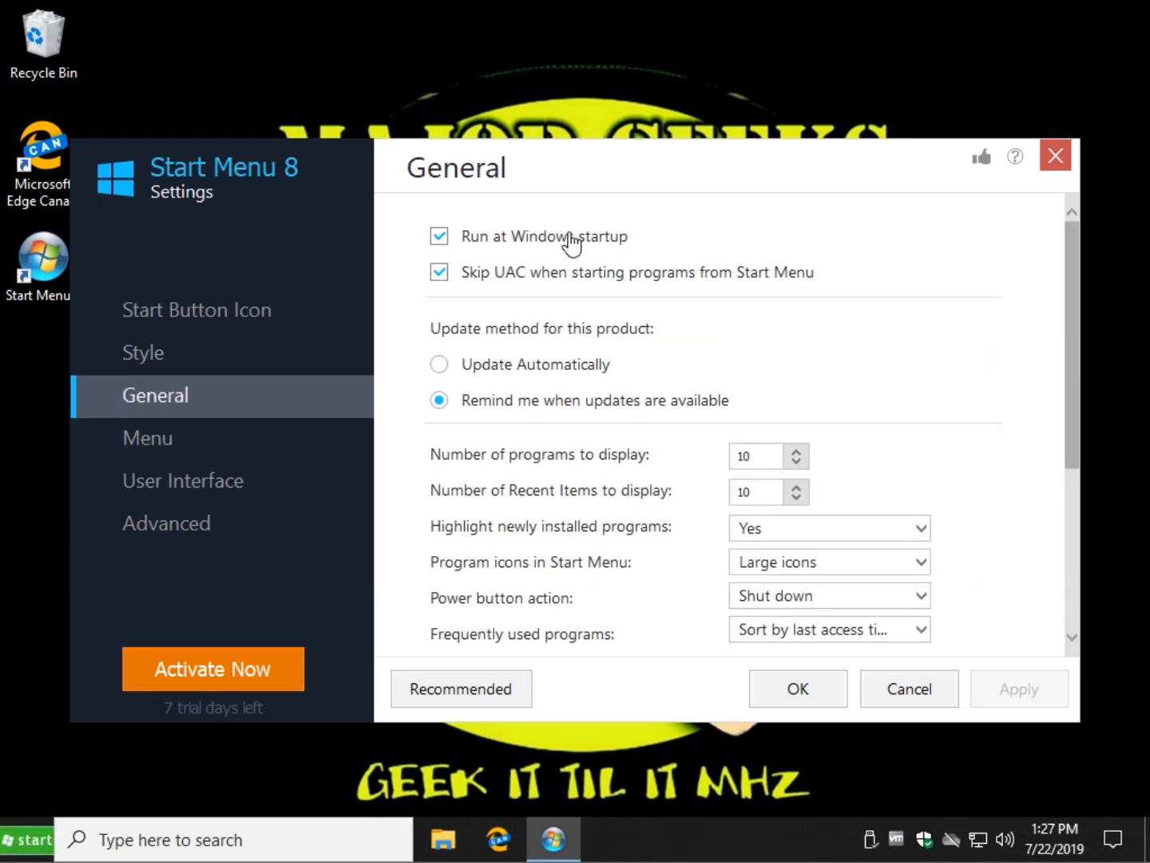
{"action": "scroll", "scroll_direction": "down", "scroll_amount": 3}
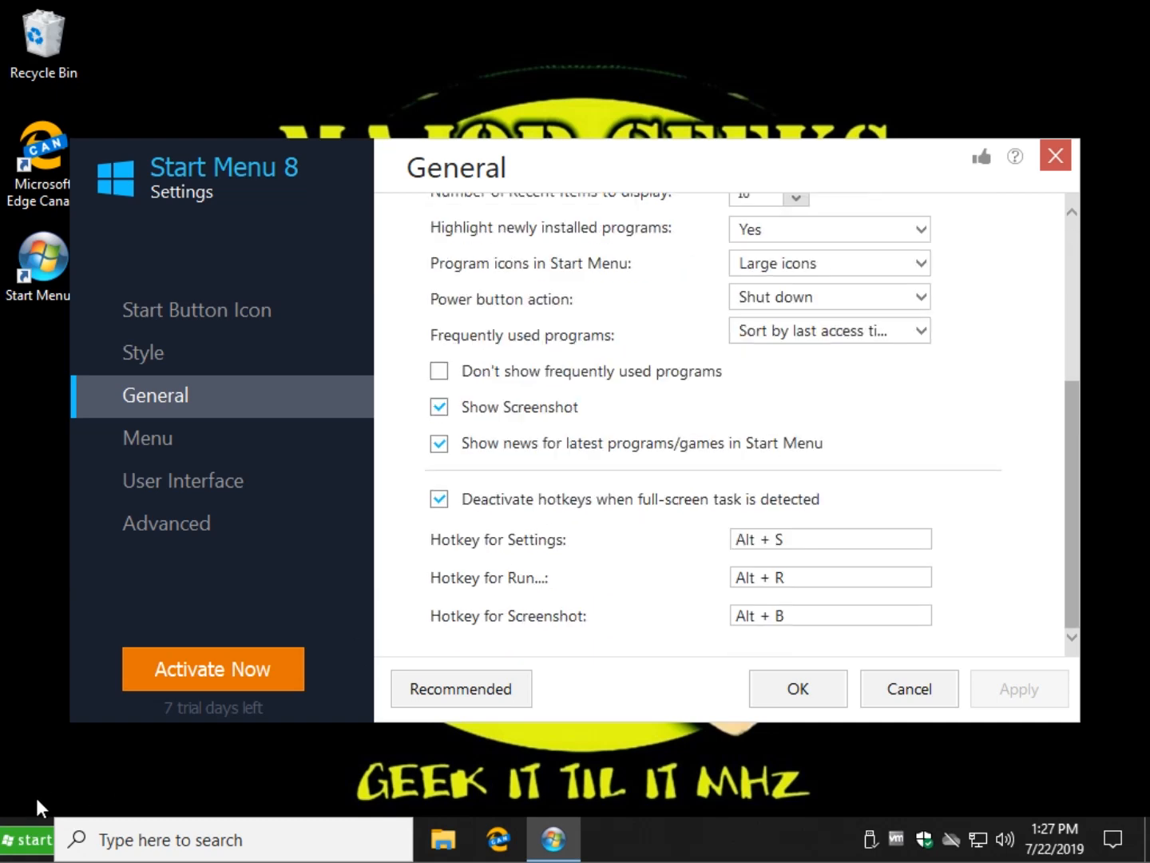
{"action": "mouse_move", "coordinate": [165, 512]}
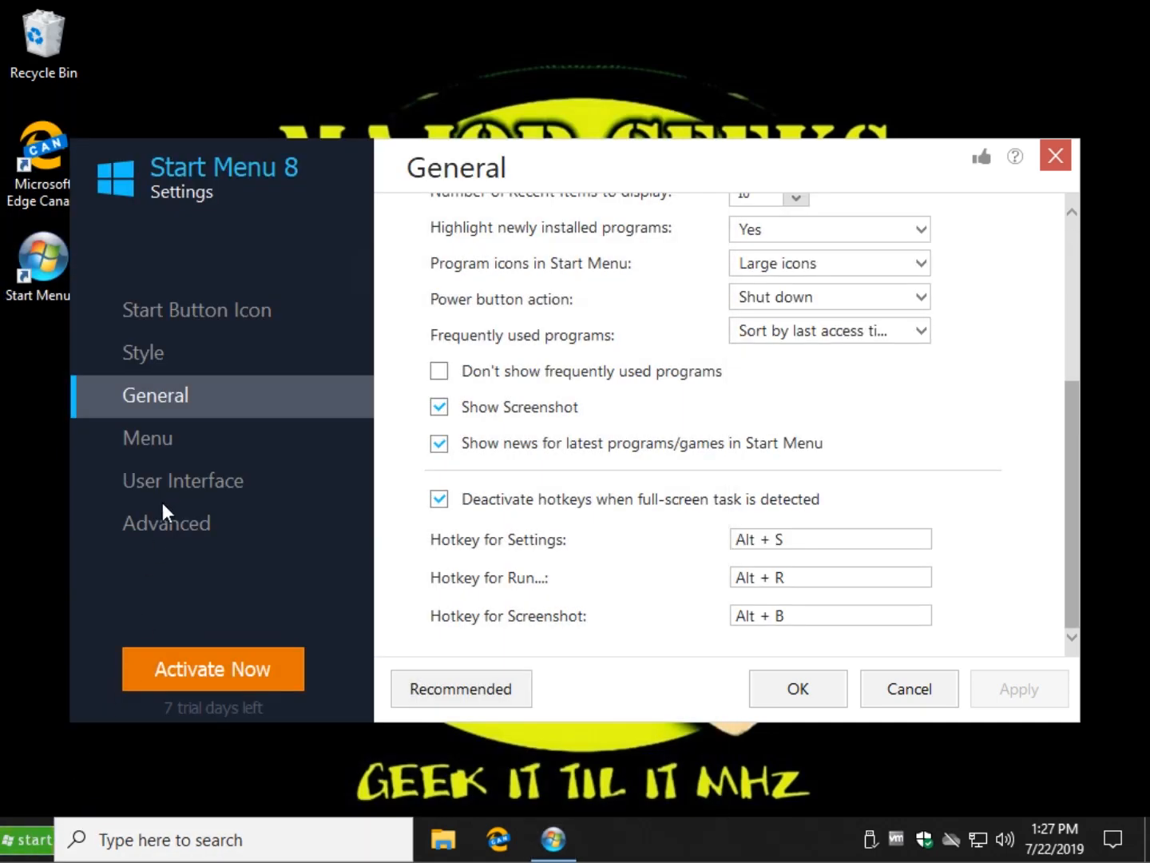
{"action": "left_click", "coordinate": [147, 438]}
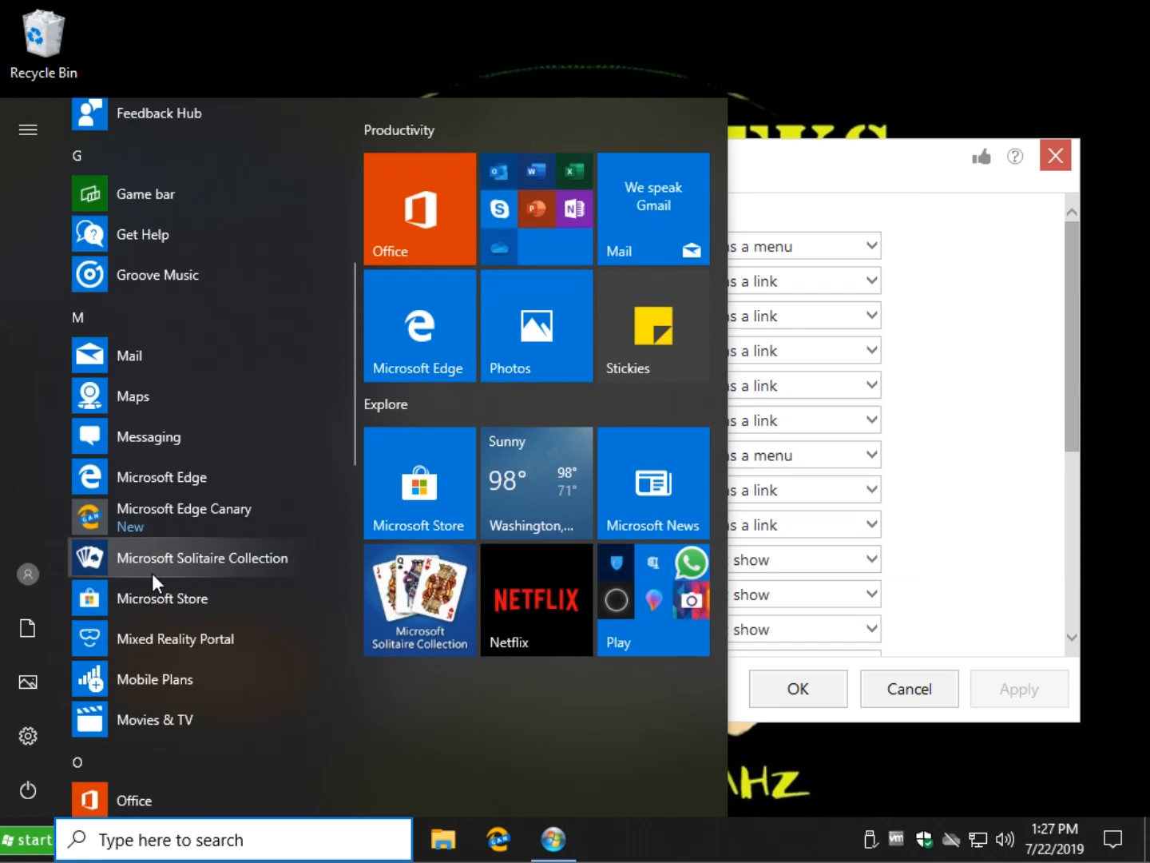
{"action": "scroll", "scroll_direction": "down", "scroll_amount": 3}
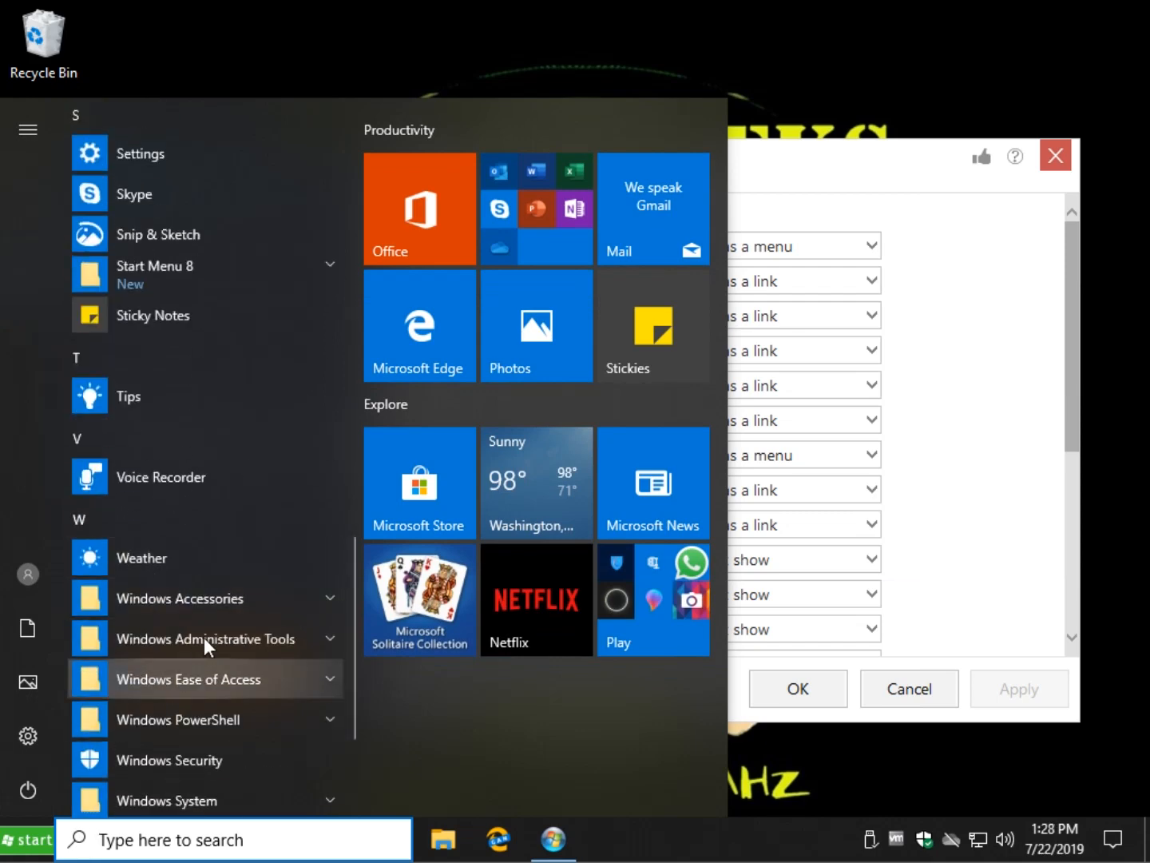
{"action": "left_click", "coordinate": [206, 638]}
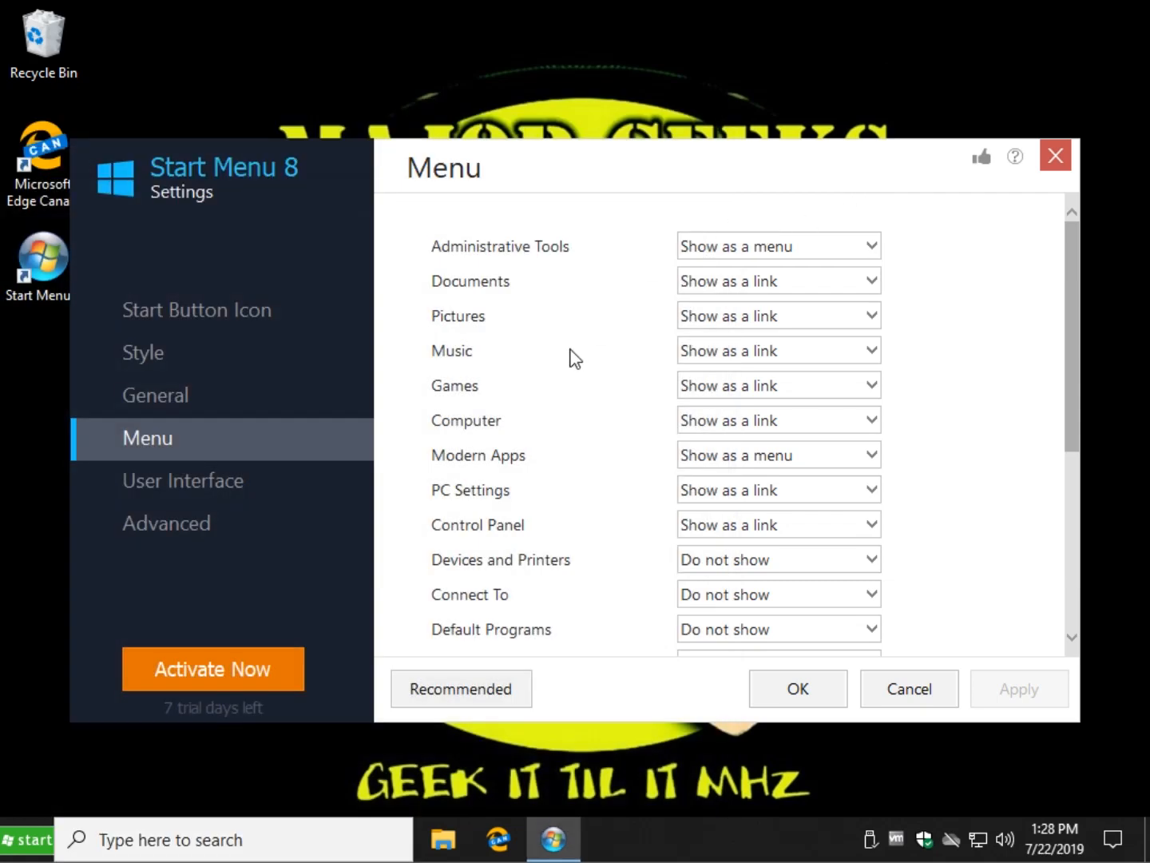
Step: Select the Classic Windows 7 style, then browse back to General's startup options
{"action": "left_click", "coordinate": [183, 480]}
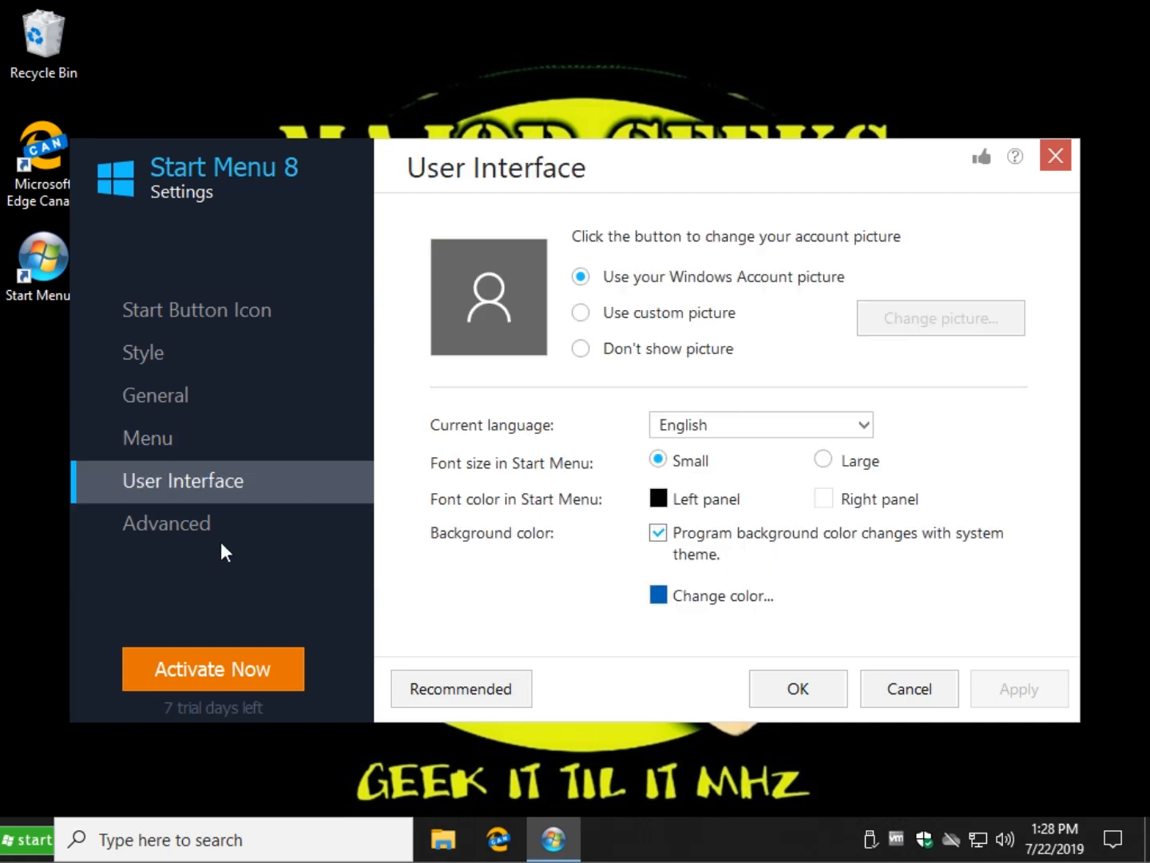
{"action": "left_click", "coordinate": [167, 522]}
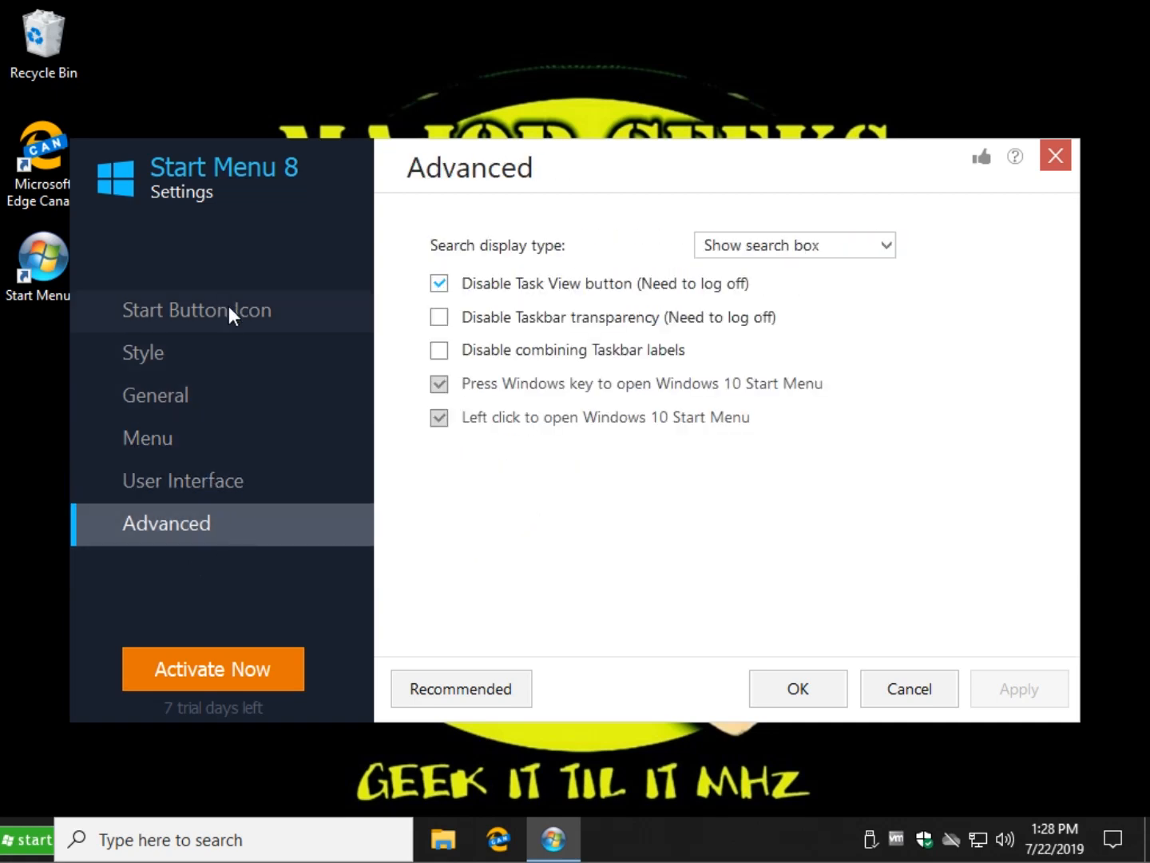
{"action": "left_click", "coordinate": [142, 351]}
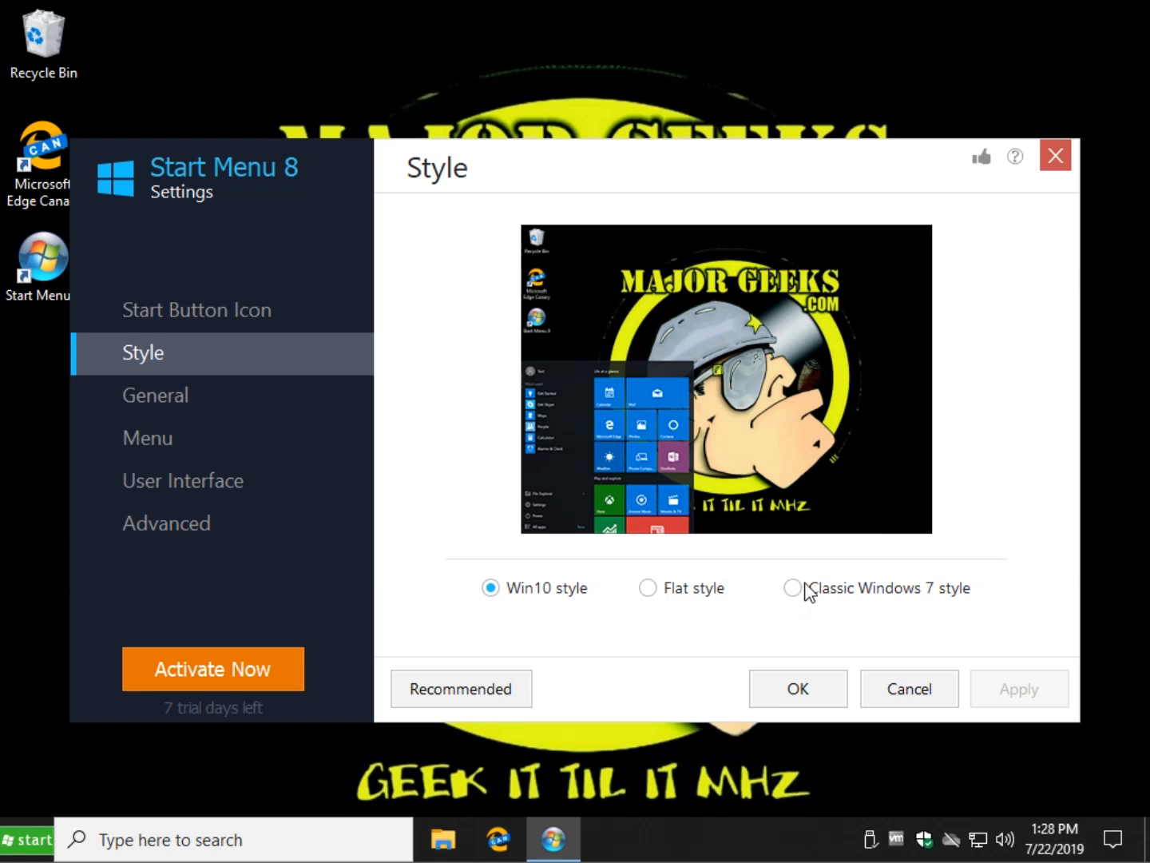
{"action": "left_click", "coordinate": [792, 587]}
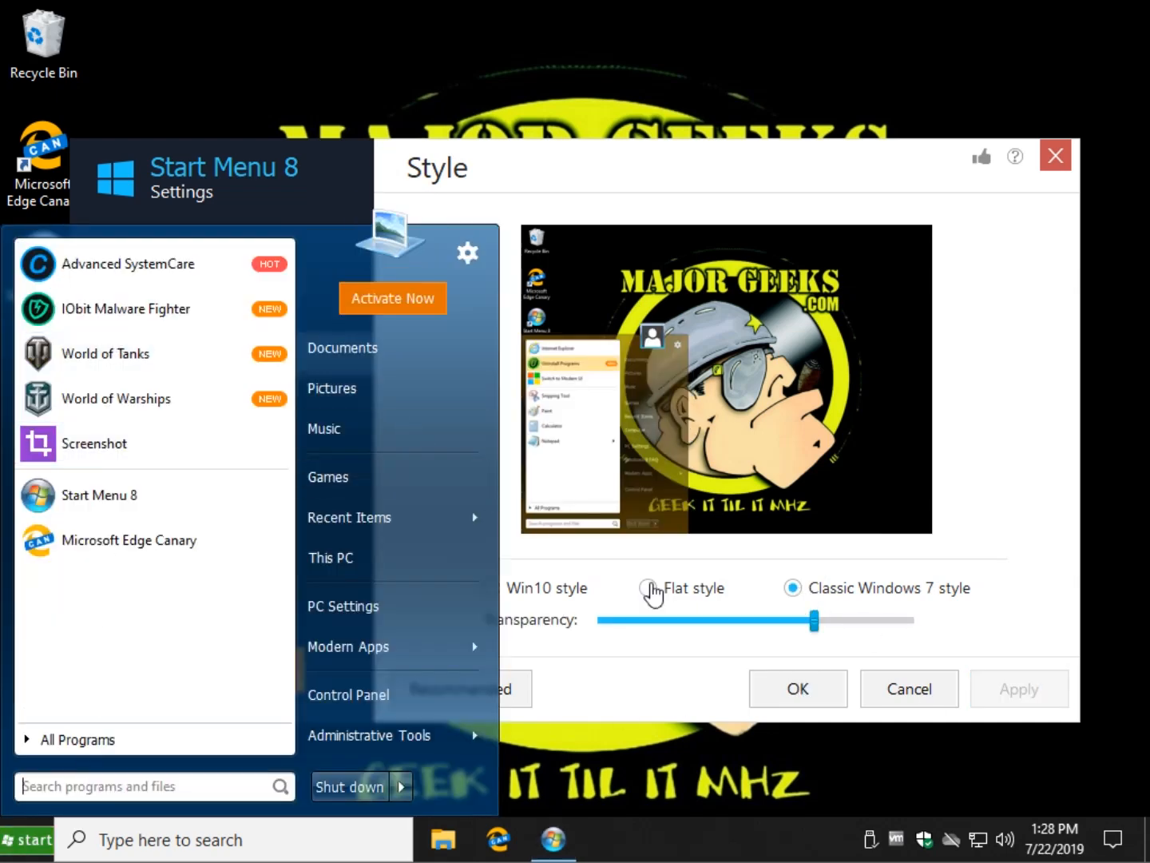
{"action": "left_click", "coordinate": [154, 394]}
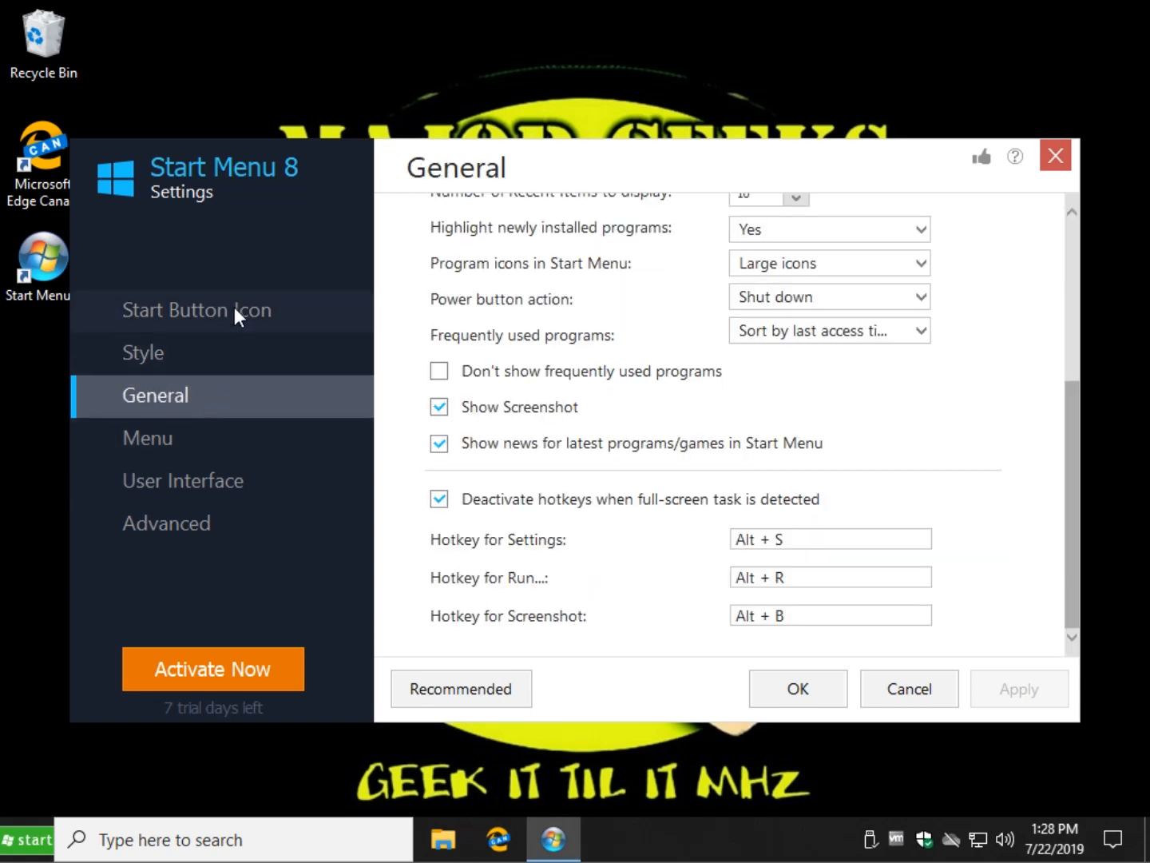
{"action": "left_click", "coordinate": [196, 310]}
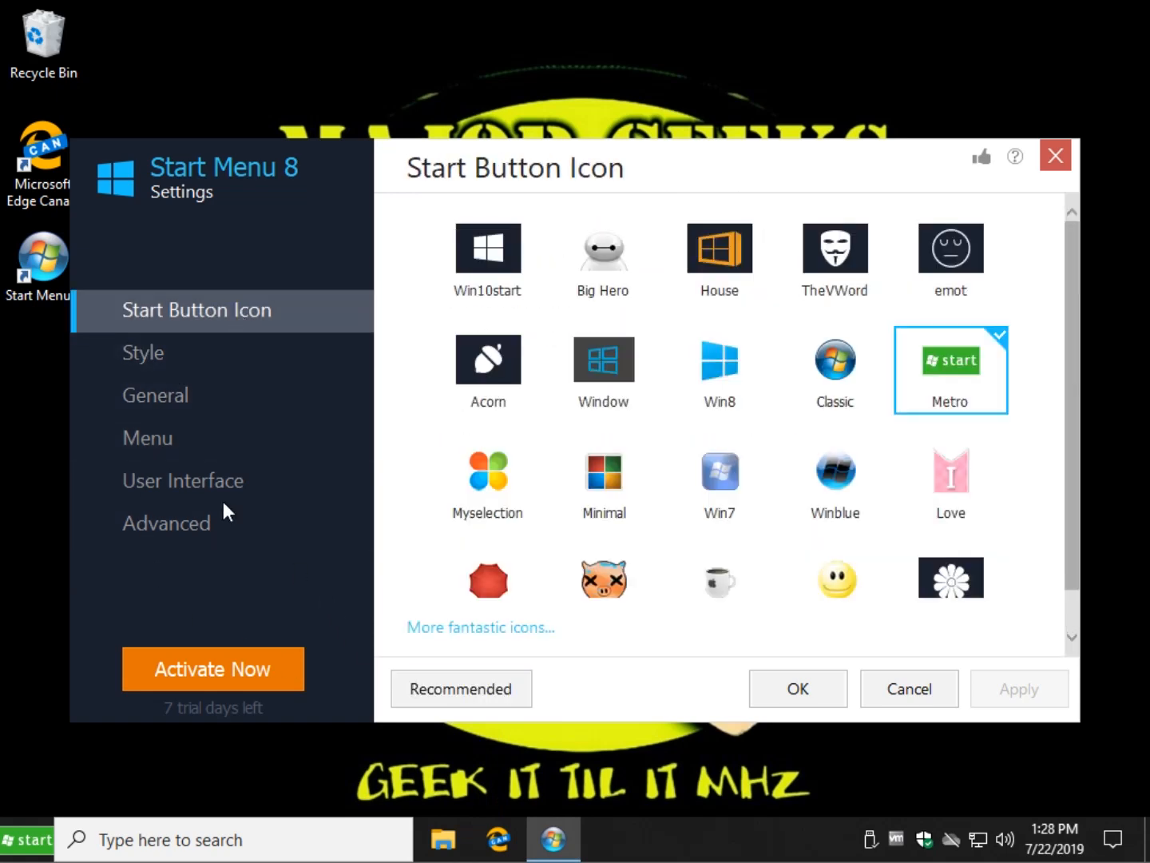
{"action": "left_click", "coordinate": [155, 395]}
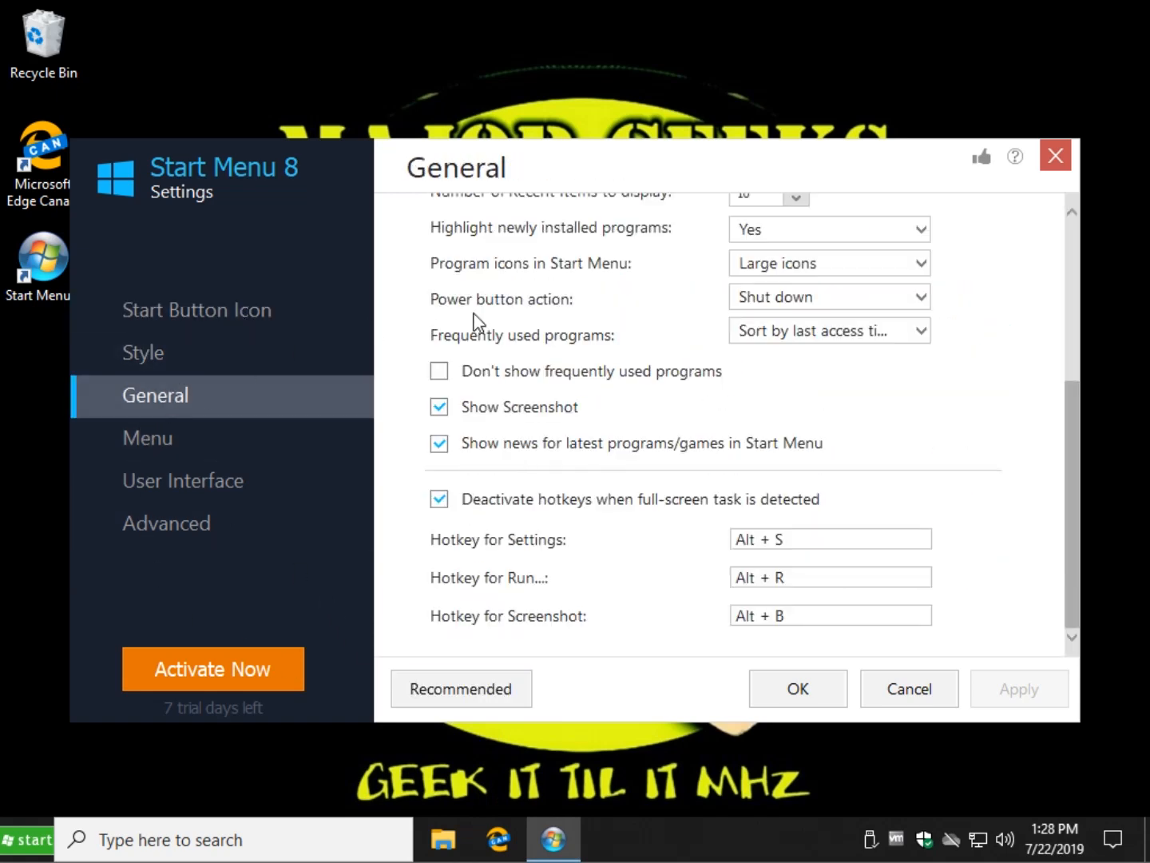
{"action": "mouse_move", "coordinate": [460, 597]}
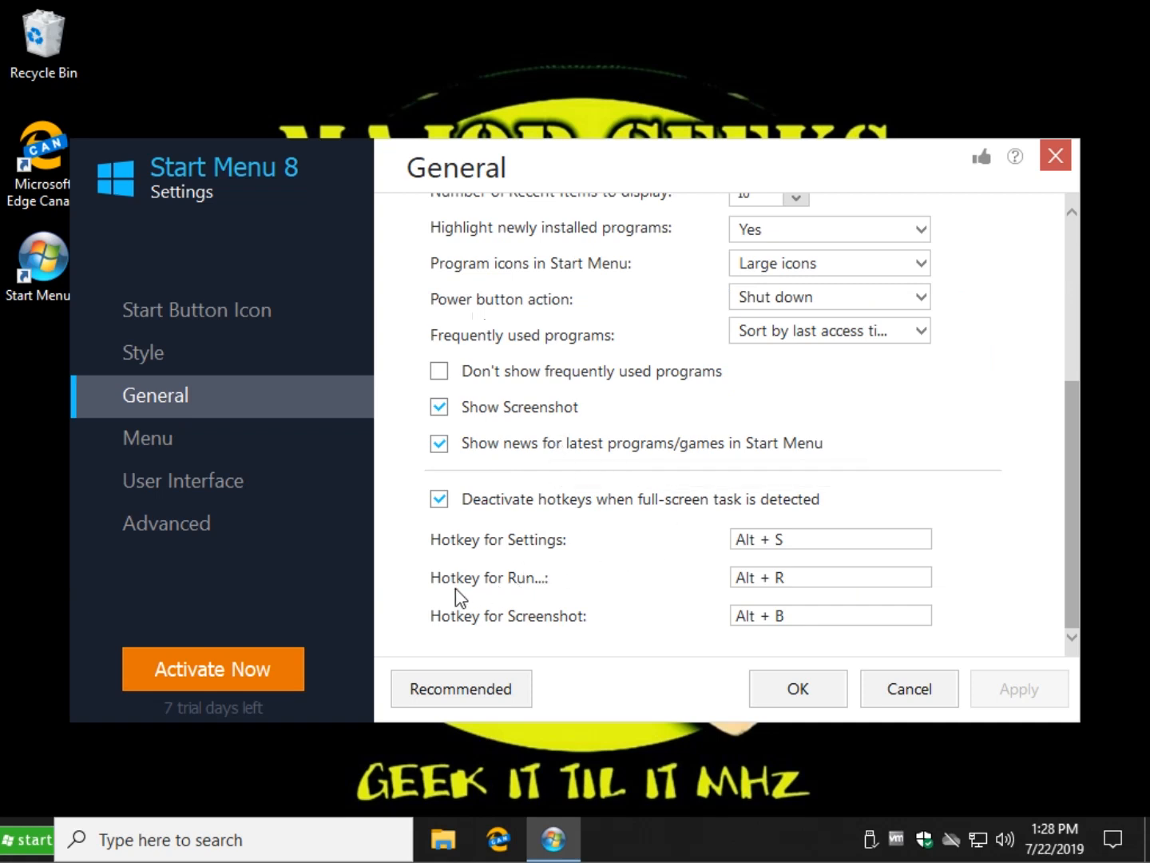
{"action": "scroll", "scroll_direction": "up", "scroll_amount": 3}
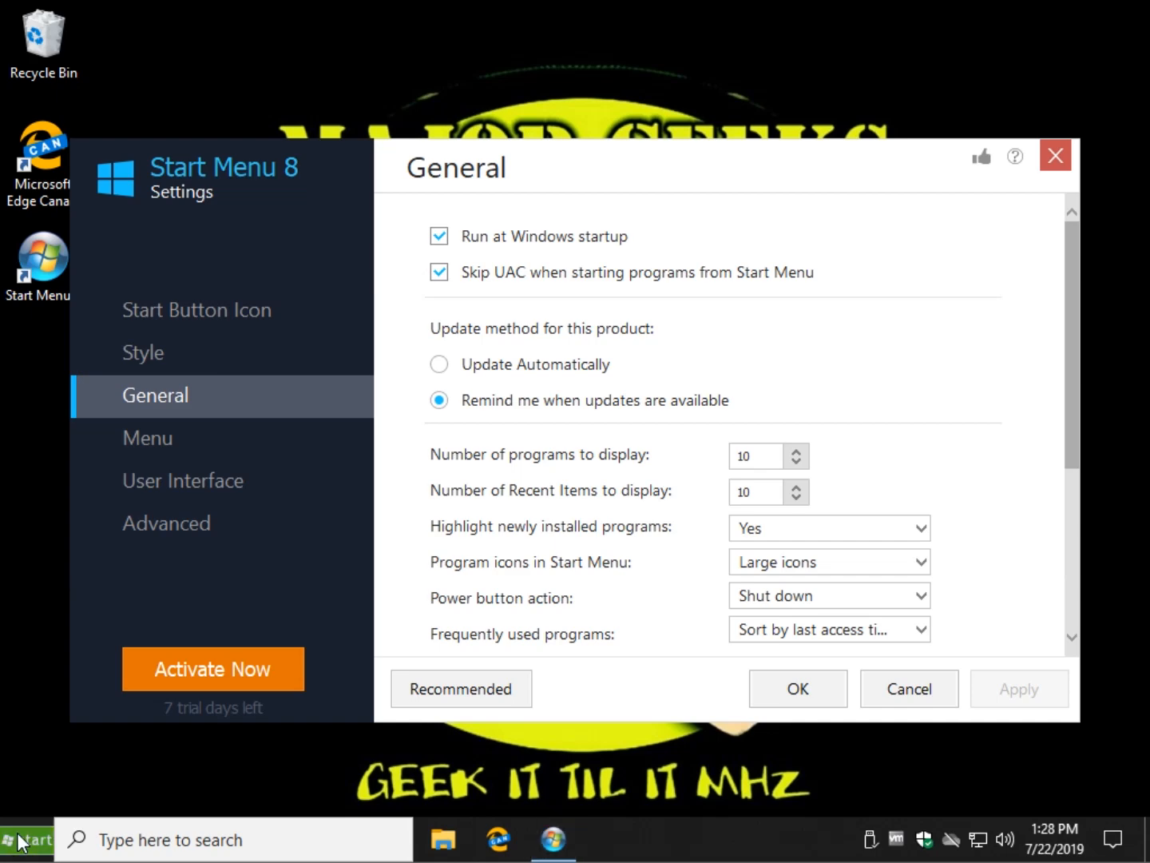
Step: Set the Start menu font size to Large and preview the classic Start menu
{"action": "left_click", "coordinate": [147, 437]}
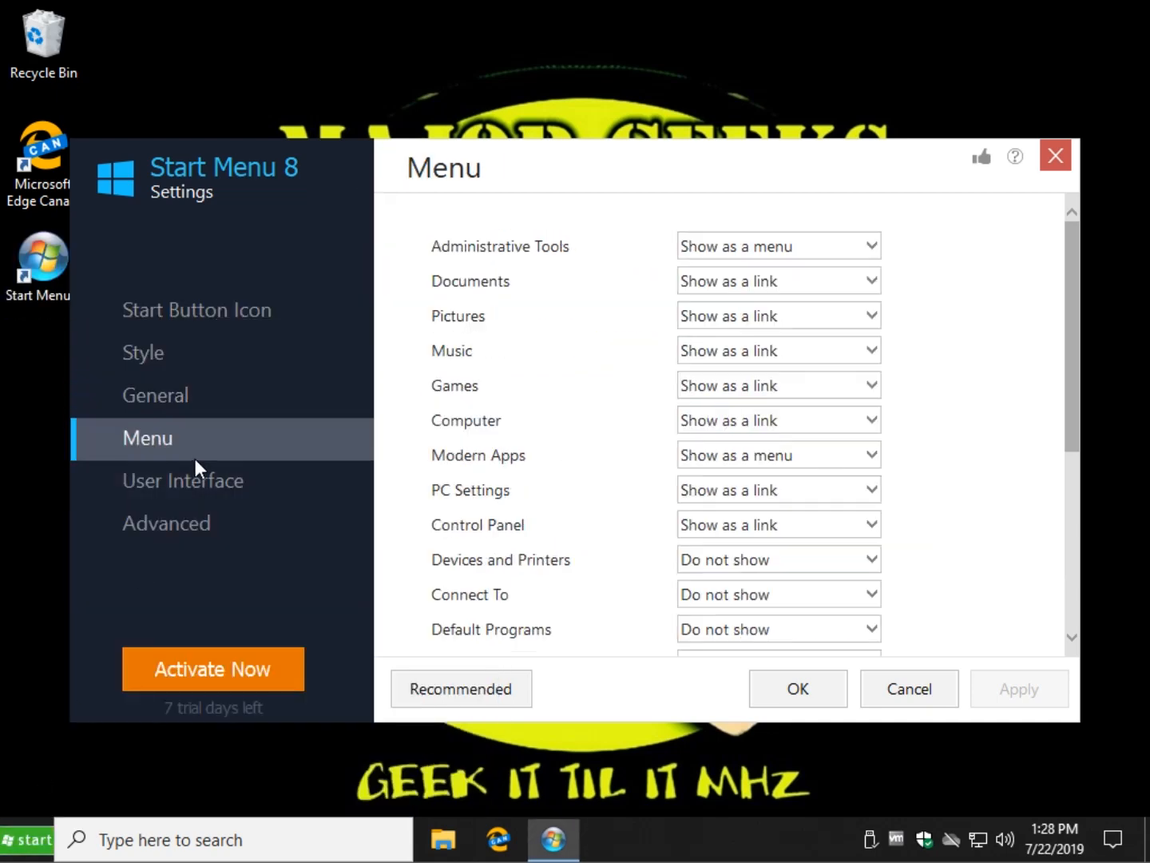
{"action": "left_click", "coordinate": [182, 481]}
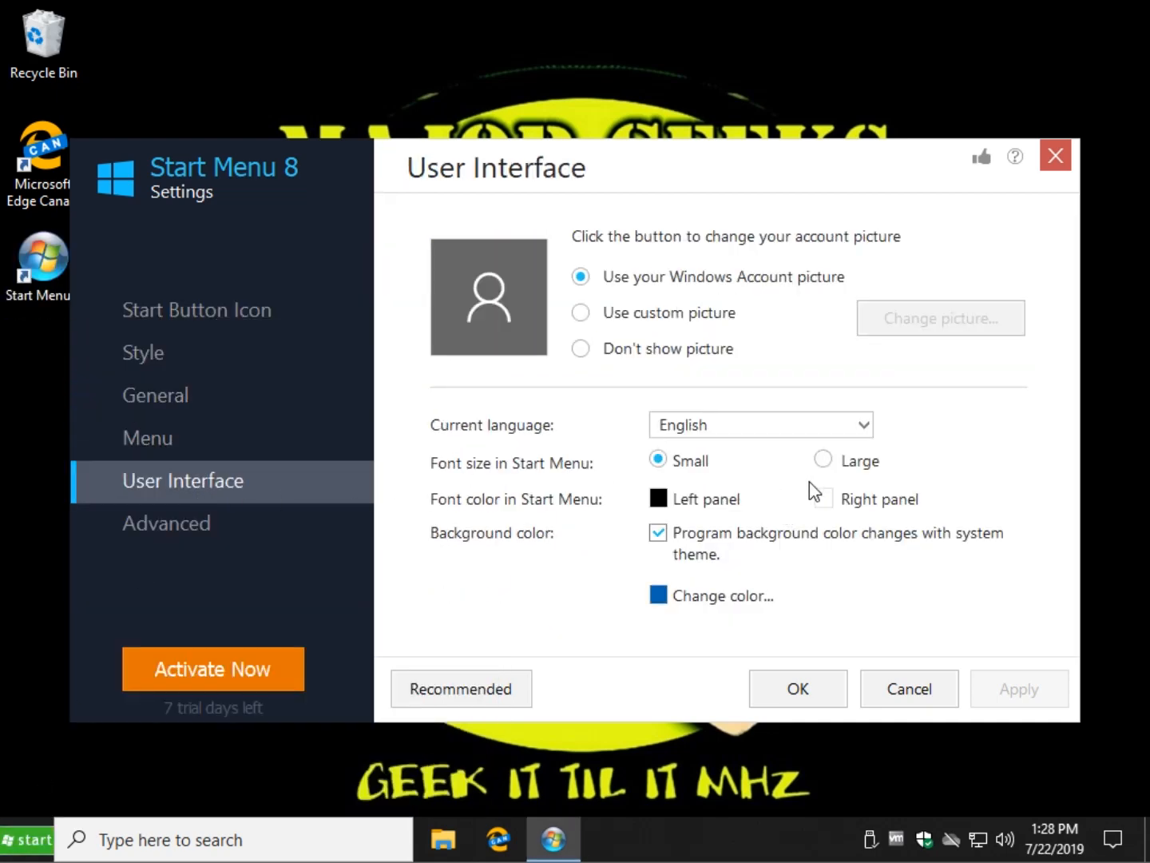
{"action": "left_click", "coordinate": [823, 459]}
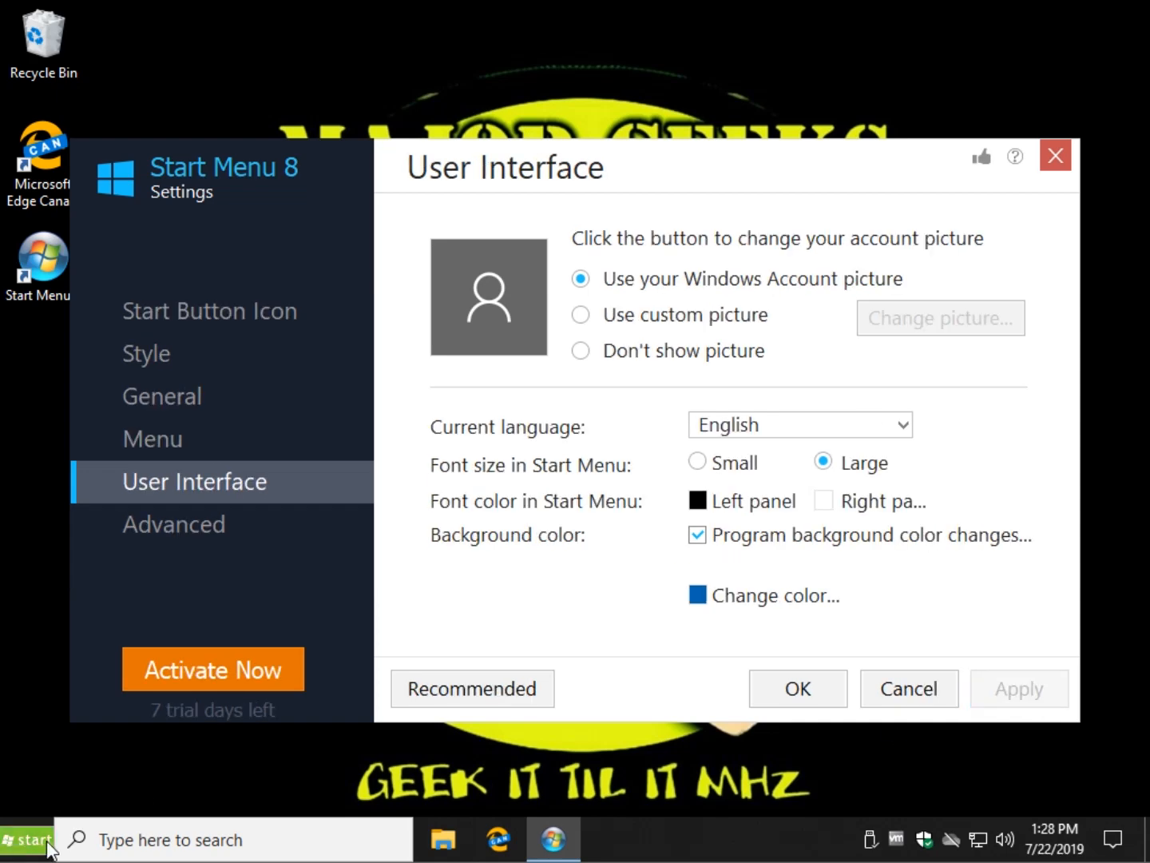
{"action": "left_click", "coordinate": [30, 840]}
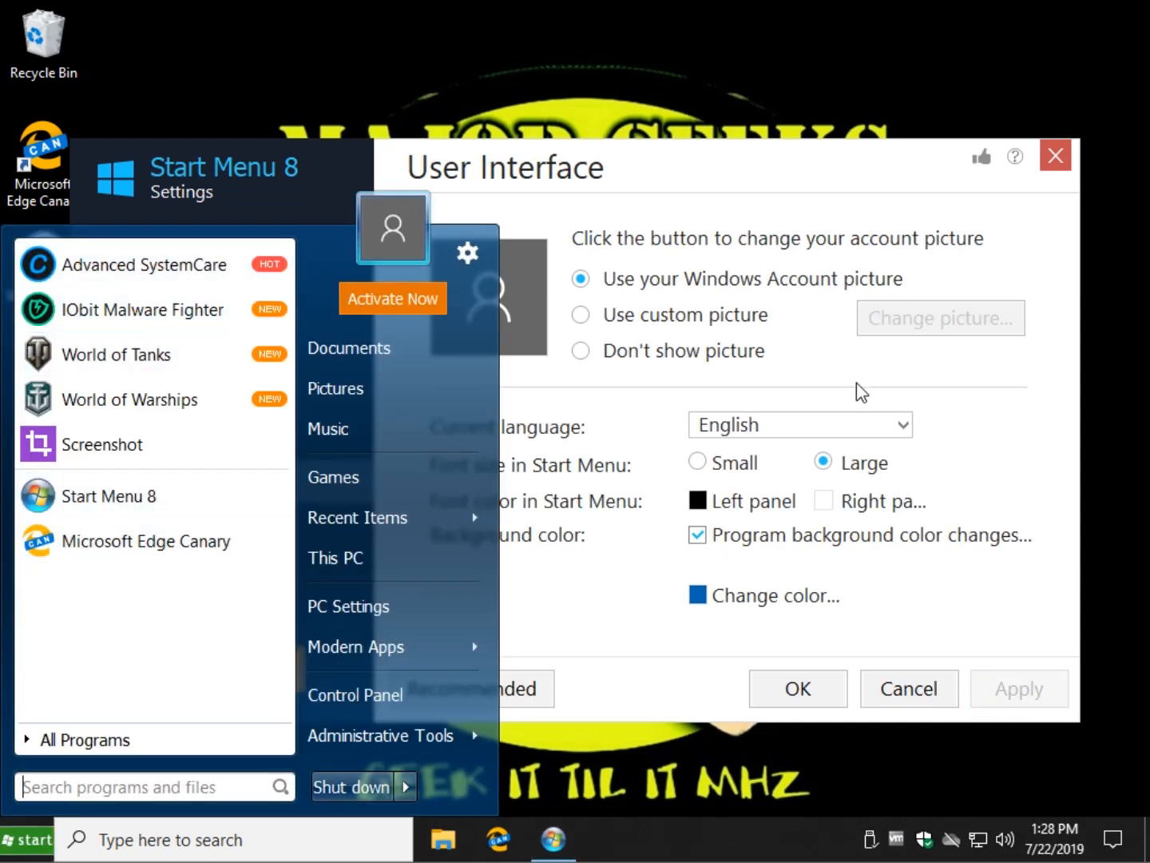
{"action": "left_click", "coordinate": [553, 839]}
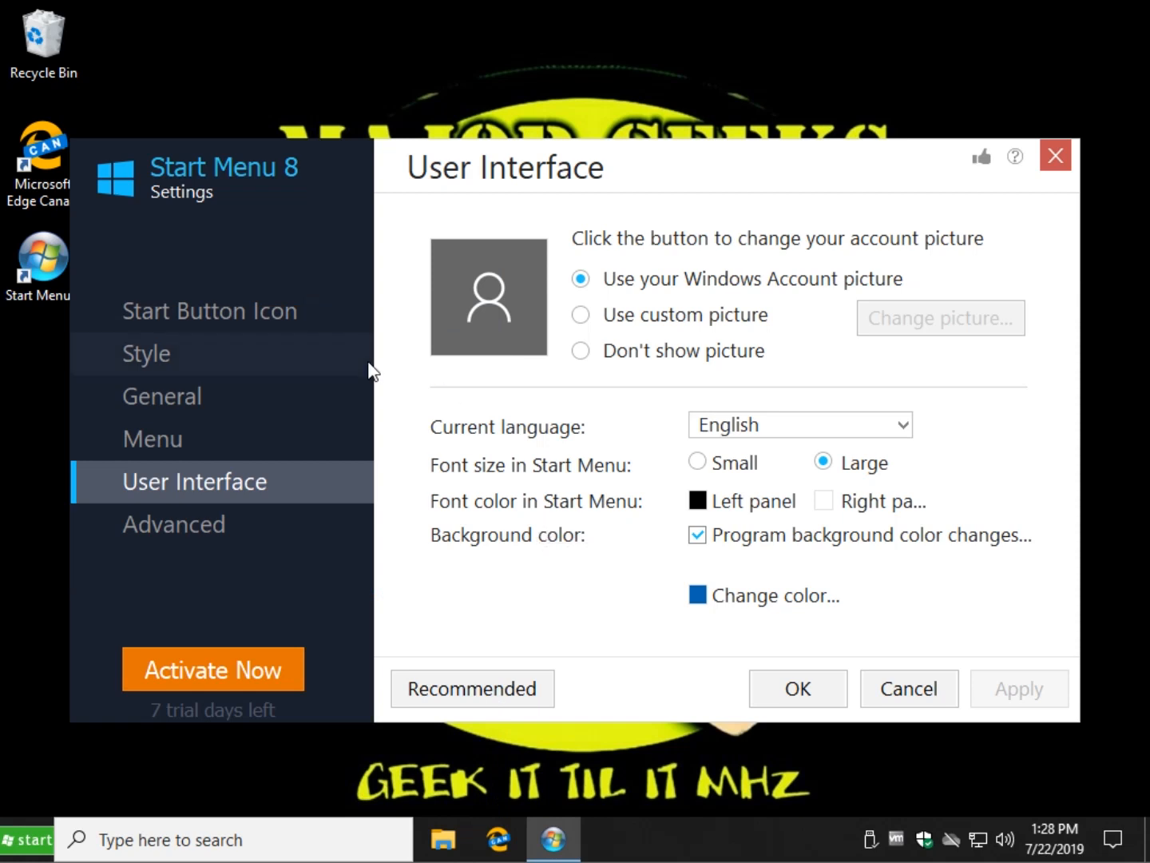
{"action": "mouse_move", "coordinate": [247, 66]}
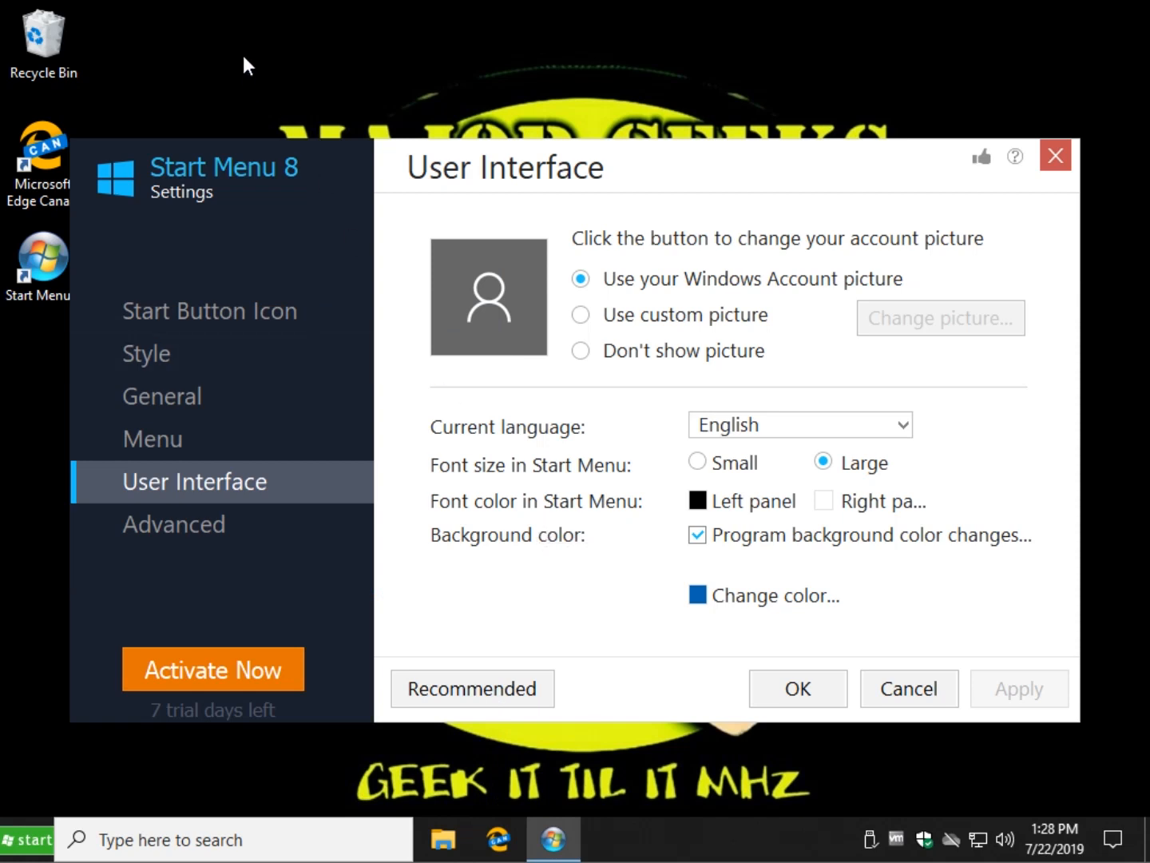
{"action": "left_click", "coordinate": [26, 840]}
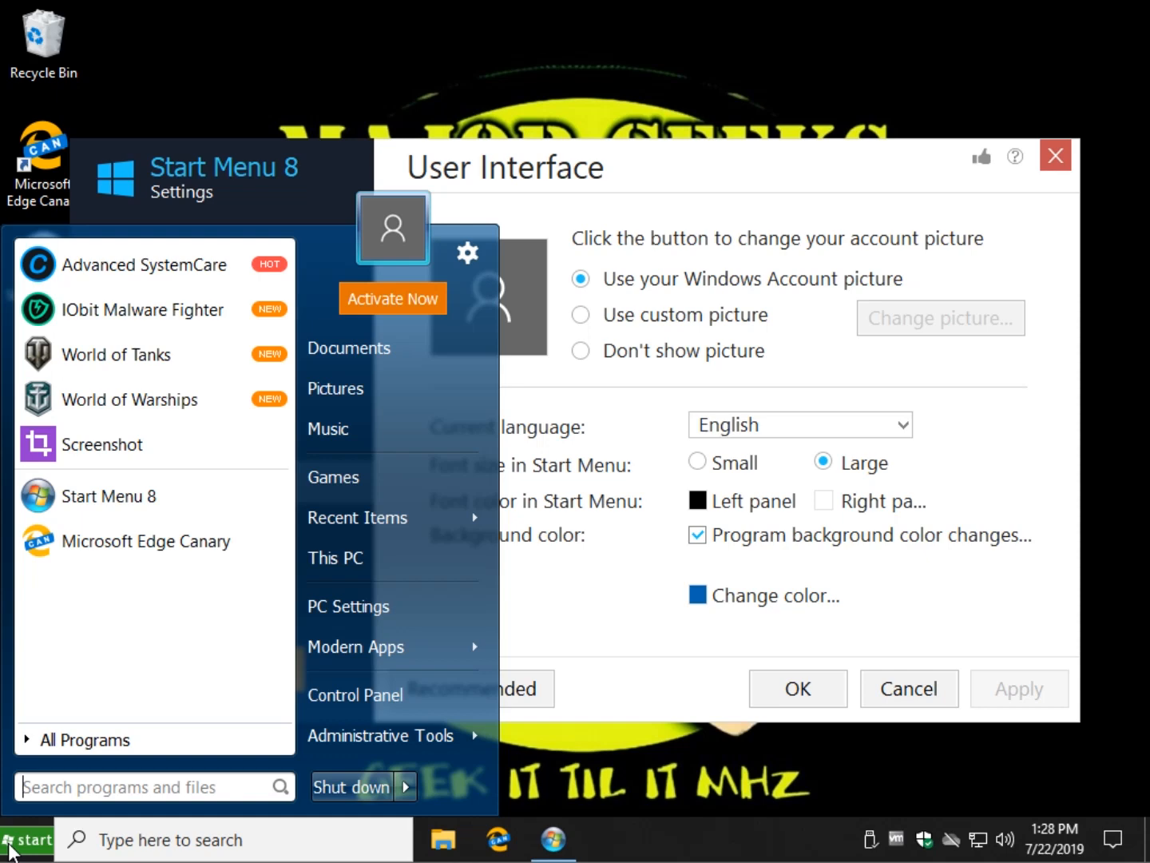
{"action": "mouse_move", "coordinate": [155, 541]}
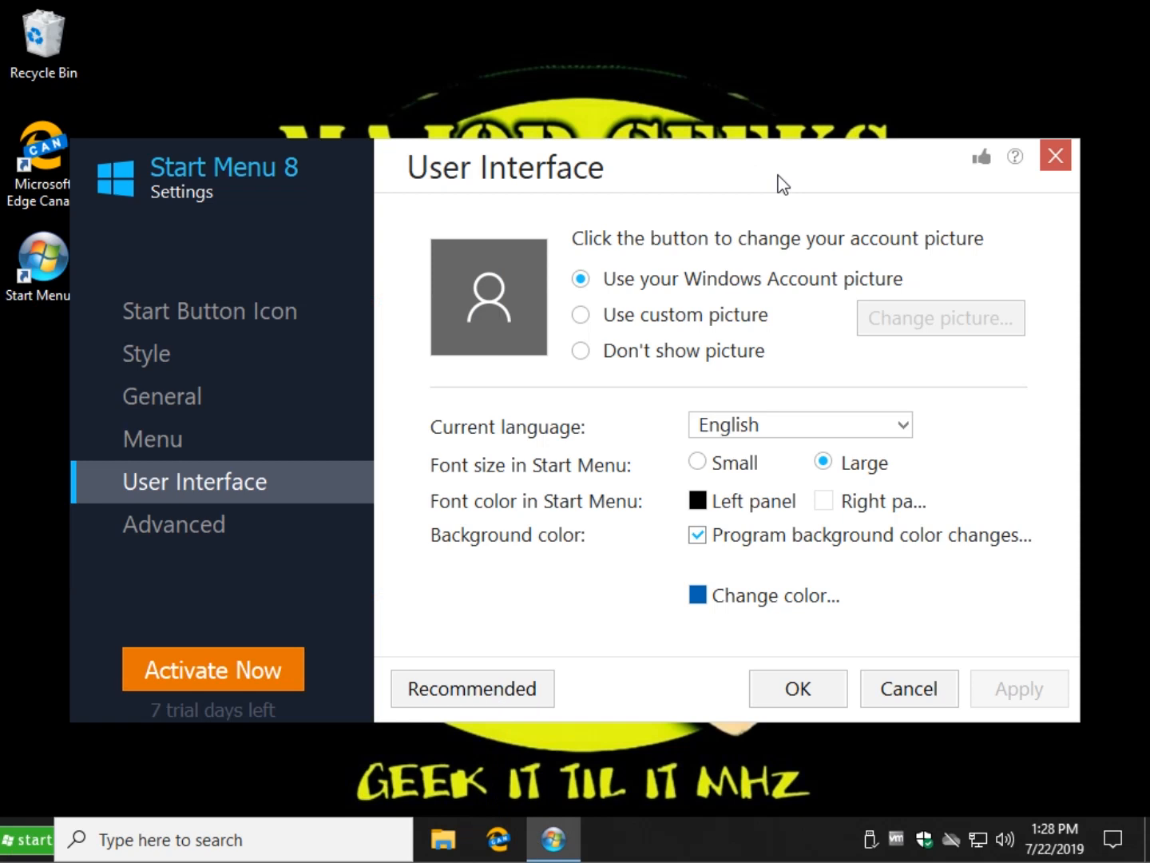
{"action": "mouse_move", "coordinate": [599, 200]}
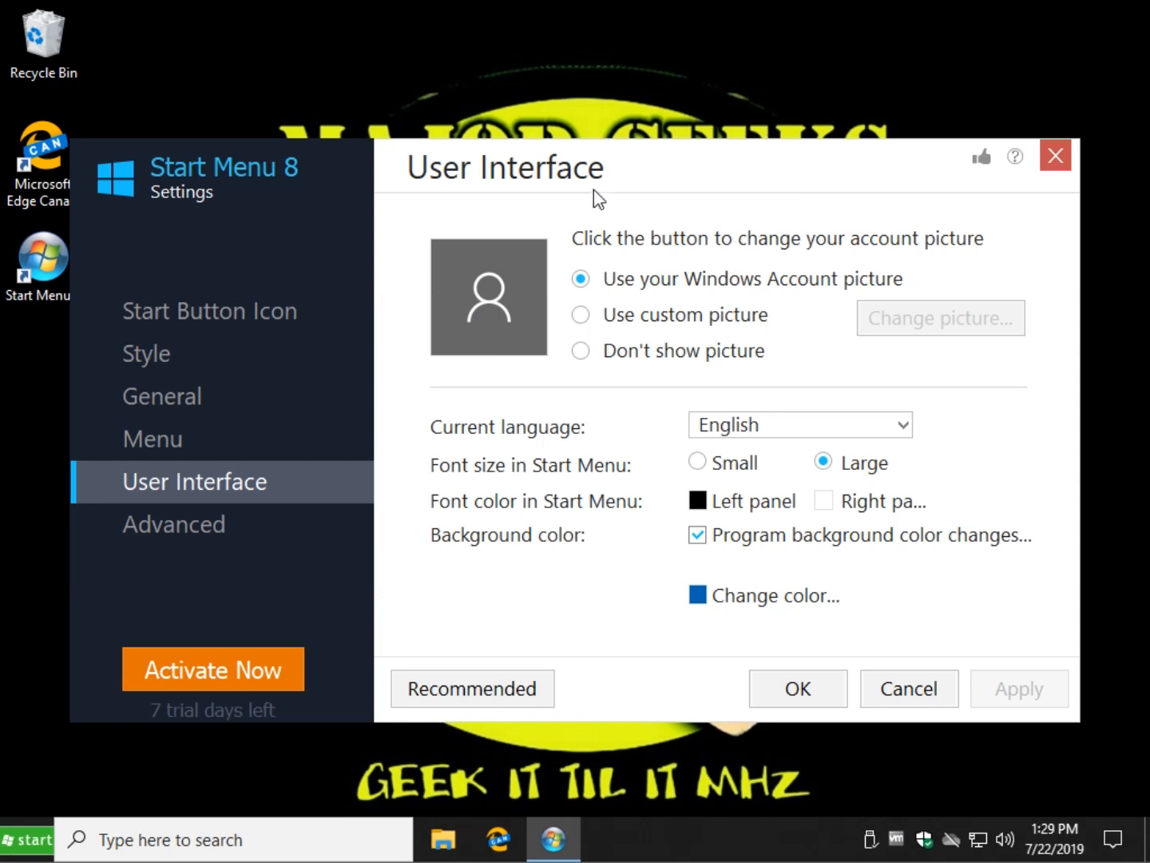